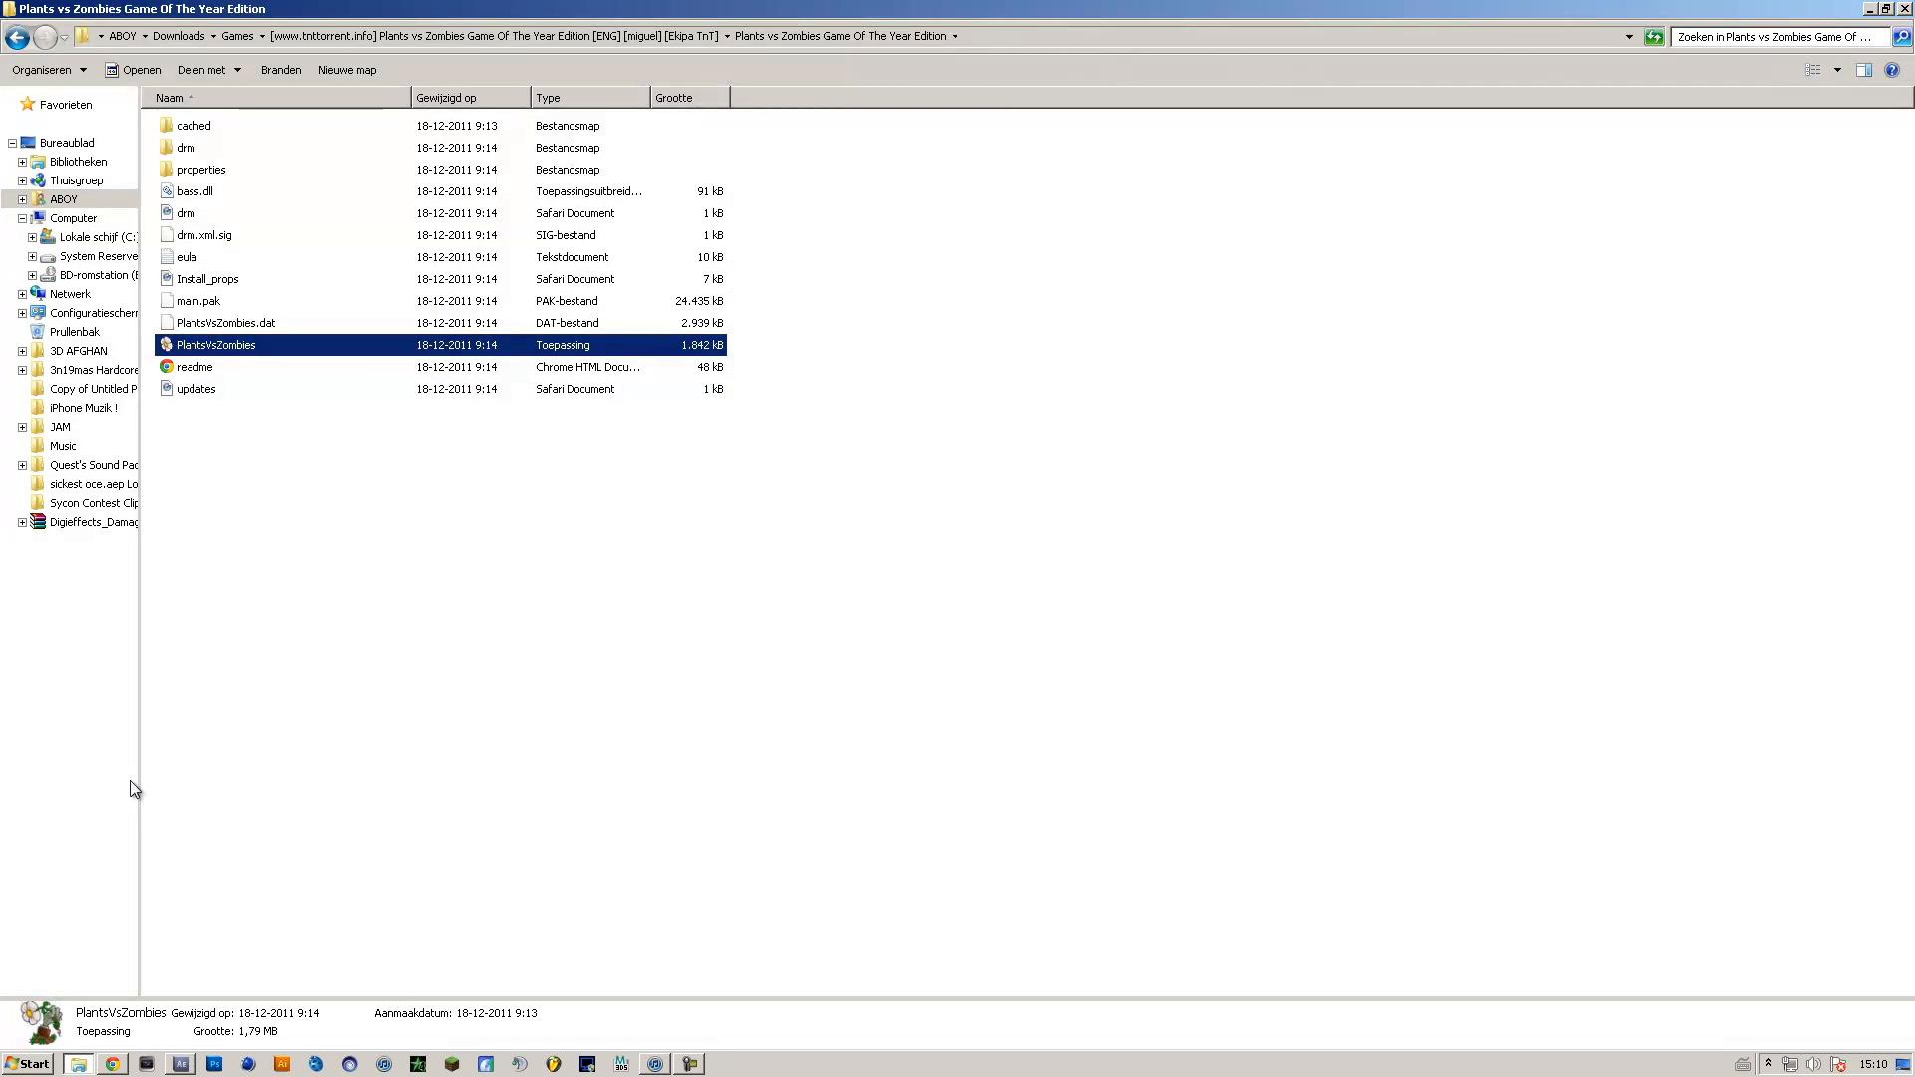
{"action": "mouse_move", "coordinate": [77, 160]}
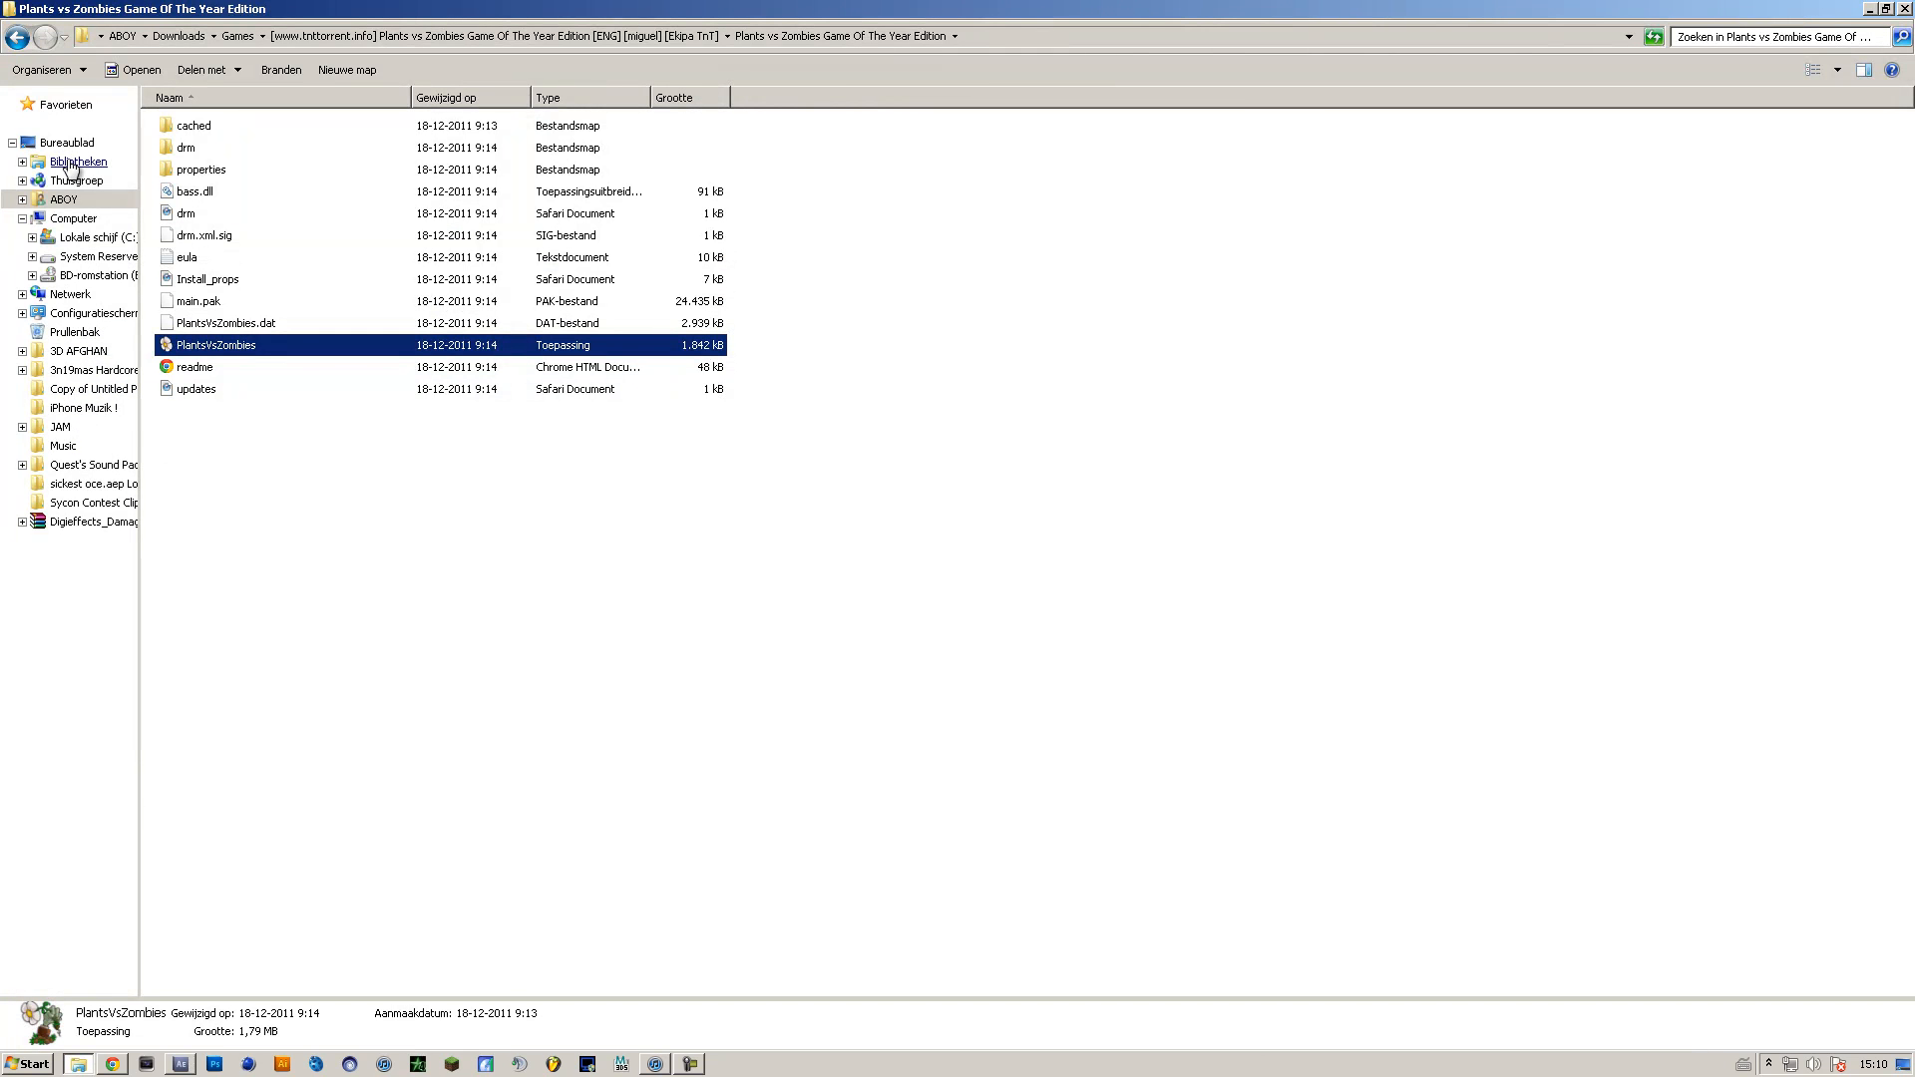
Browse from Lokale schijf (C:) through Program Files (x86) into the LooksBuilder folder
{"action": "left_click", "coordinate": [85, 236]}
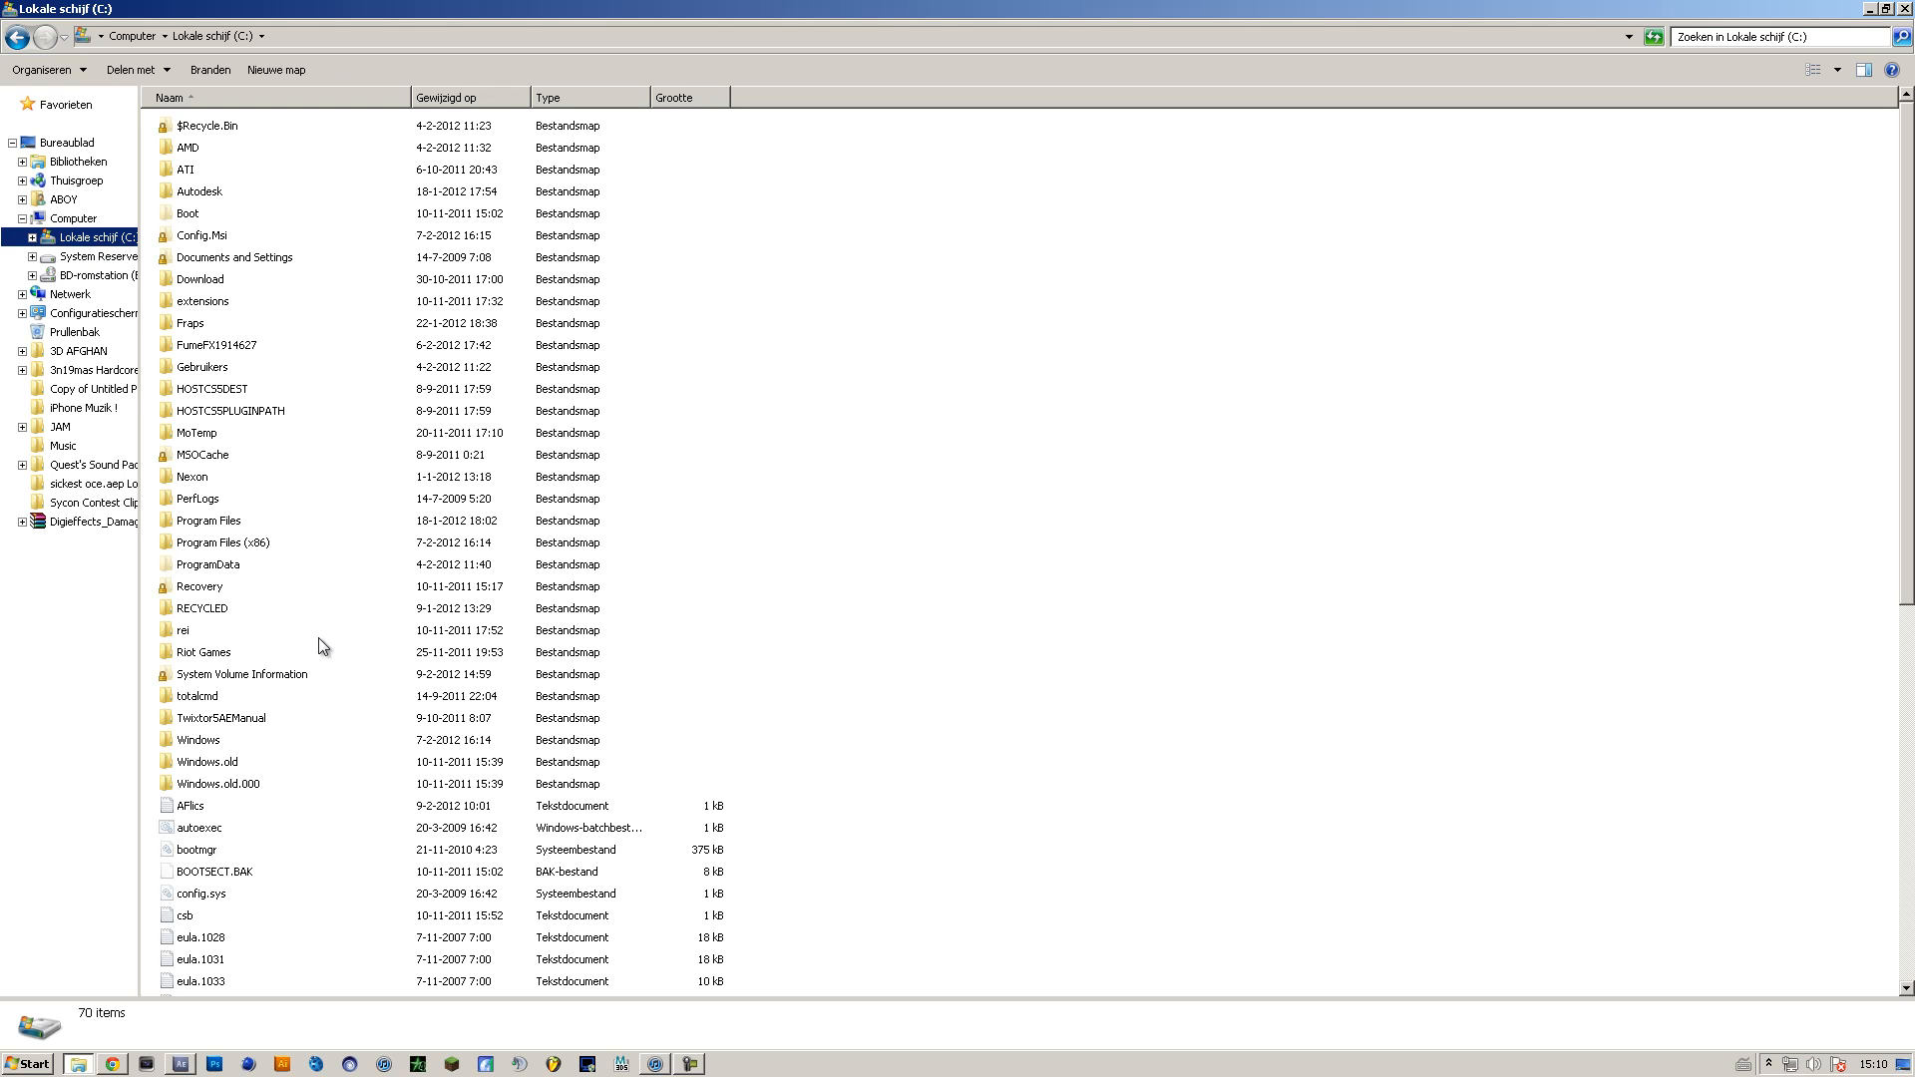
{"action": "mouse_move", "coordinate": [273, 534]}
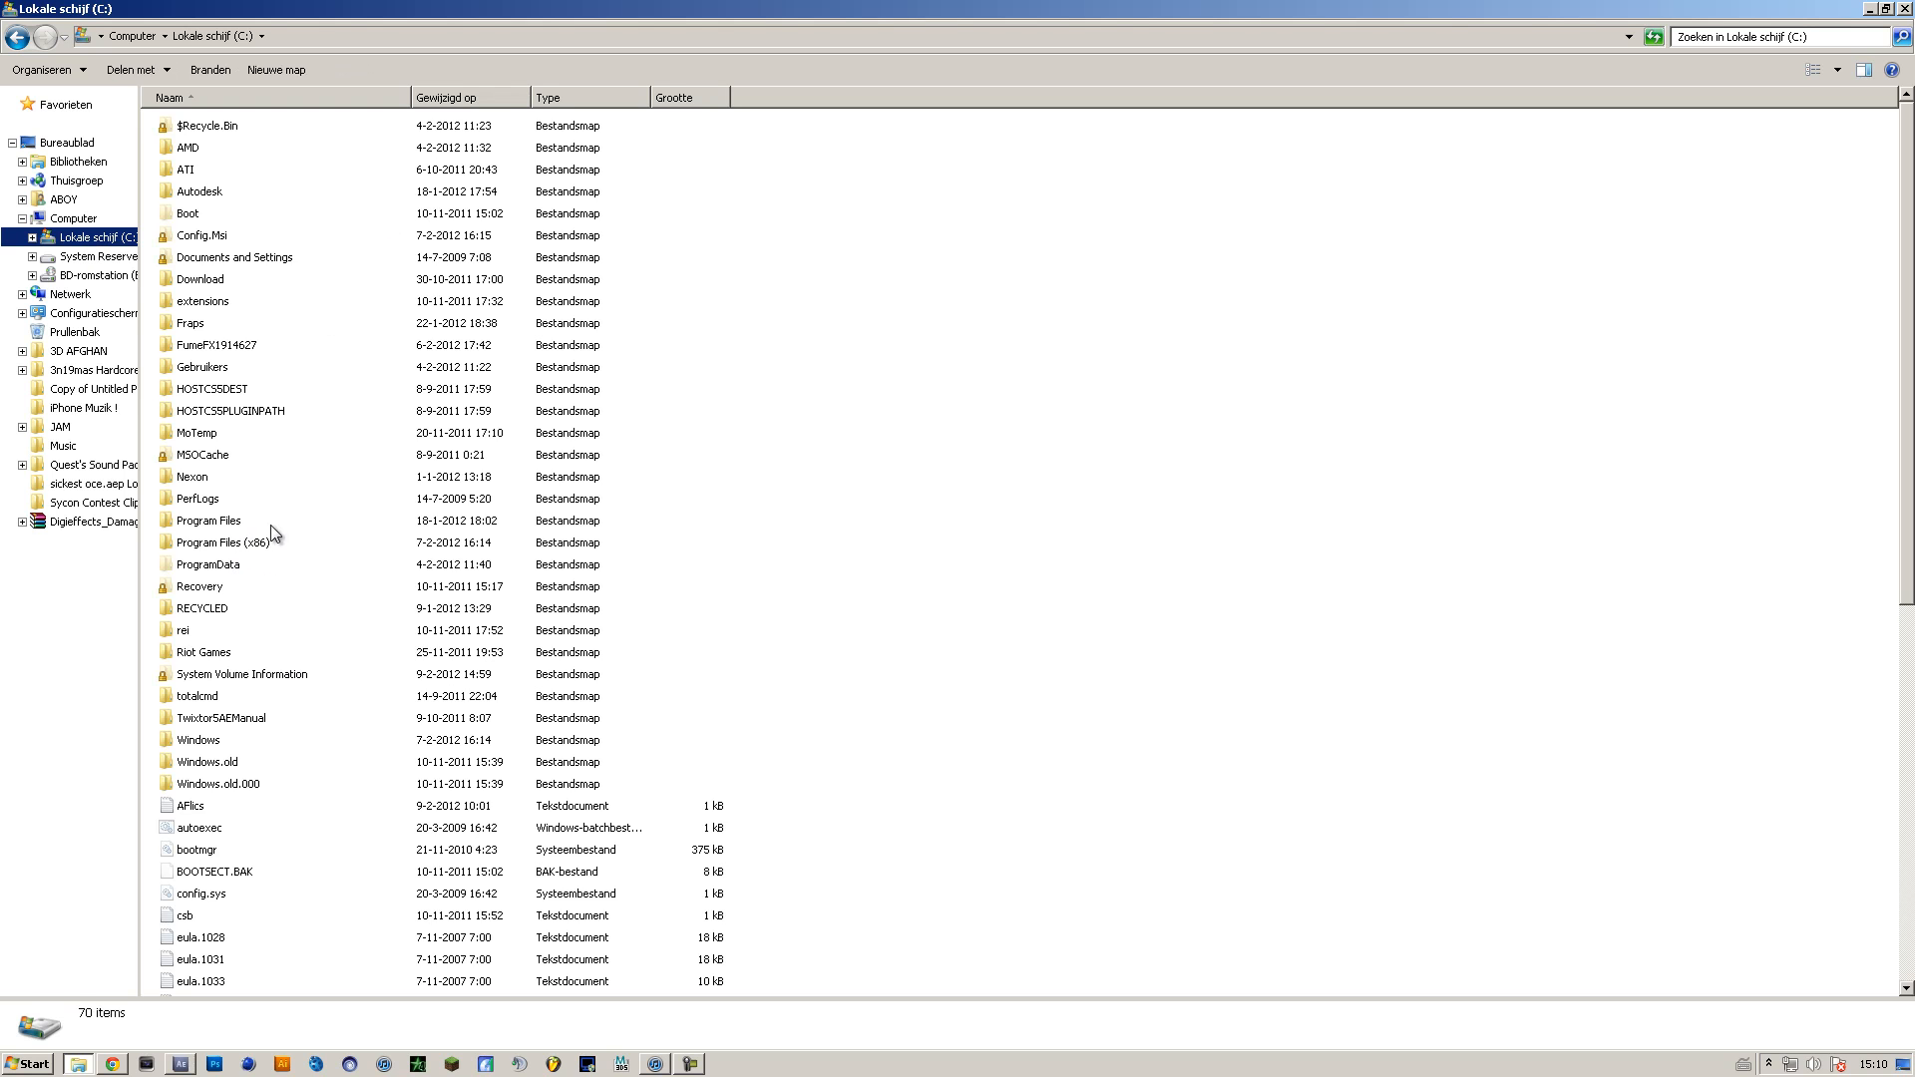
{"action": "double_click", "coordinate": [219, 540]}
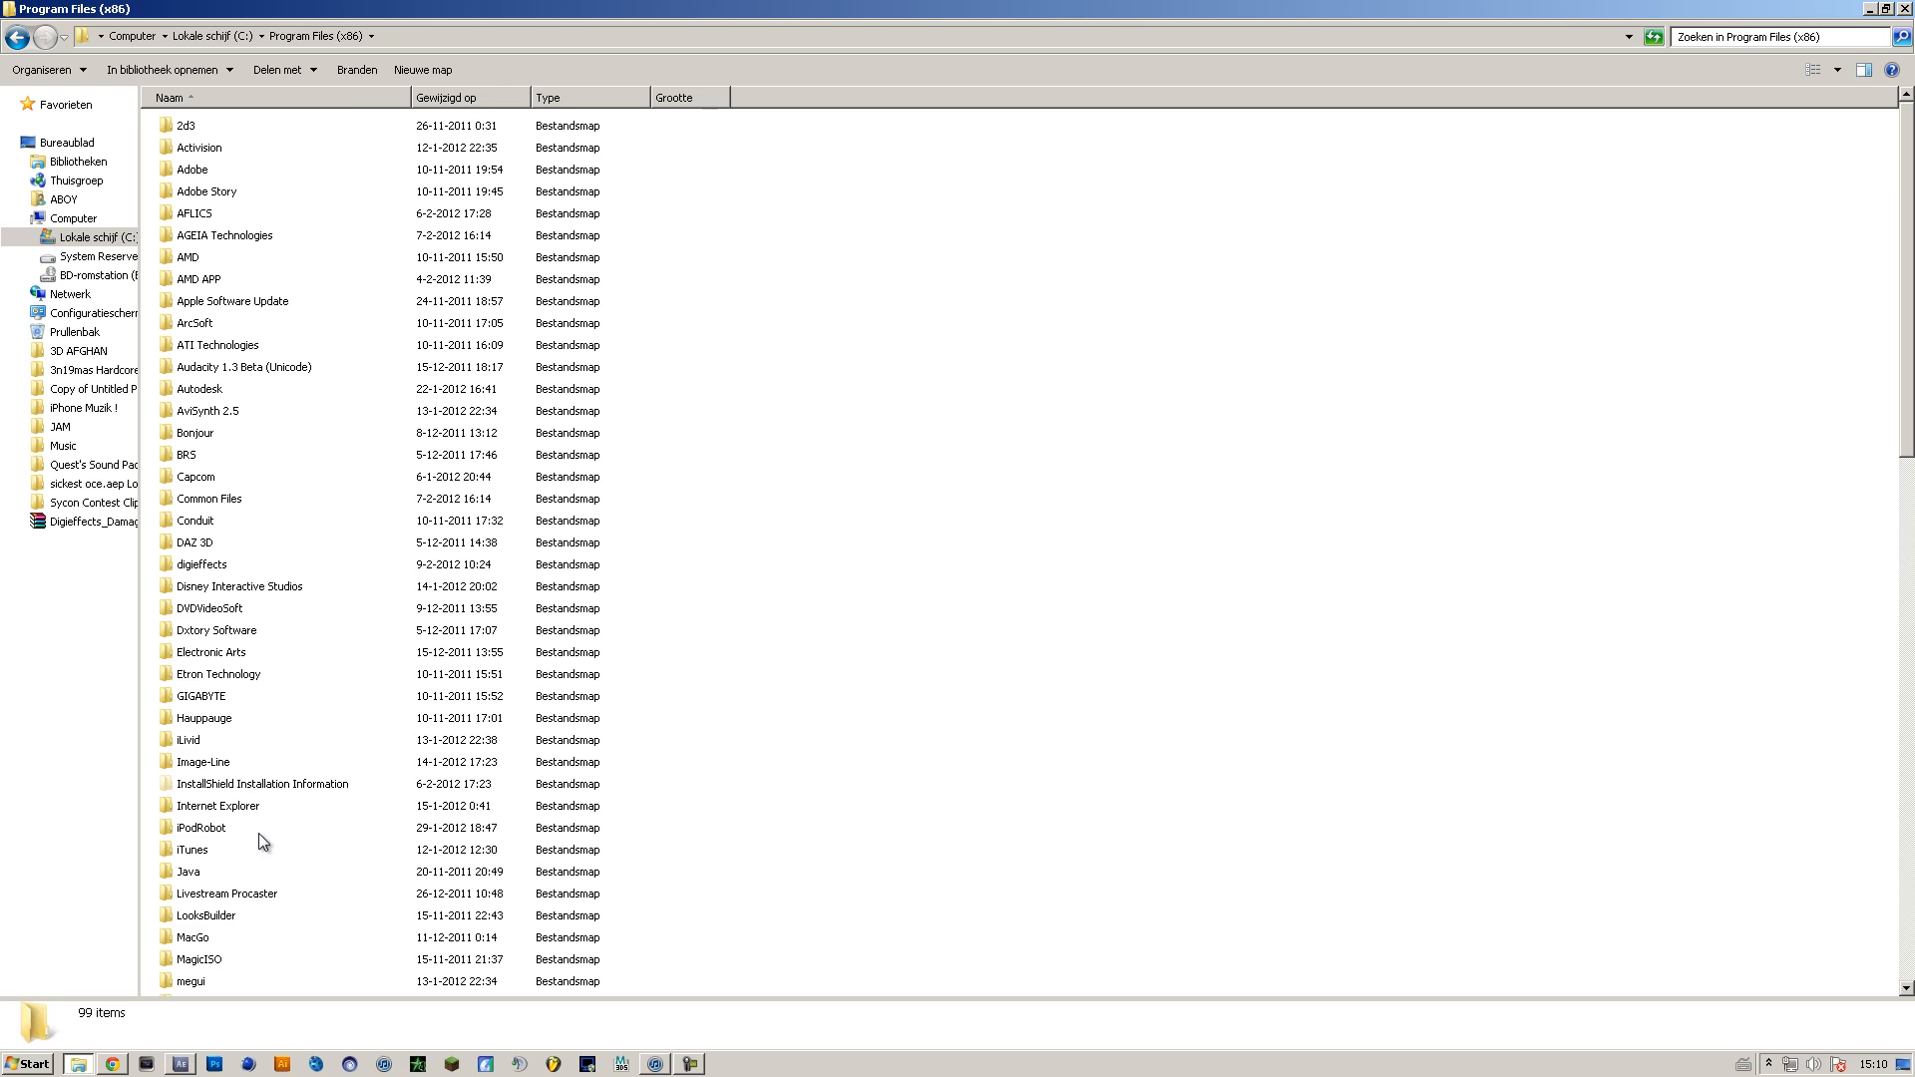
{"action": "double_click", "coordinate": [205, 914]}
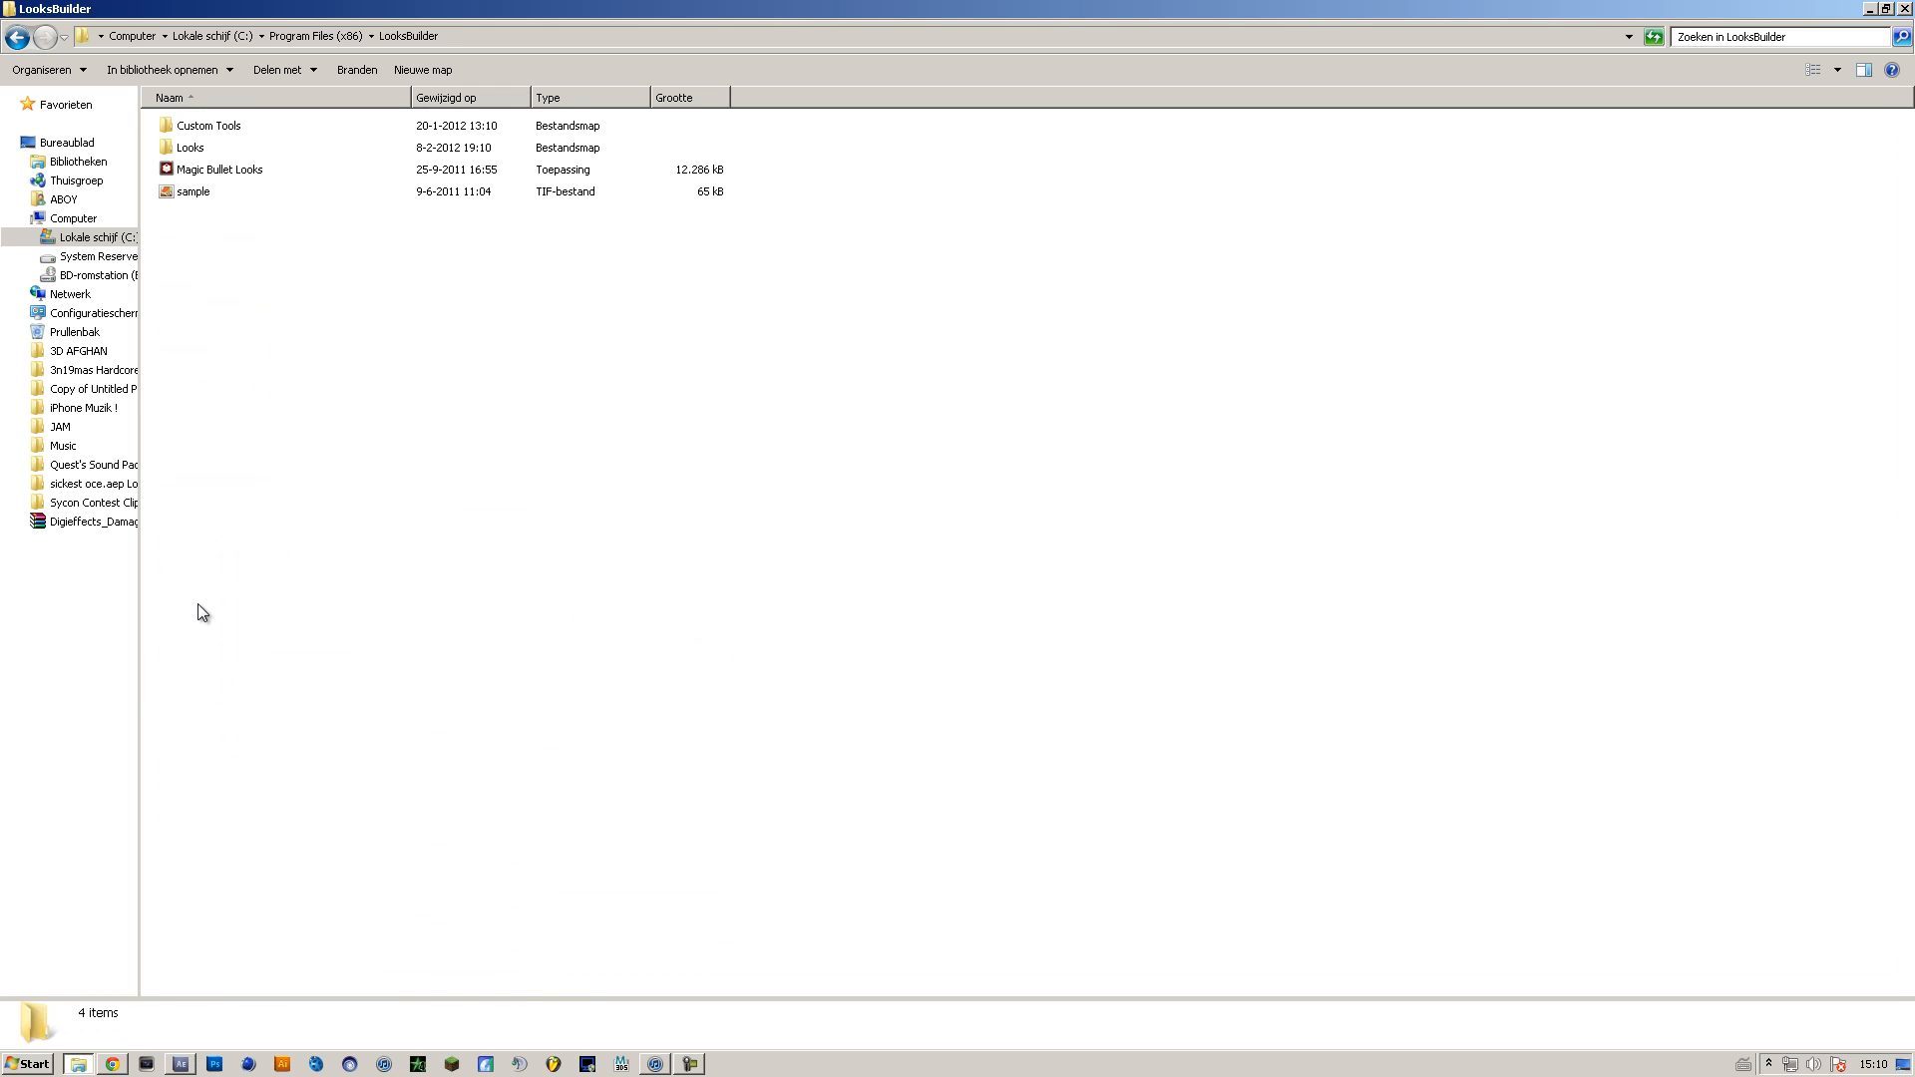
Open the Looks folder, peek into the dashed ZAKHEAY collection, then return to Looks
{"action": "double_click", "coordinate": [189, 147]}
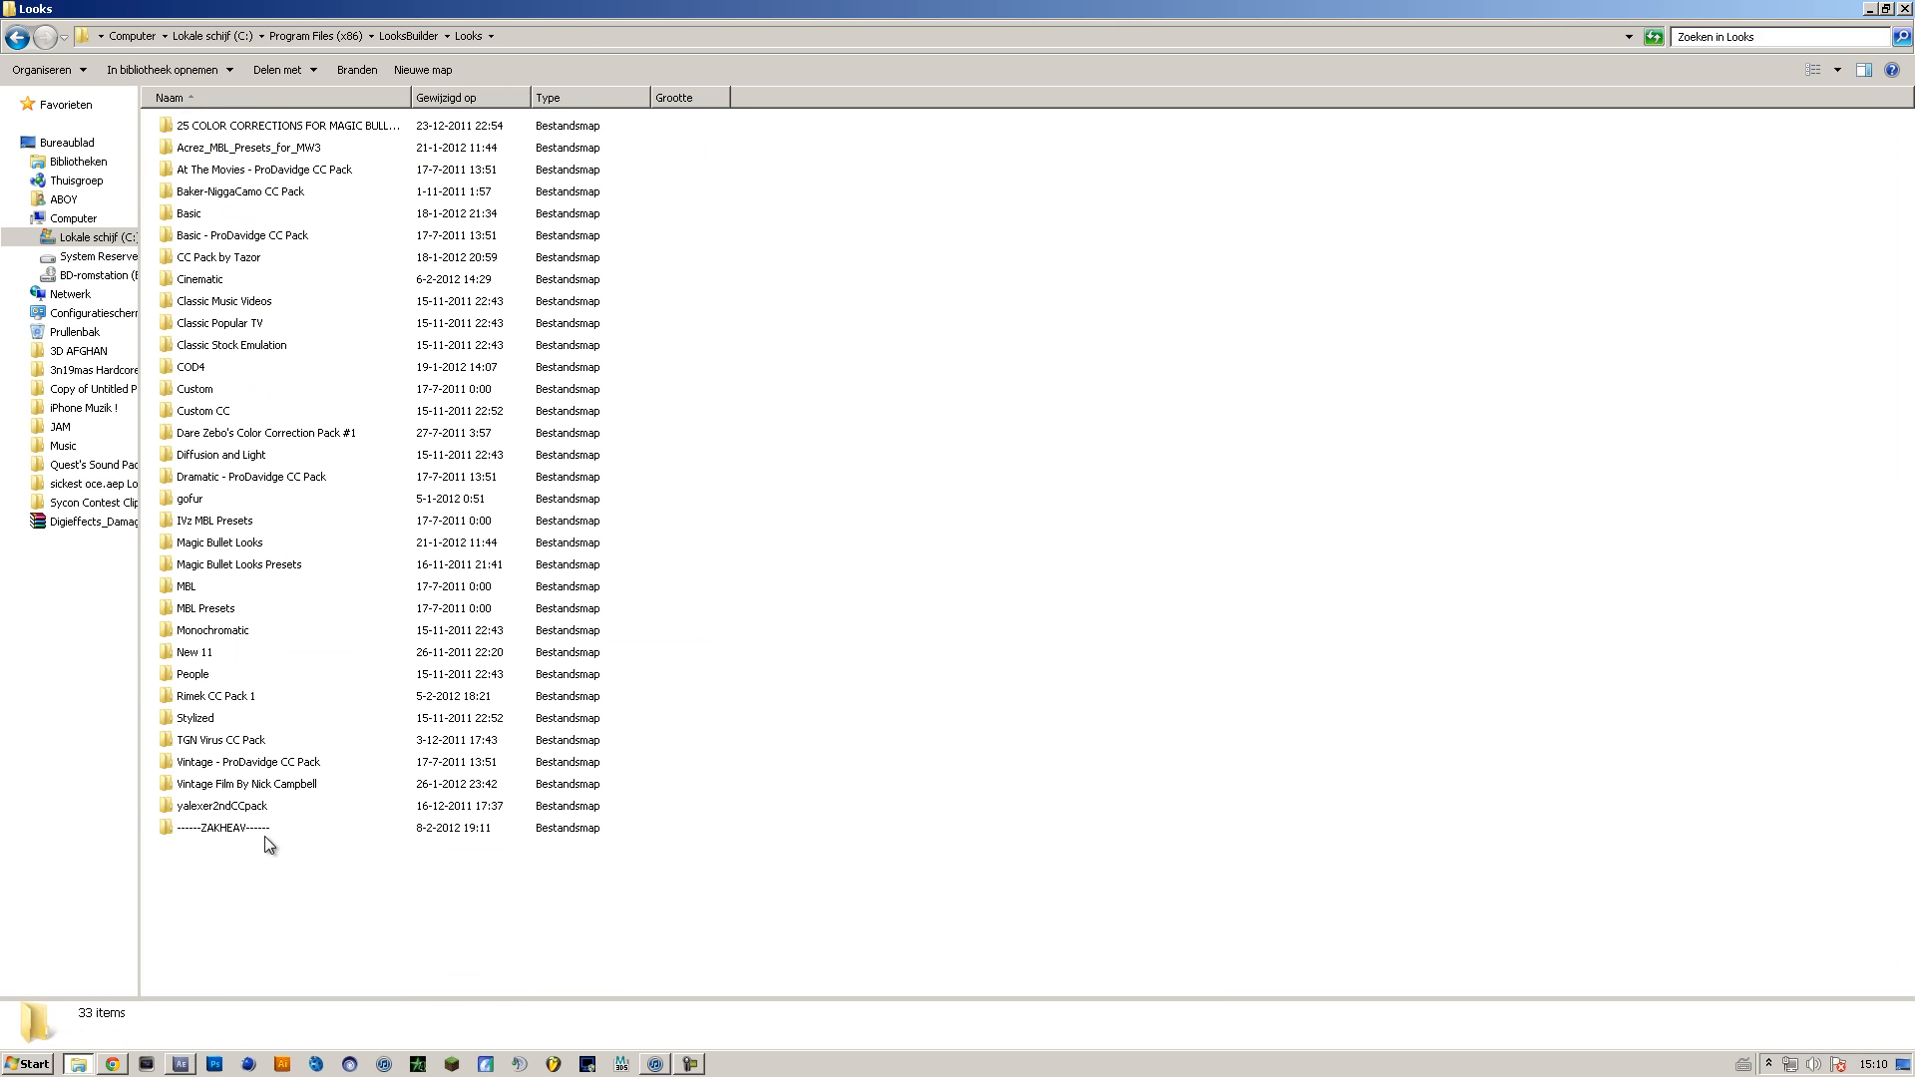
{"action": "double_click", "coordinate": [224, 827]}
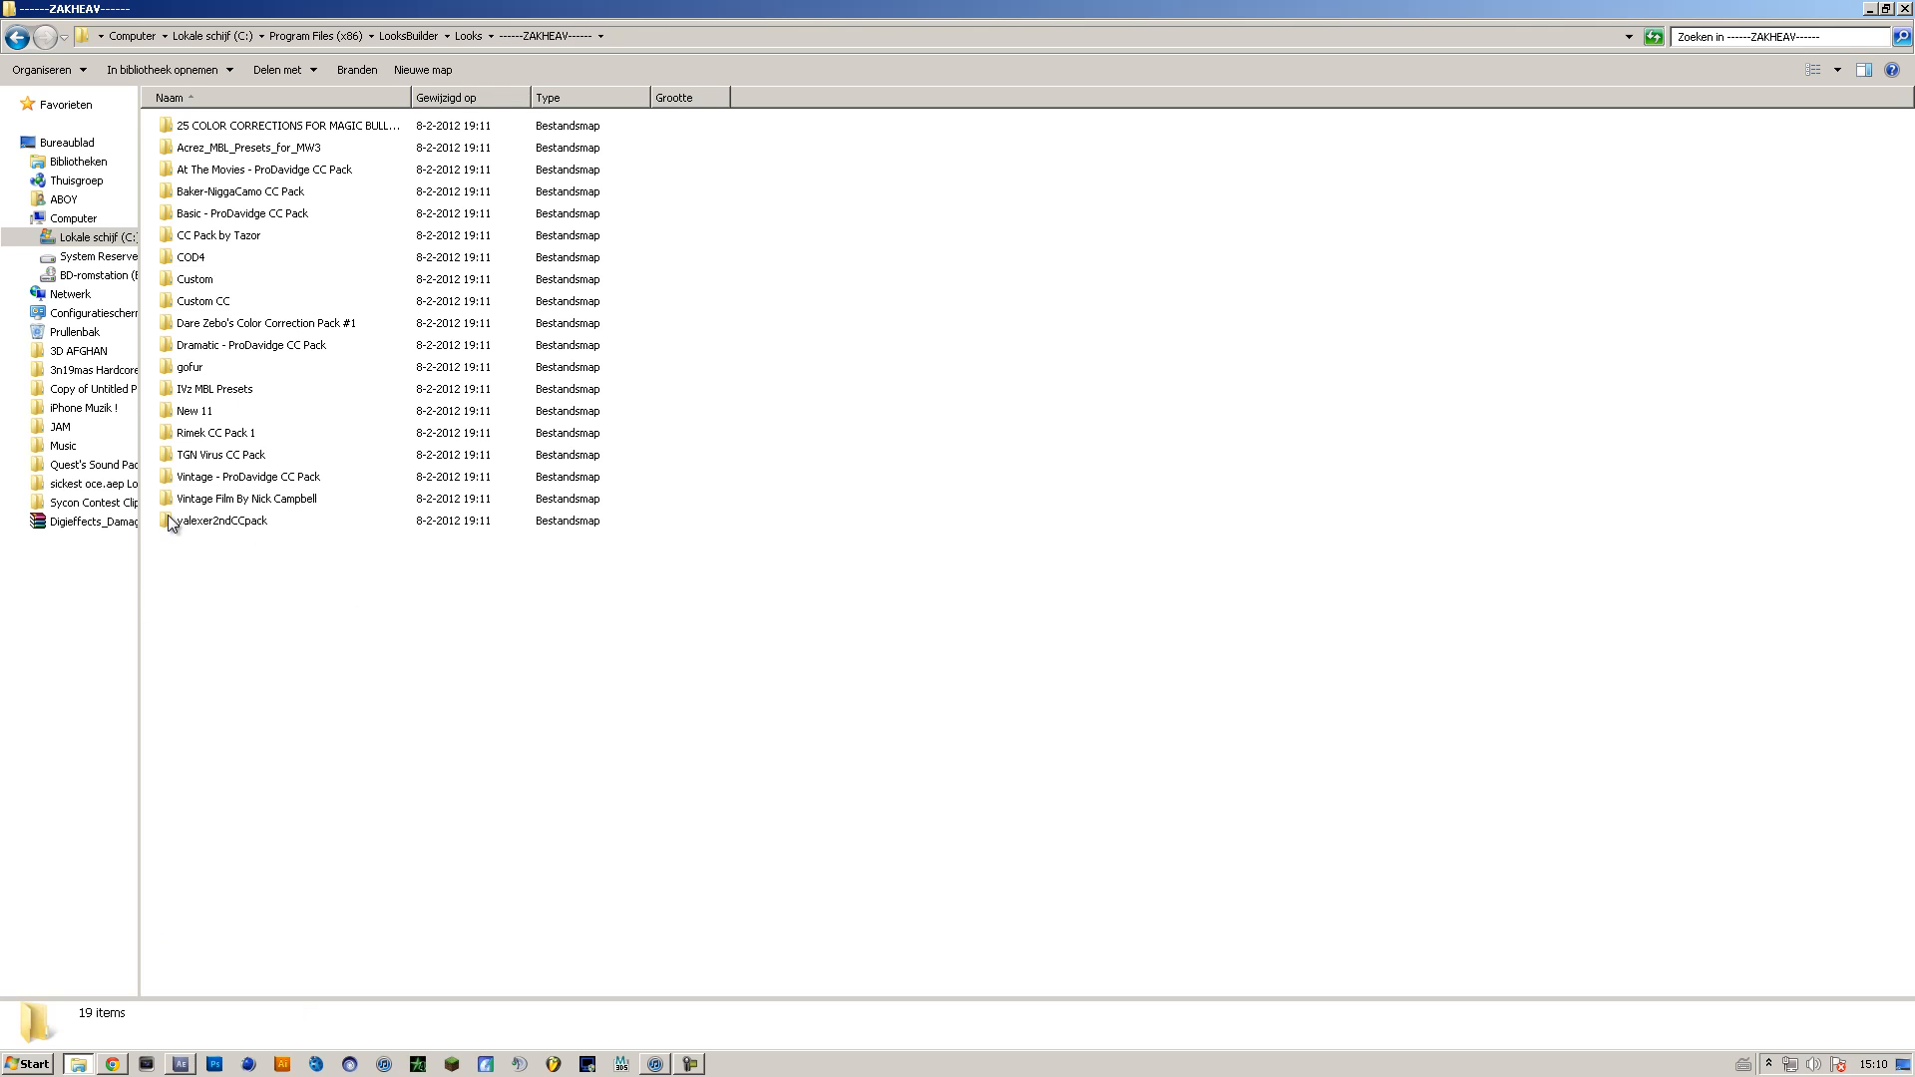
{"action": "left_click", "coordinate": [468, 34]}
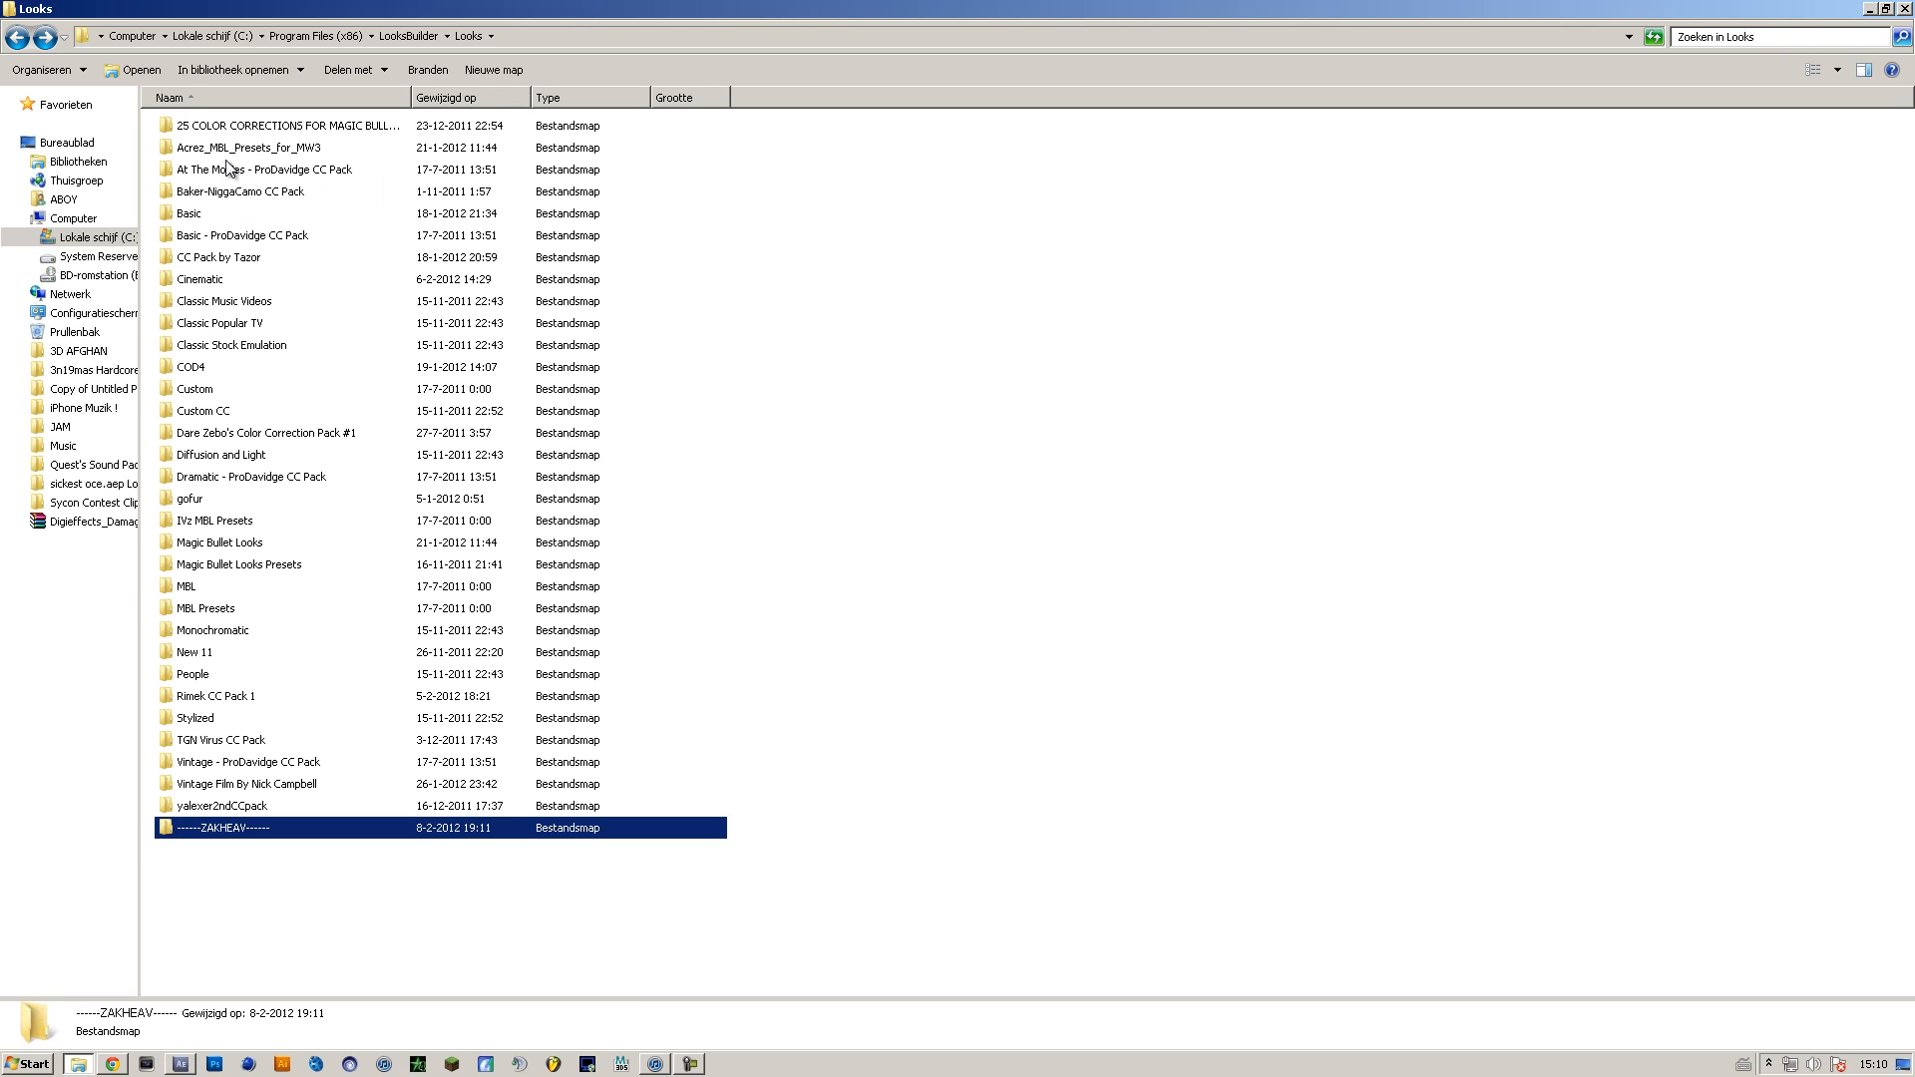
In the Acrez MW3 pack, start renaming its Magic Bullet Looks folder
{"action": "double_click", "coordinate": [252, 146]}
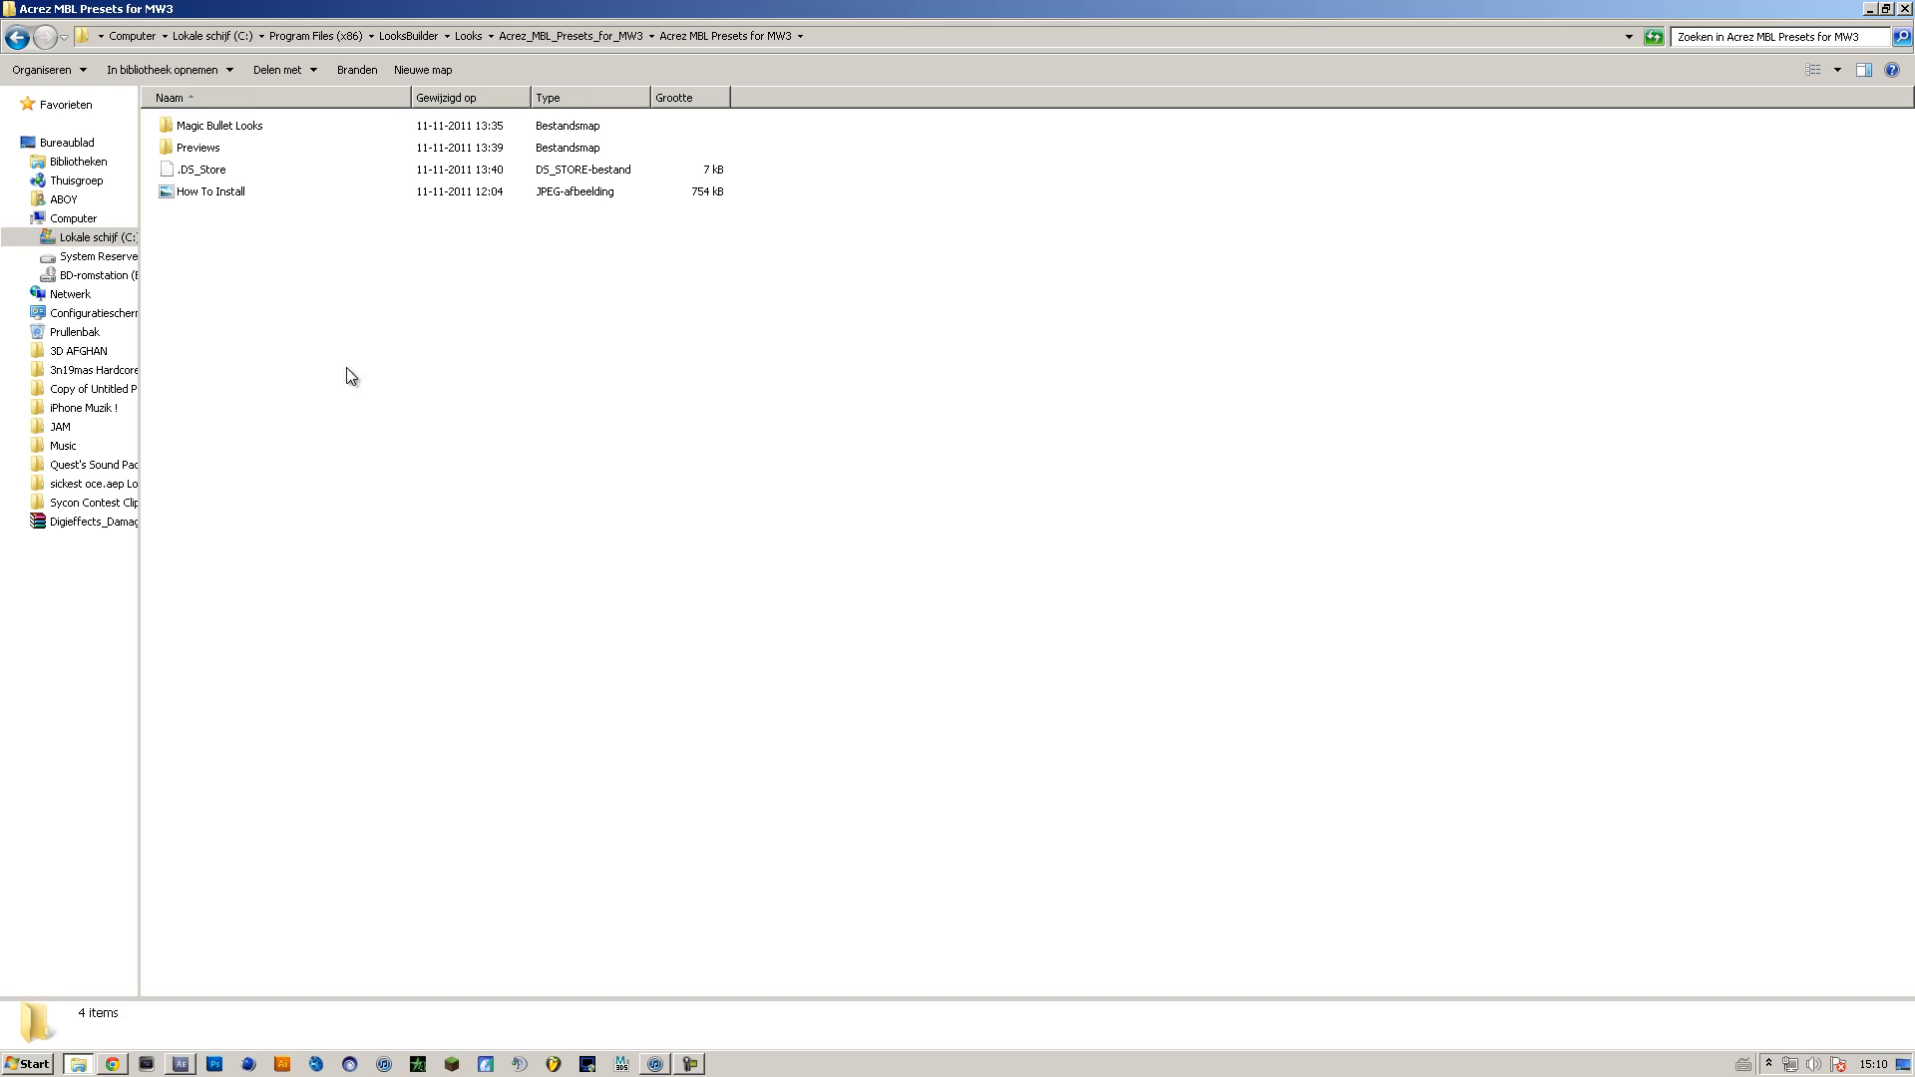
{"action": "left_click", "coordinate": [219, 125]}
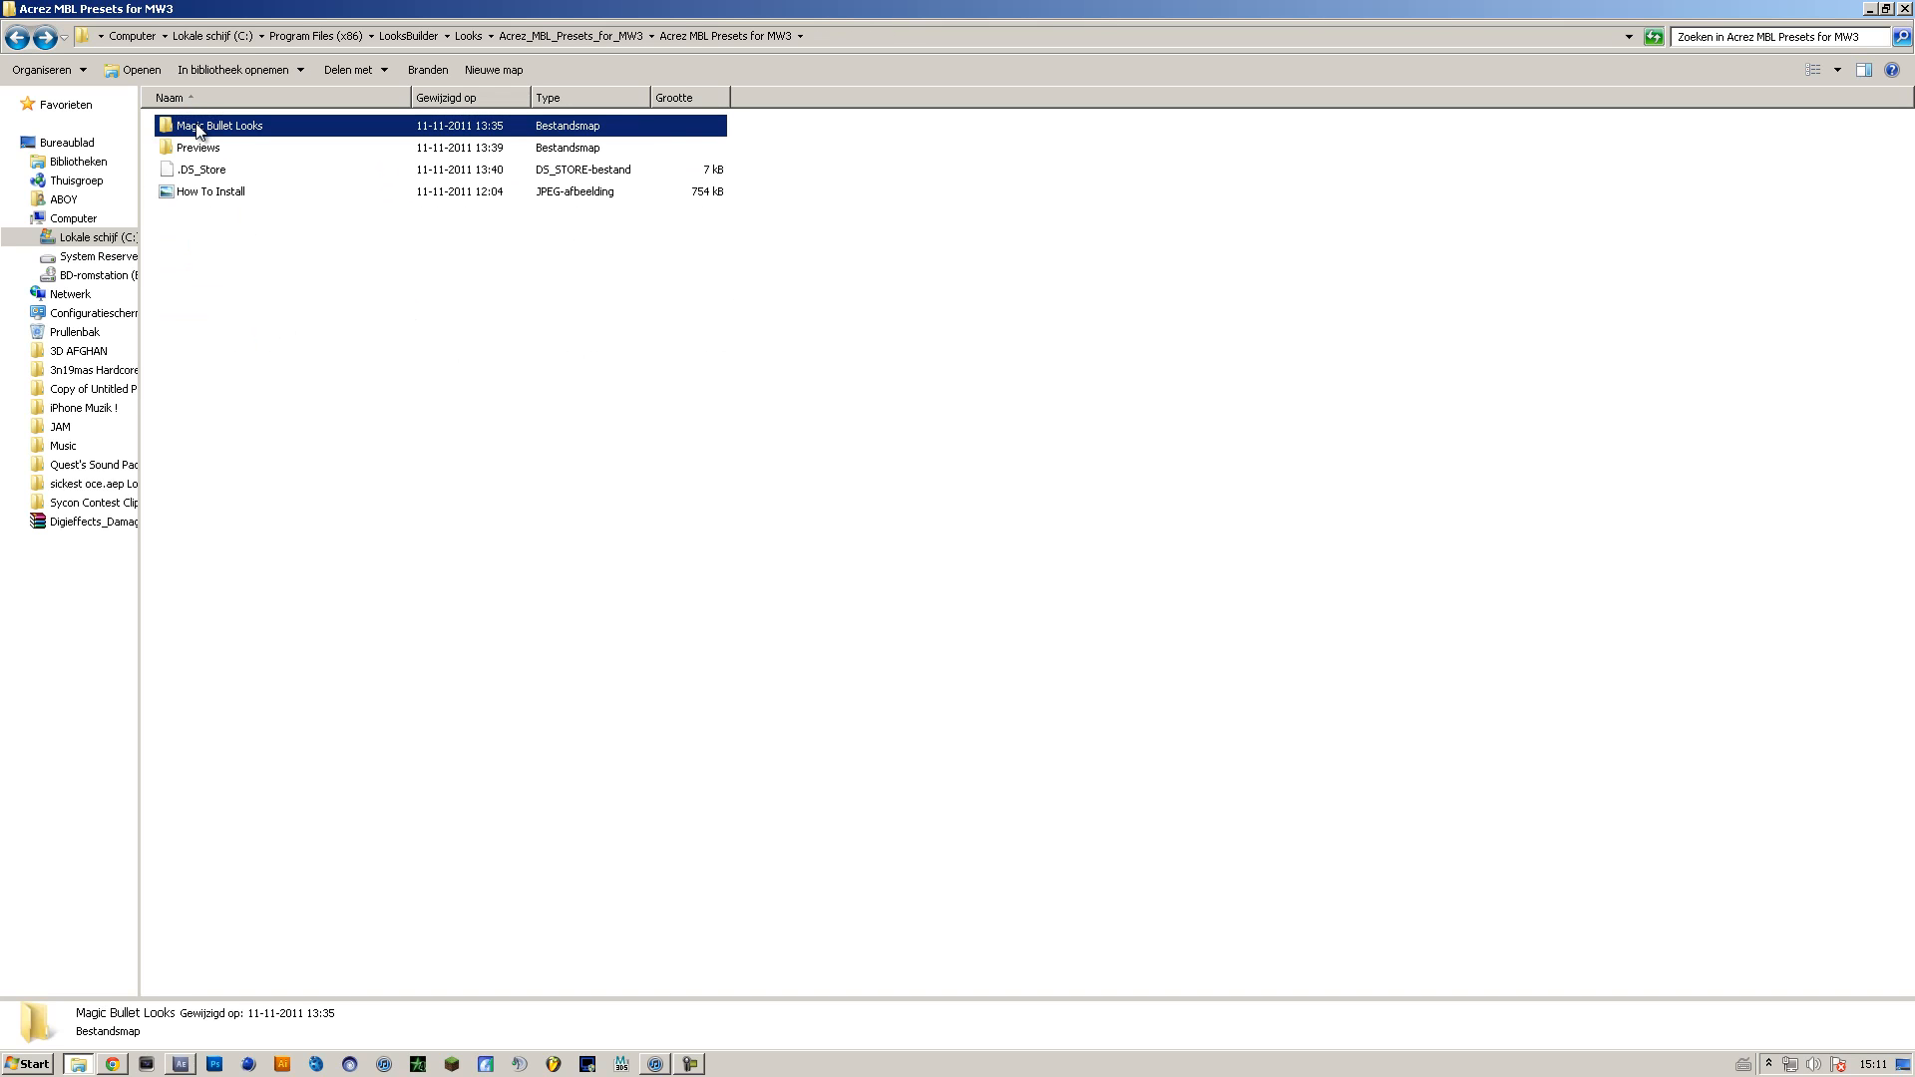
{"action": "right_click", "coordinate": [219, 124]}
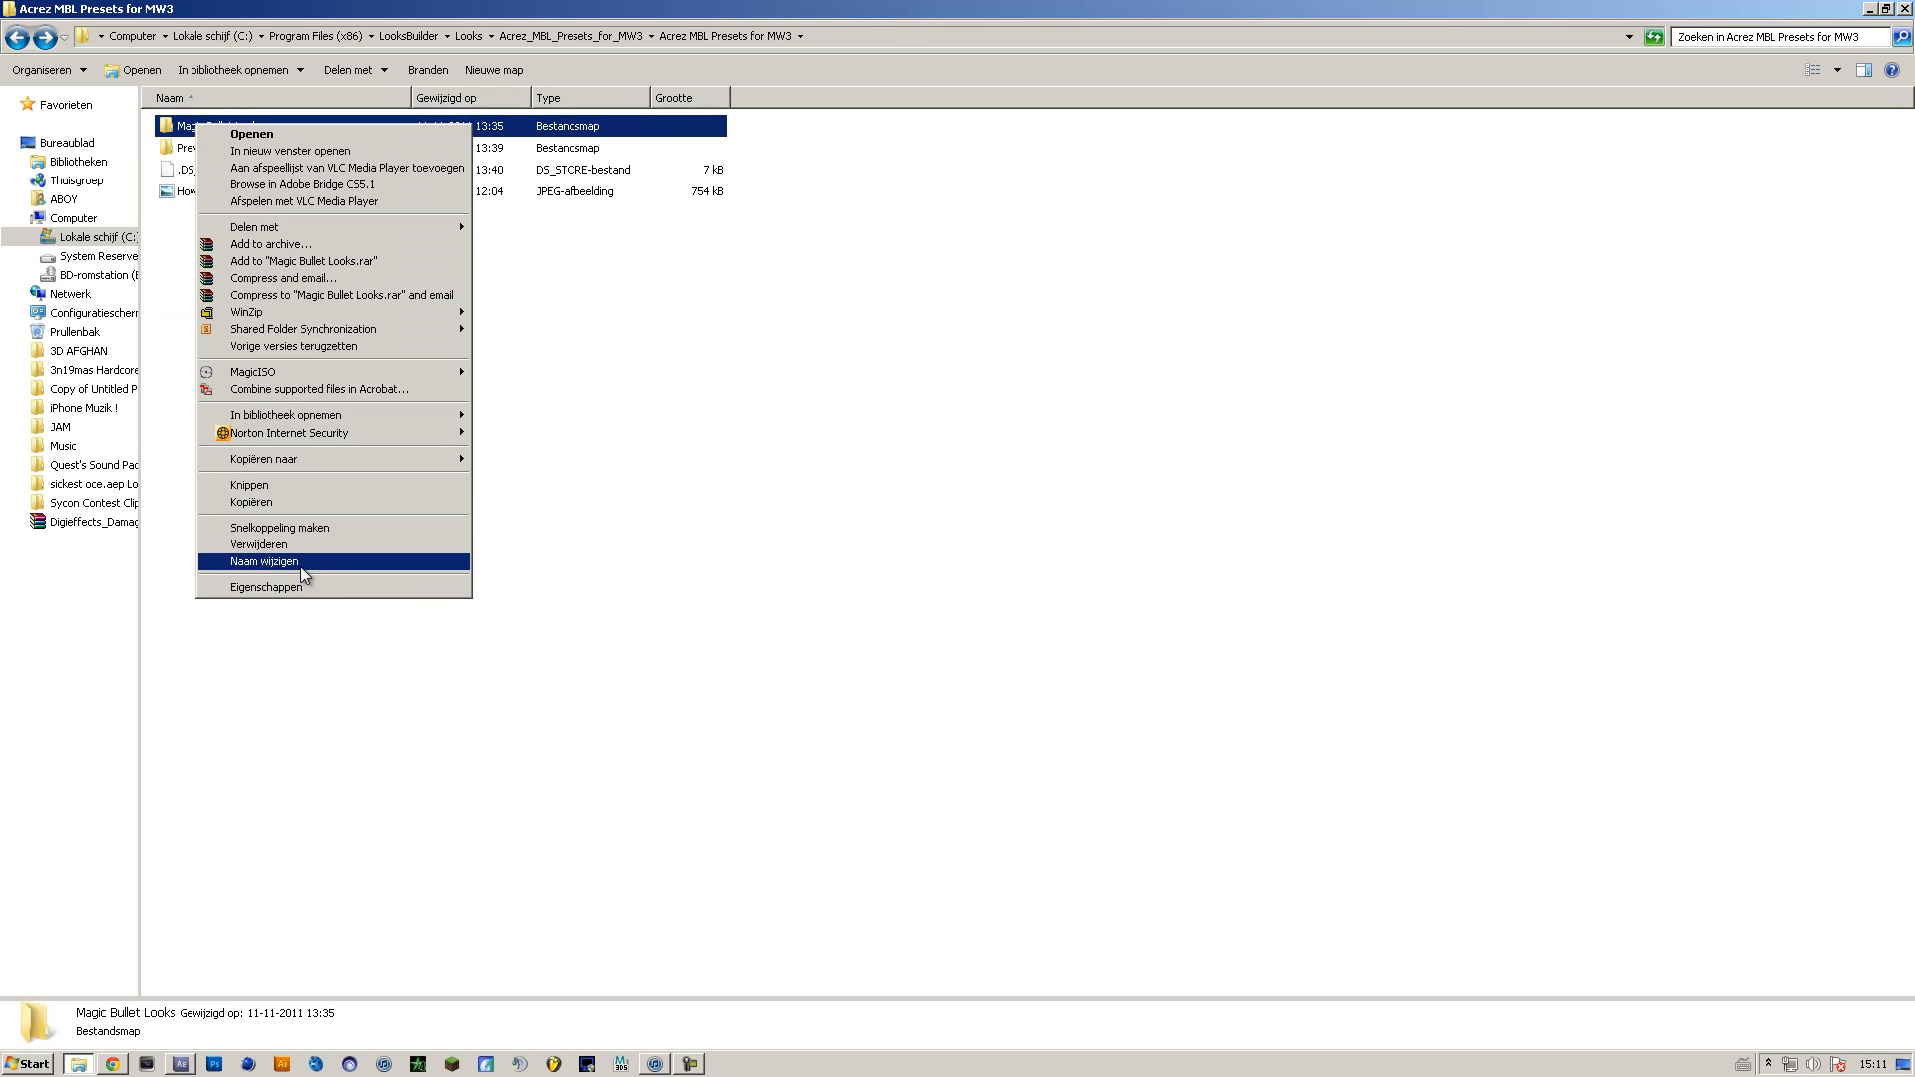
{"action": "left_click", "coordinate": [263, 561]}
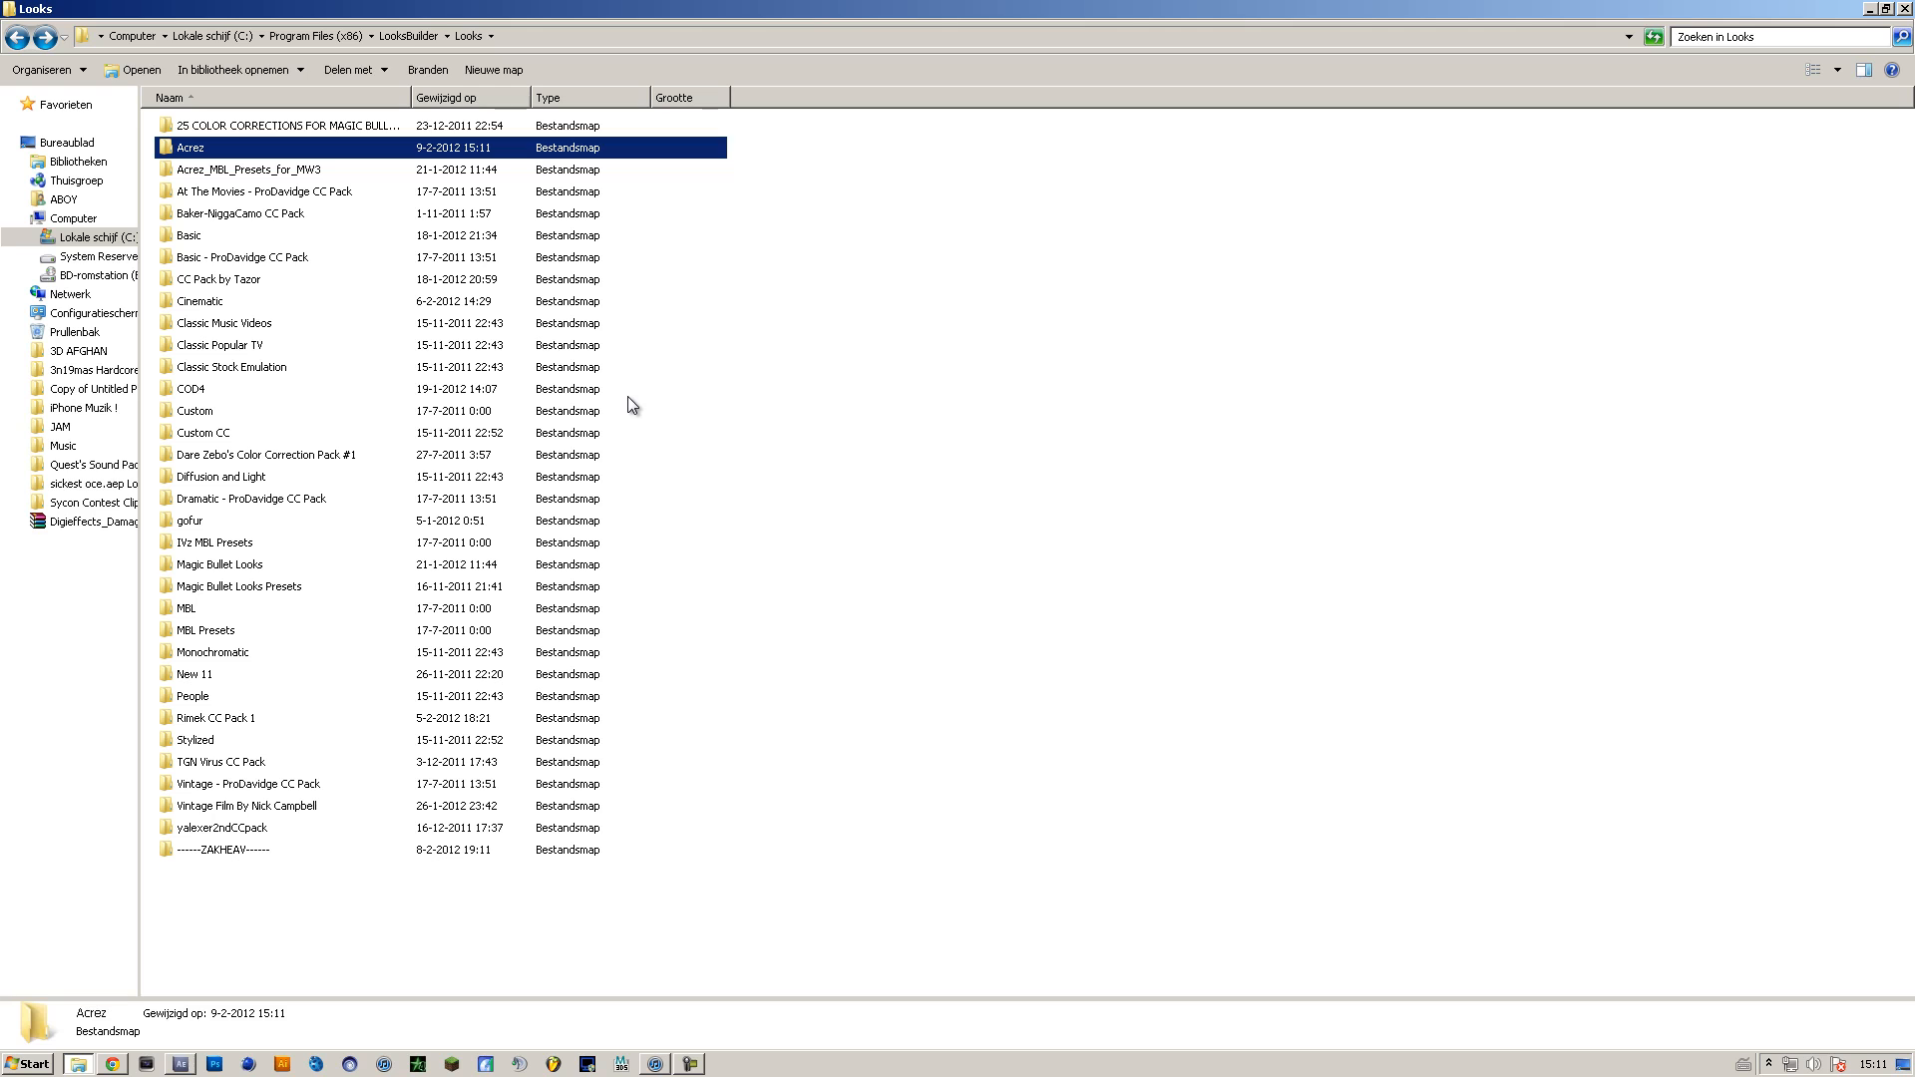
{"action": "mouse_move", "coordinate": [555, 404]}
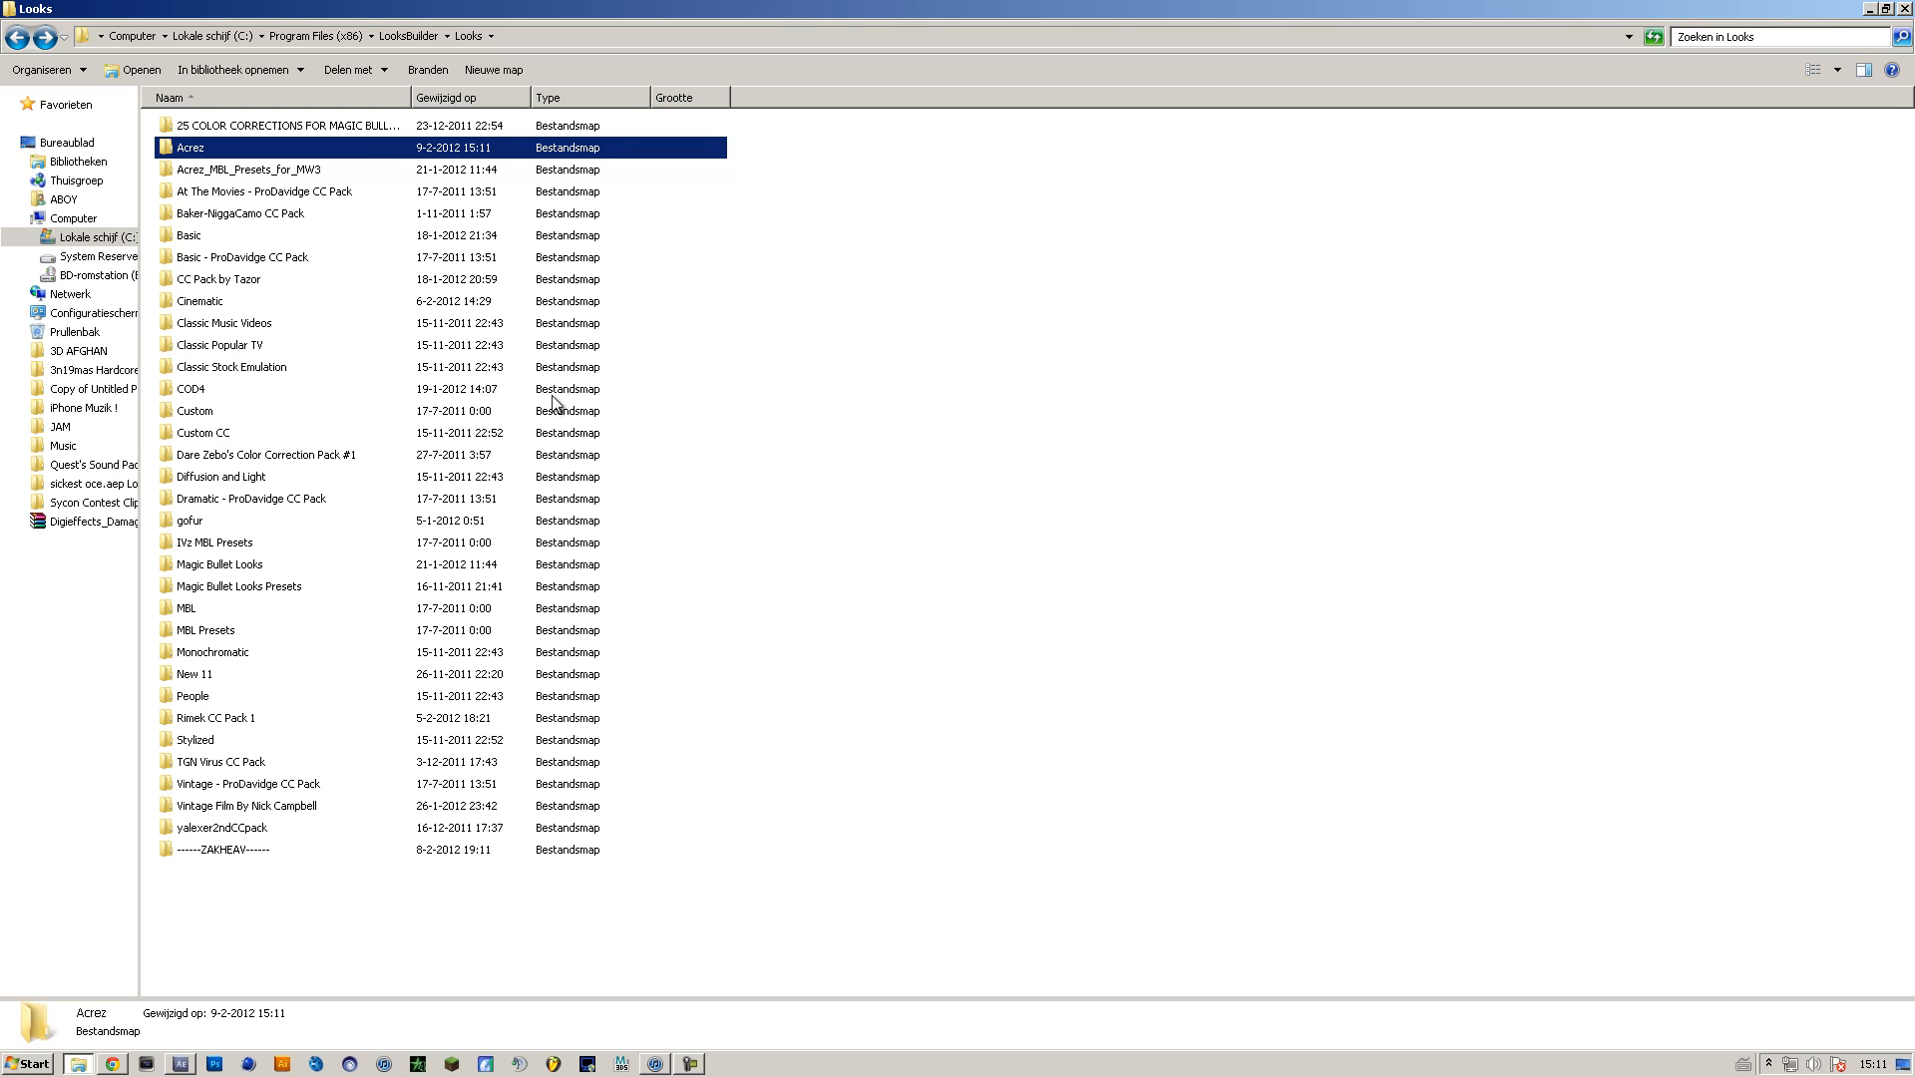
Open ZAKHEAY's Vintage Film By Nick Campbell folder to view its 32 .ls3 looks
{"action": "double_click", "coordinate": [224, 848]}
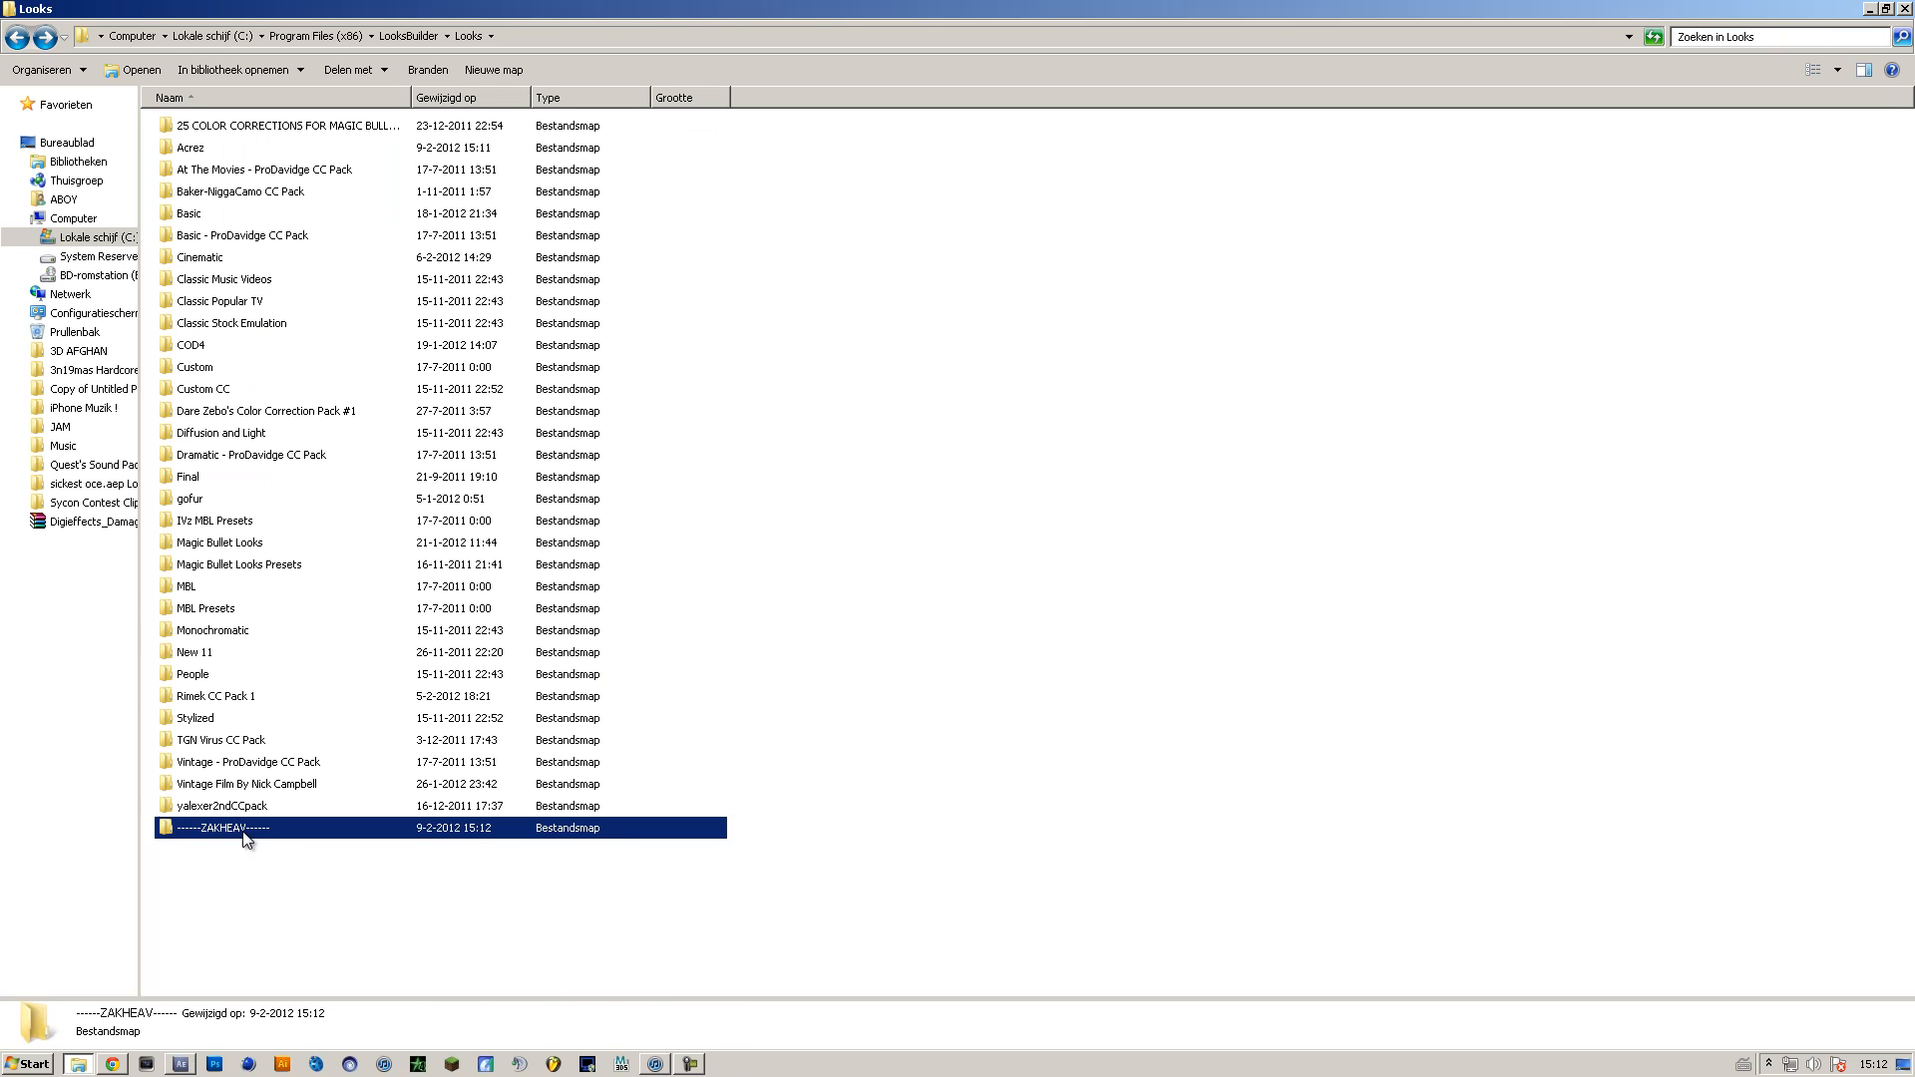
{"action": "mouse_move", "coordinate": [256, 866]}
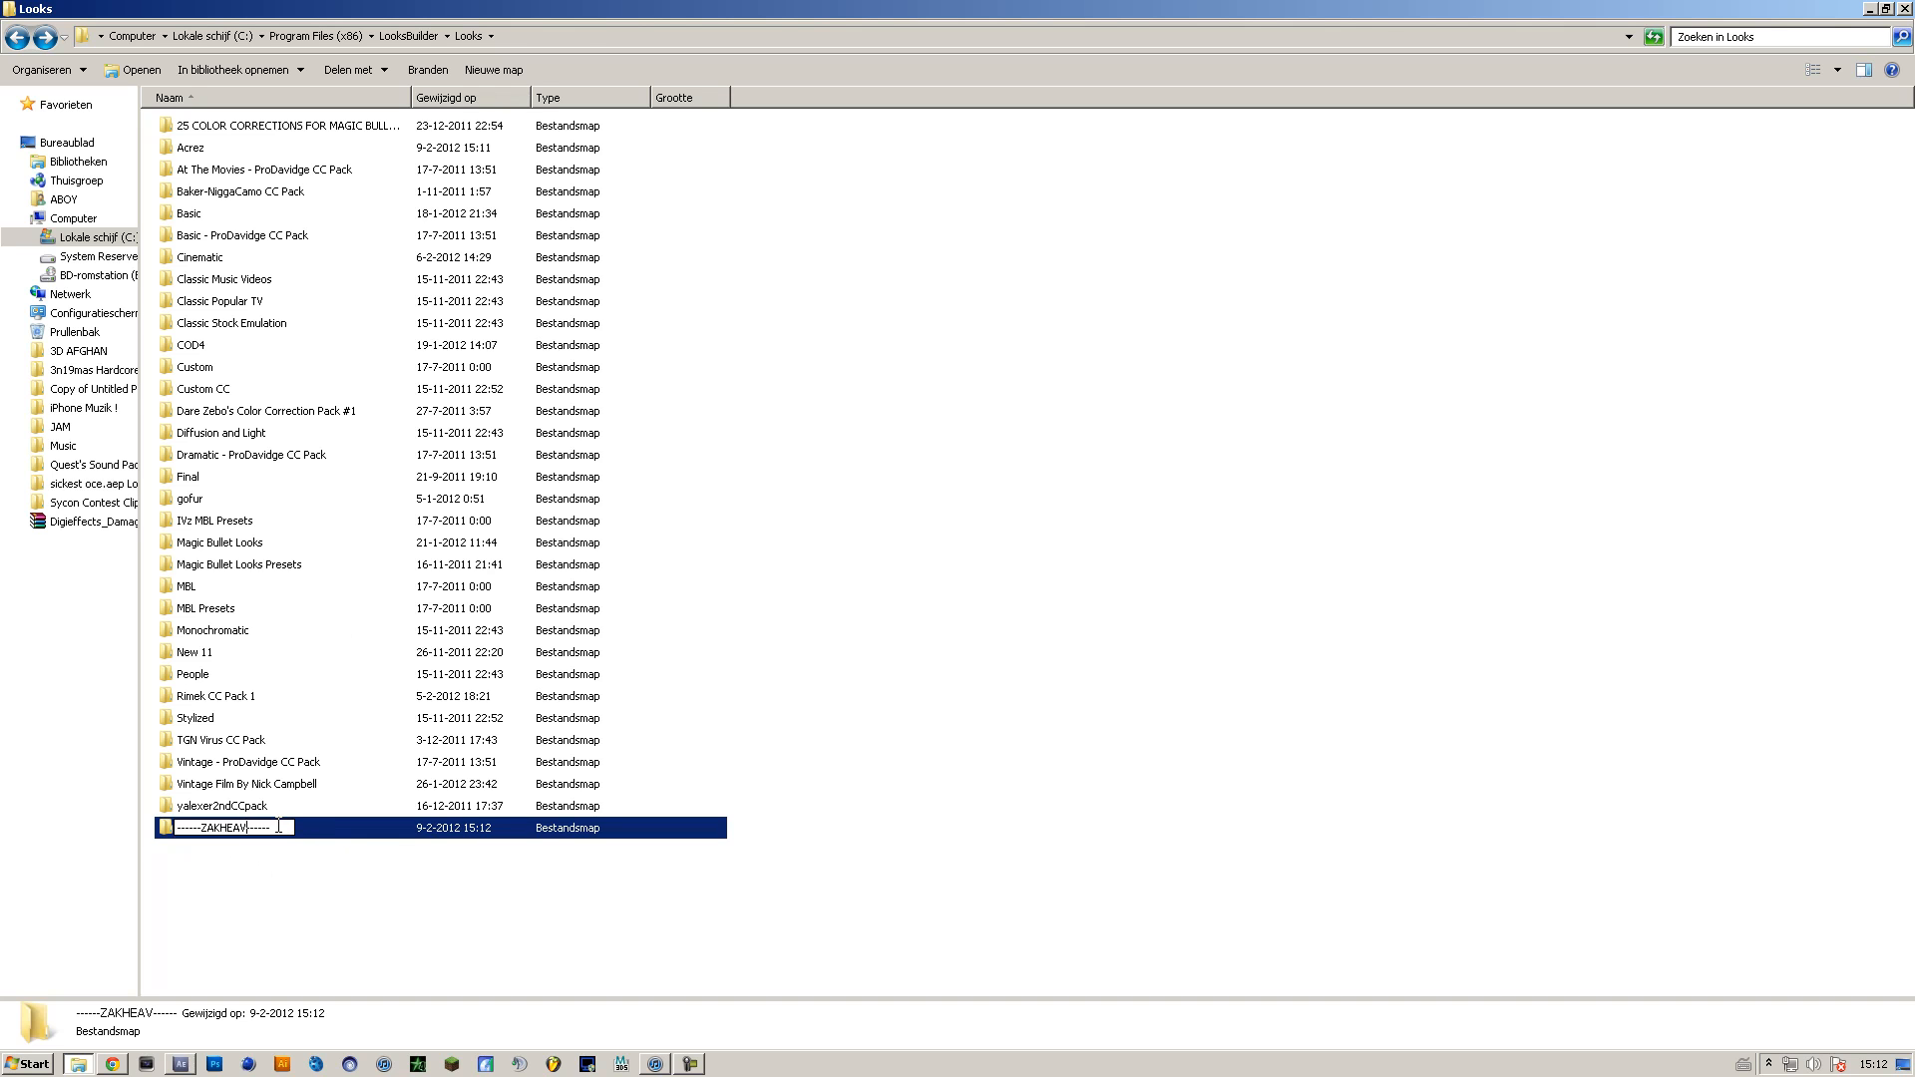
{"action": "double_click", "coordinate": [220, 804]}
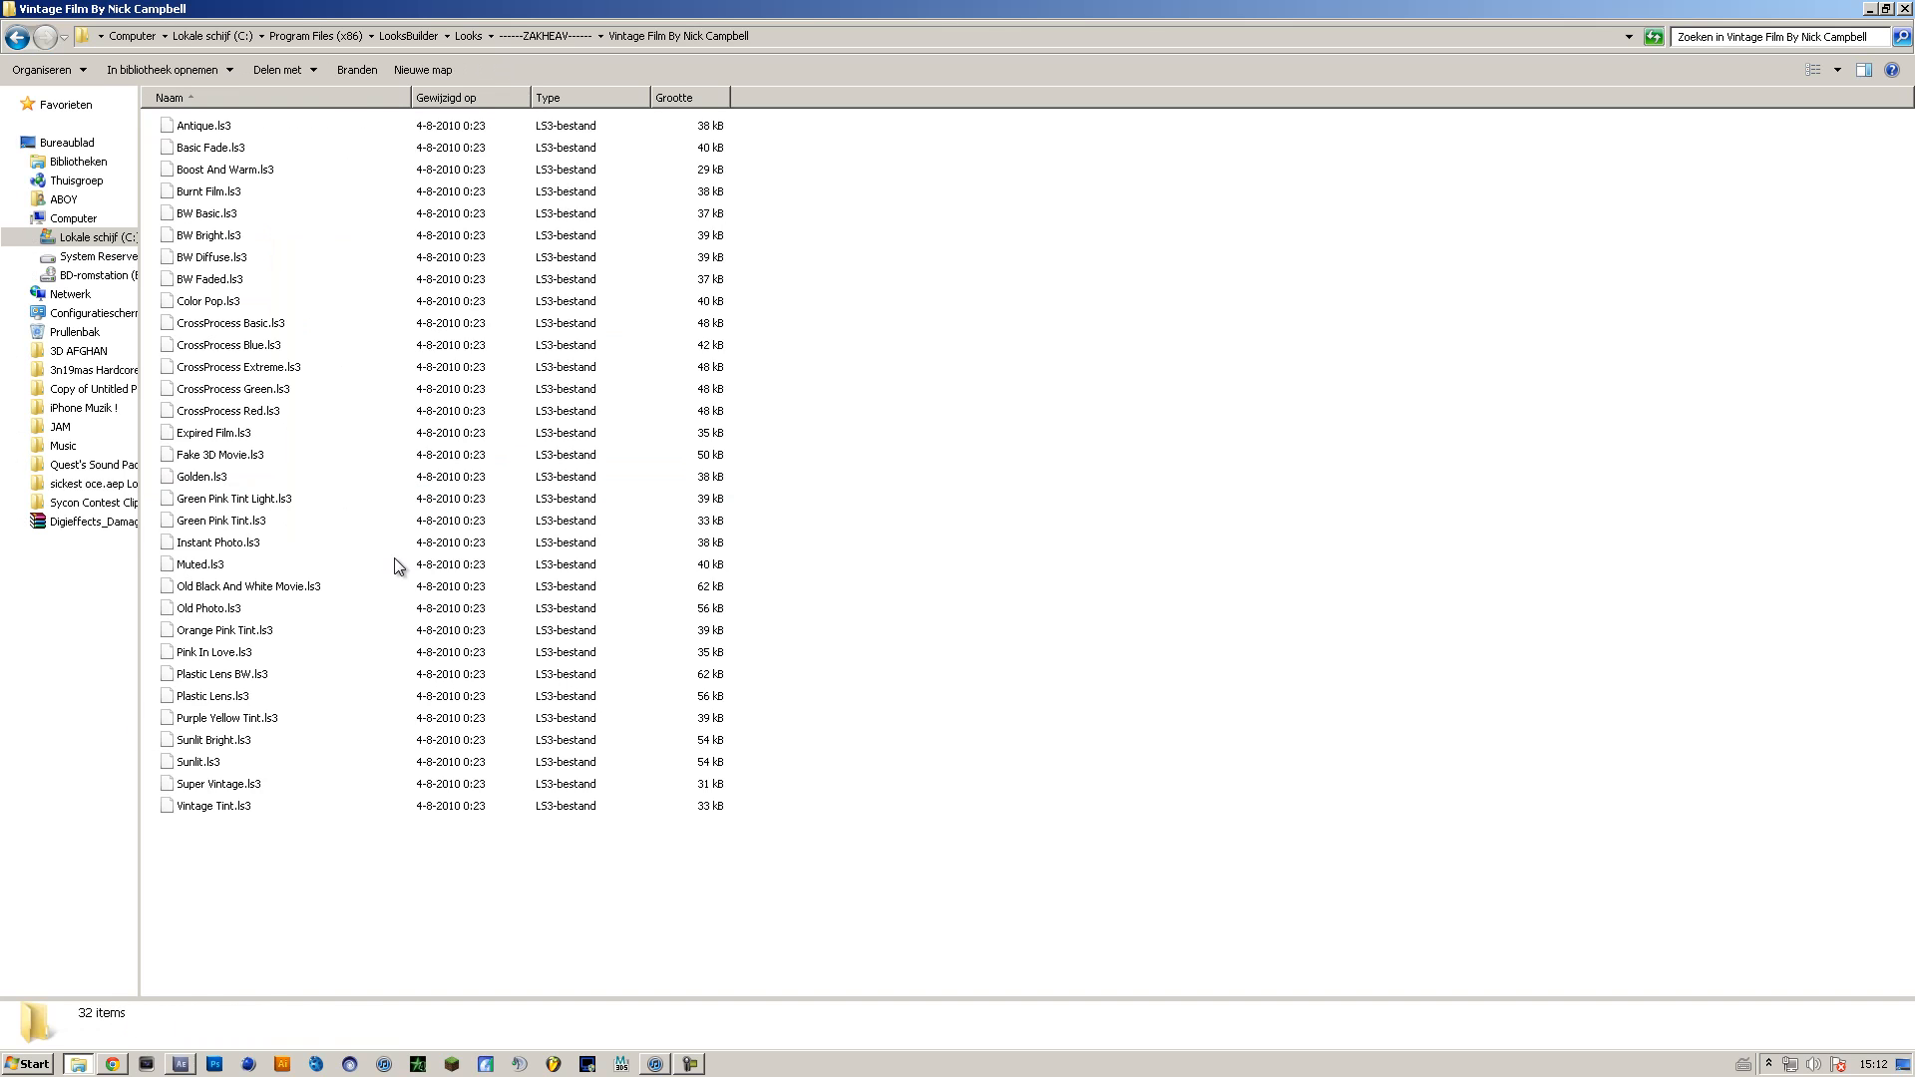
Browse the Dramatic - ProDavidge CC Pack and the 73-item Custom preset folders
{"action": "left_click", "coordinate": [20, 36]}
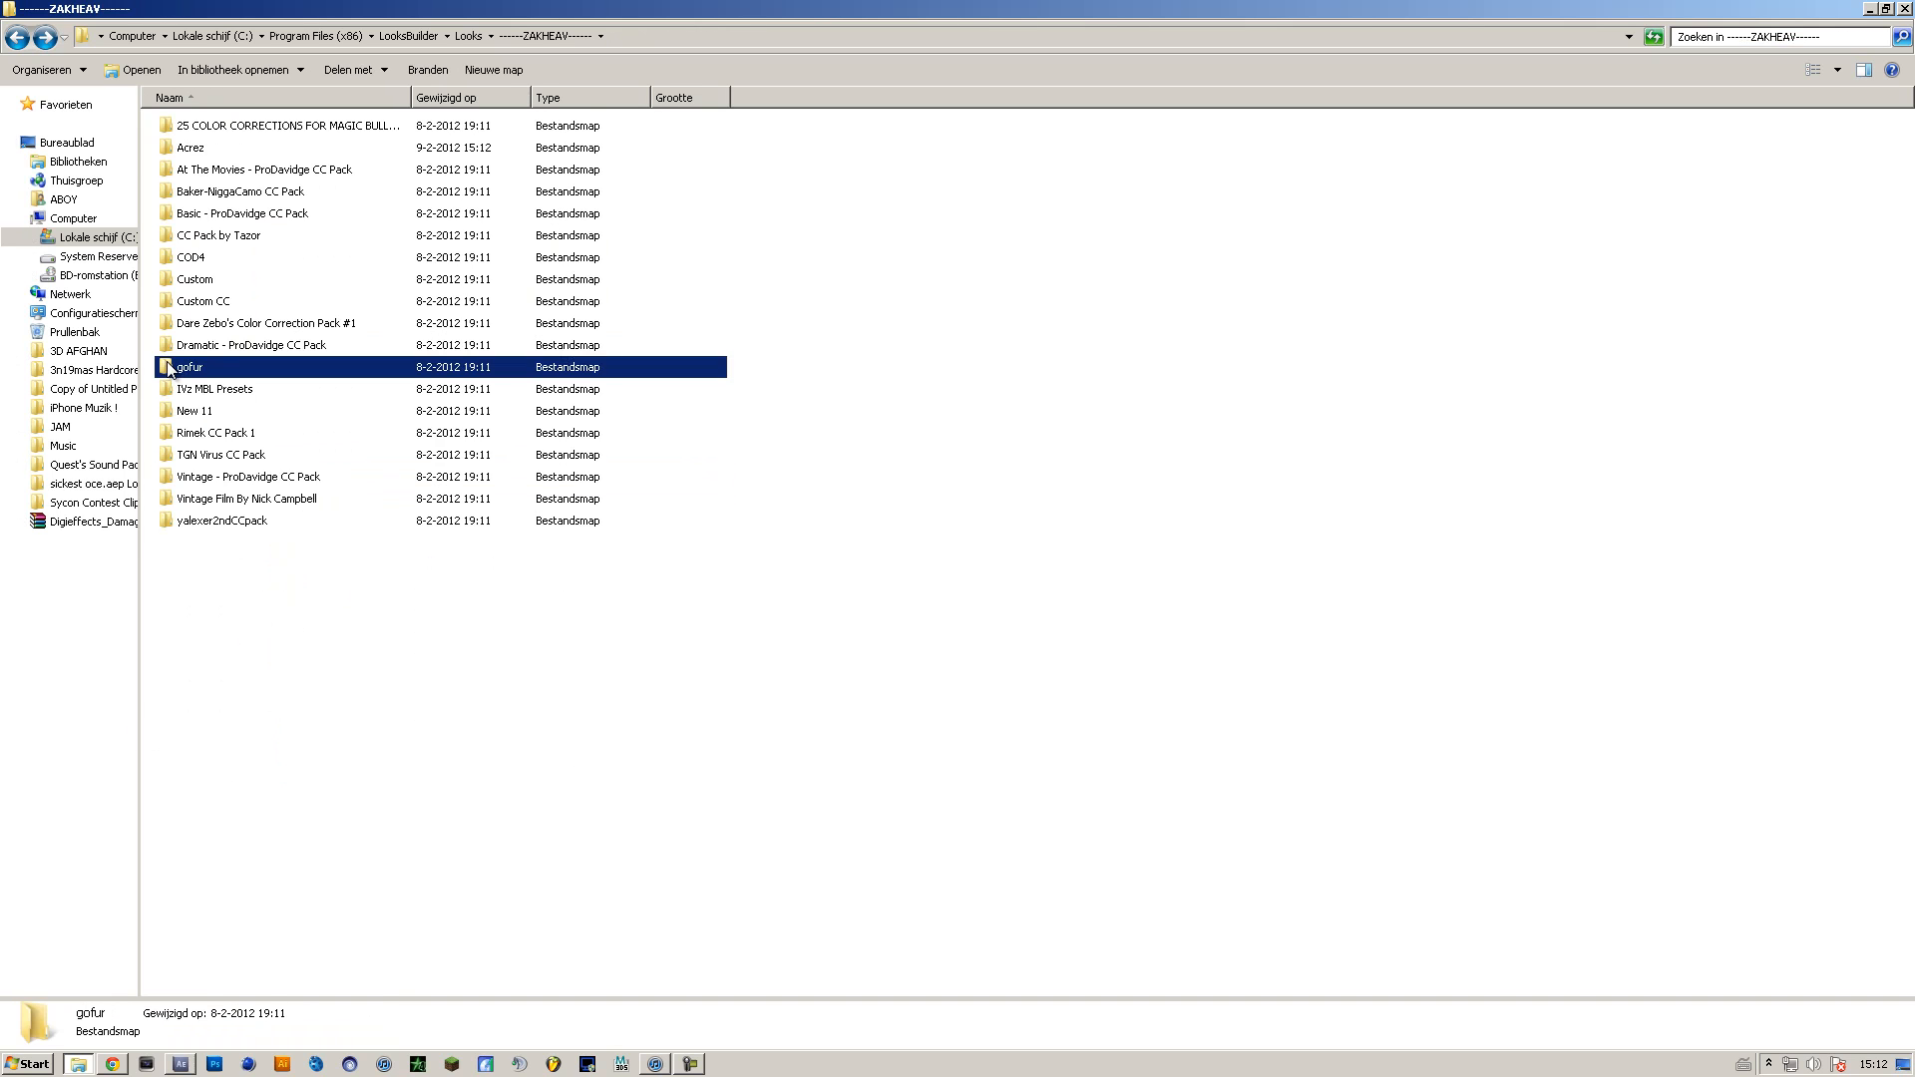
{"action": "double_click", "coordinate": [250, 344]}
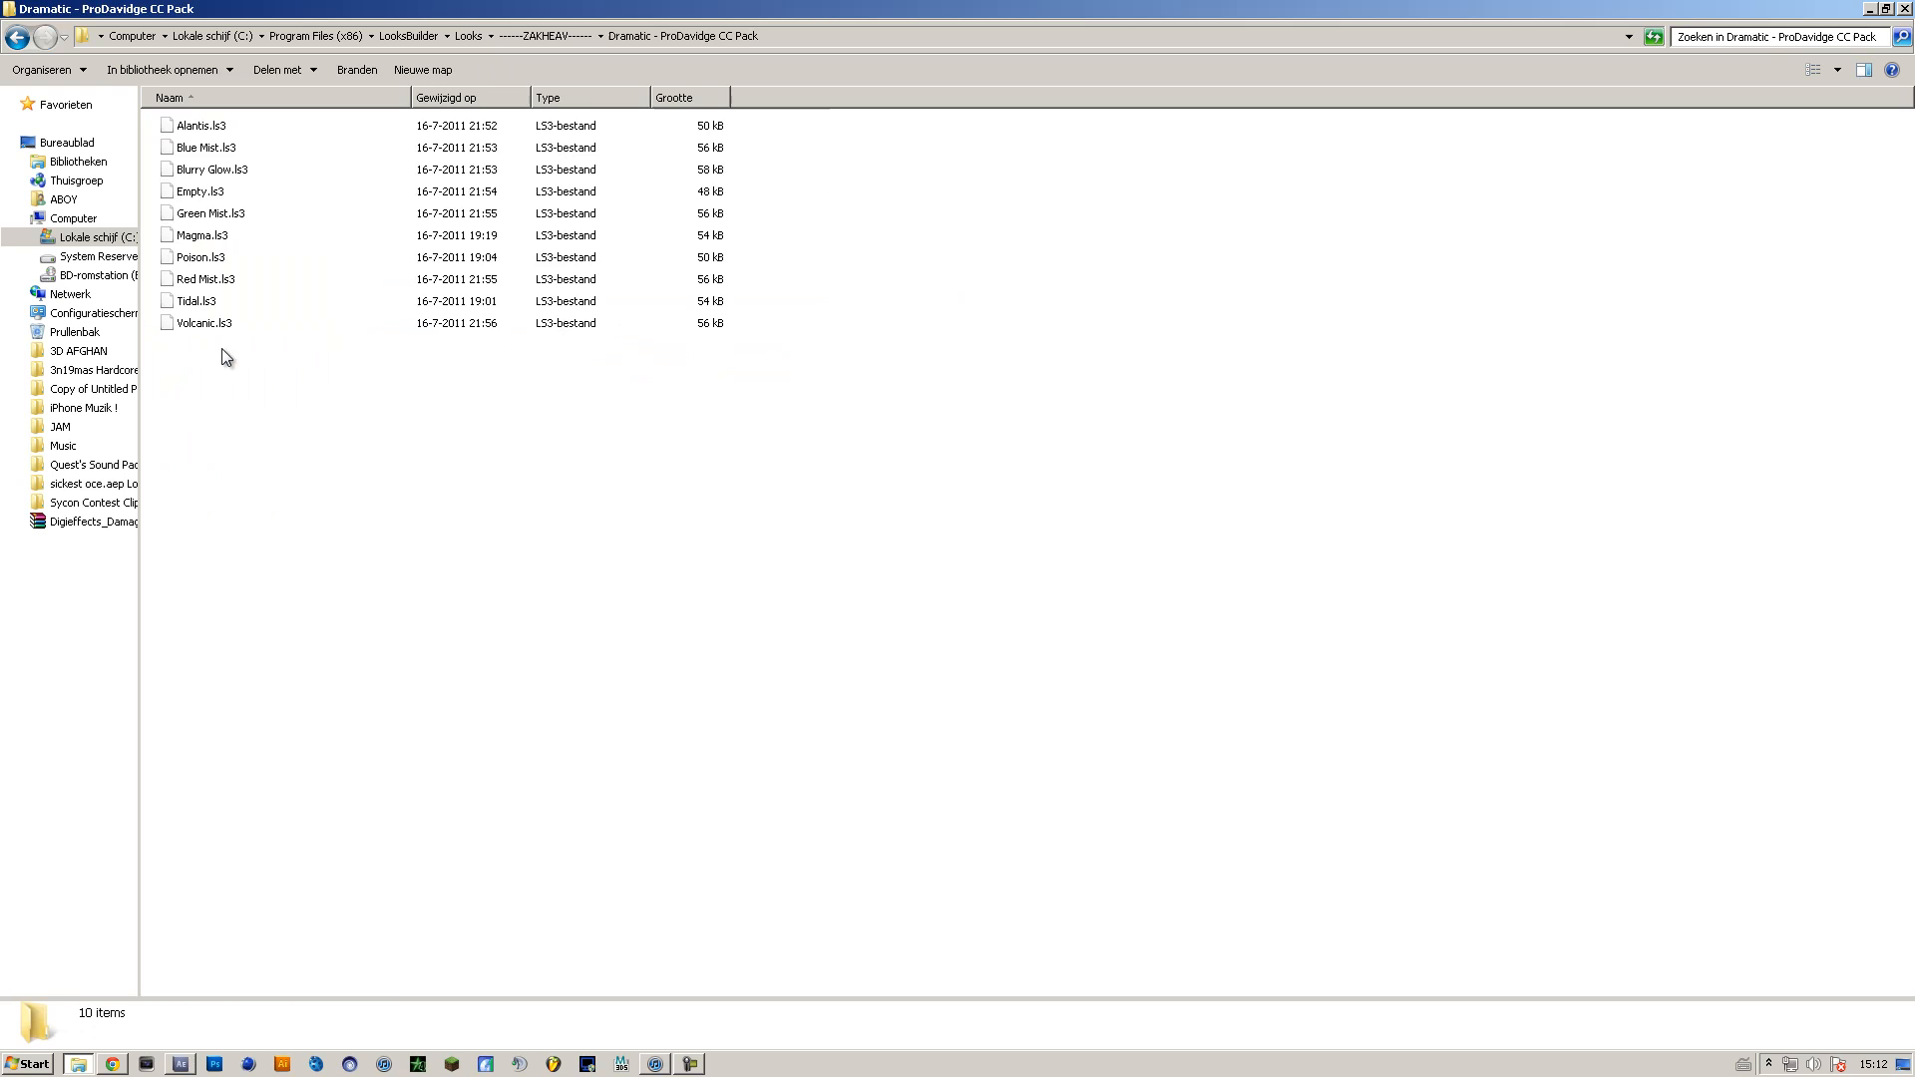
{"action": "left_click", "coordinate": [18, 36]}
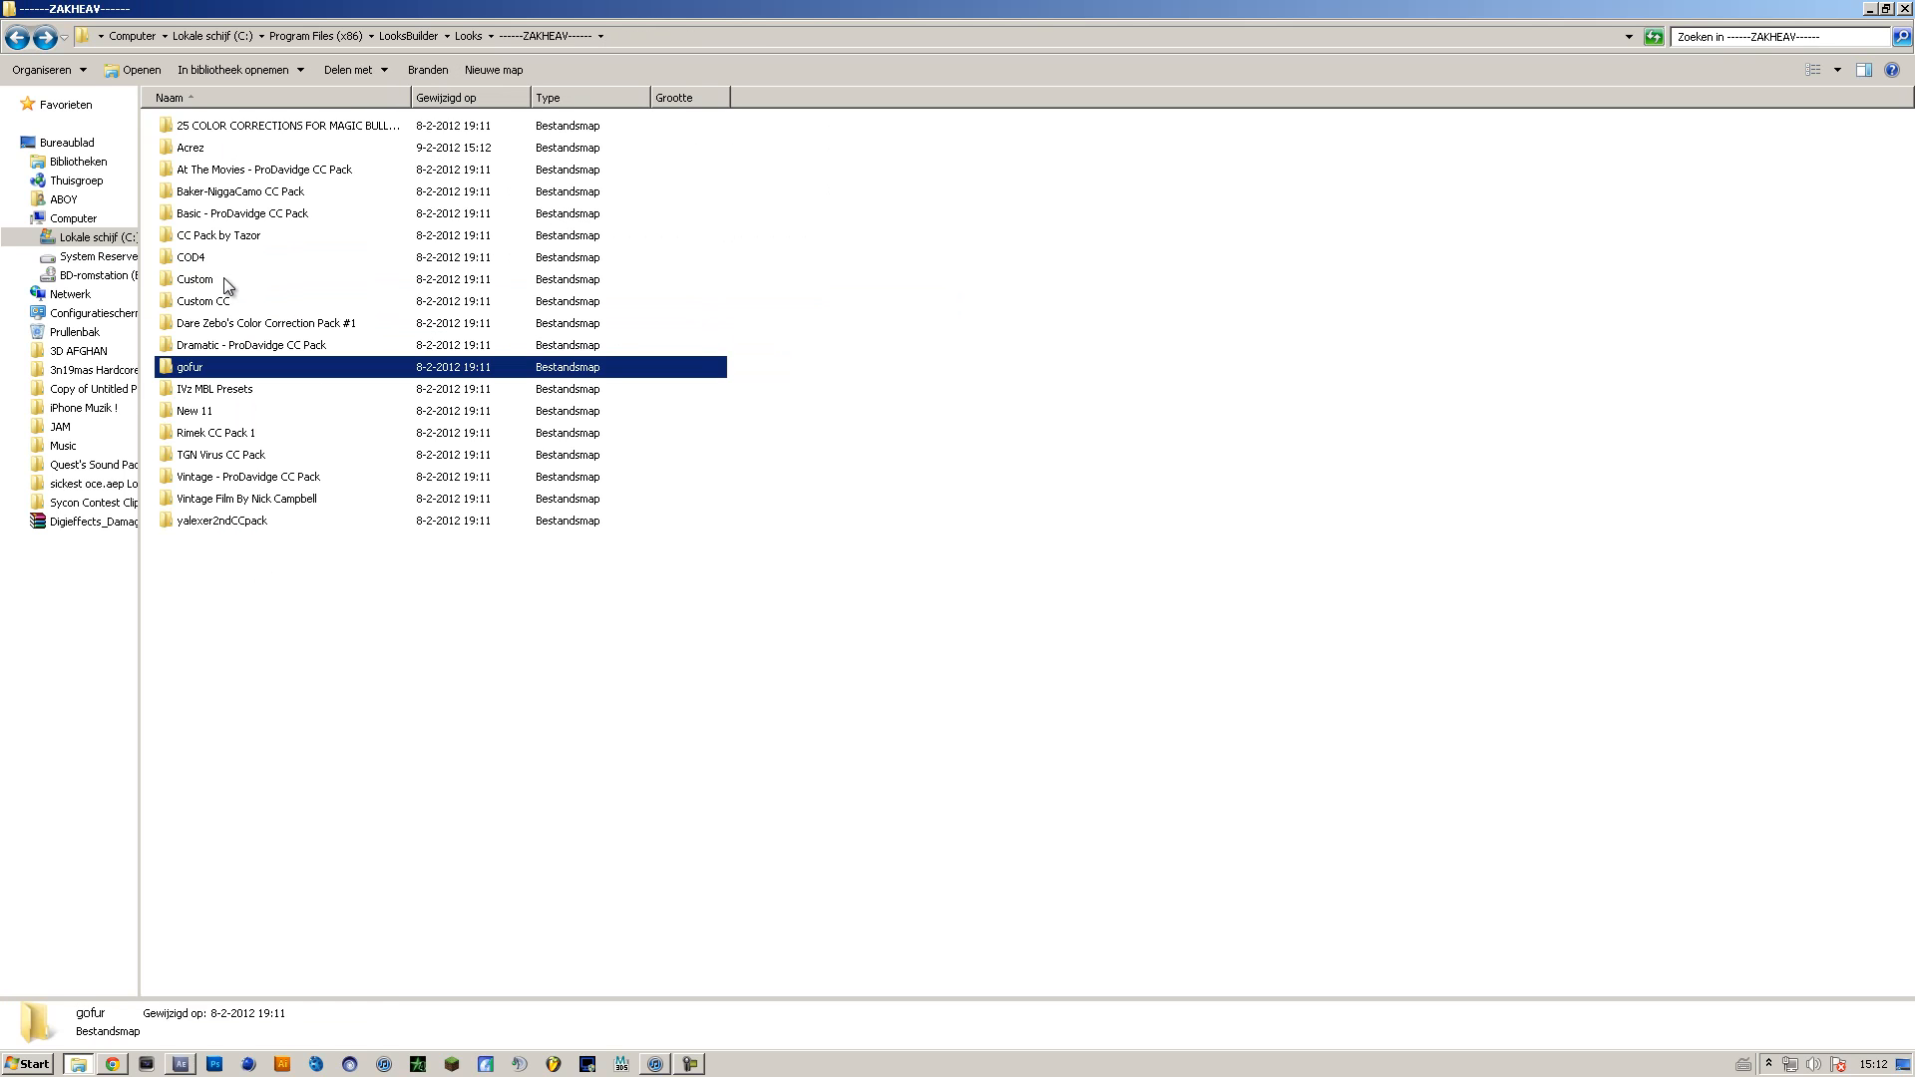
{"action": "double_click", "coordinate": [193, 278]}
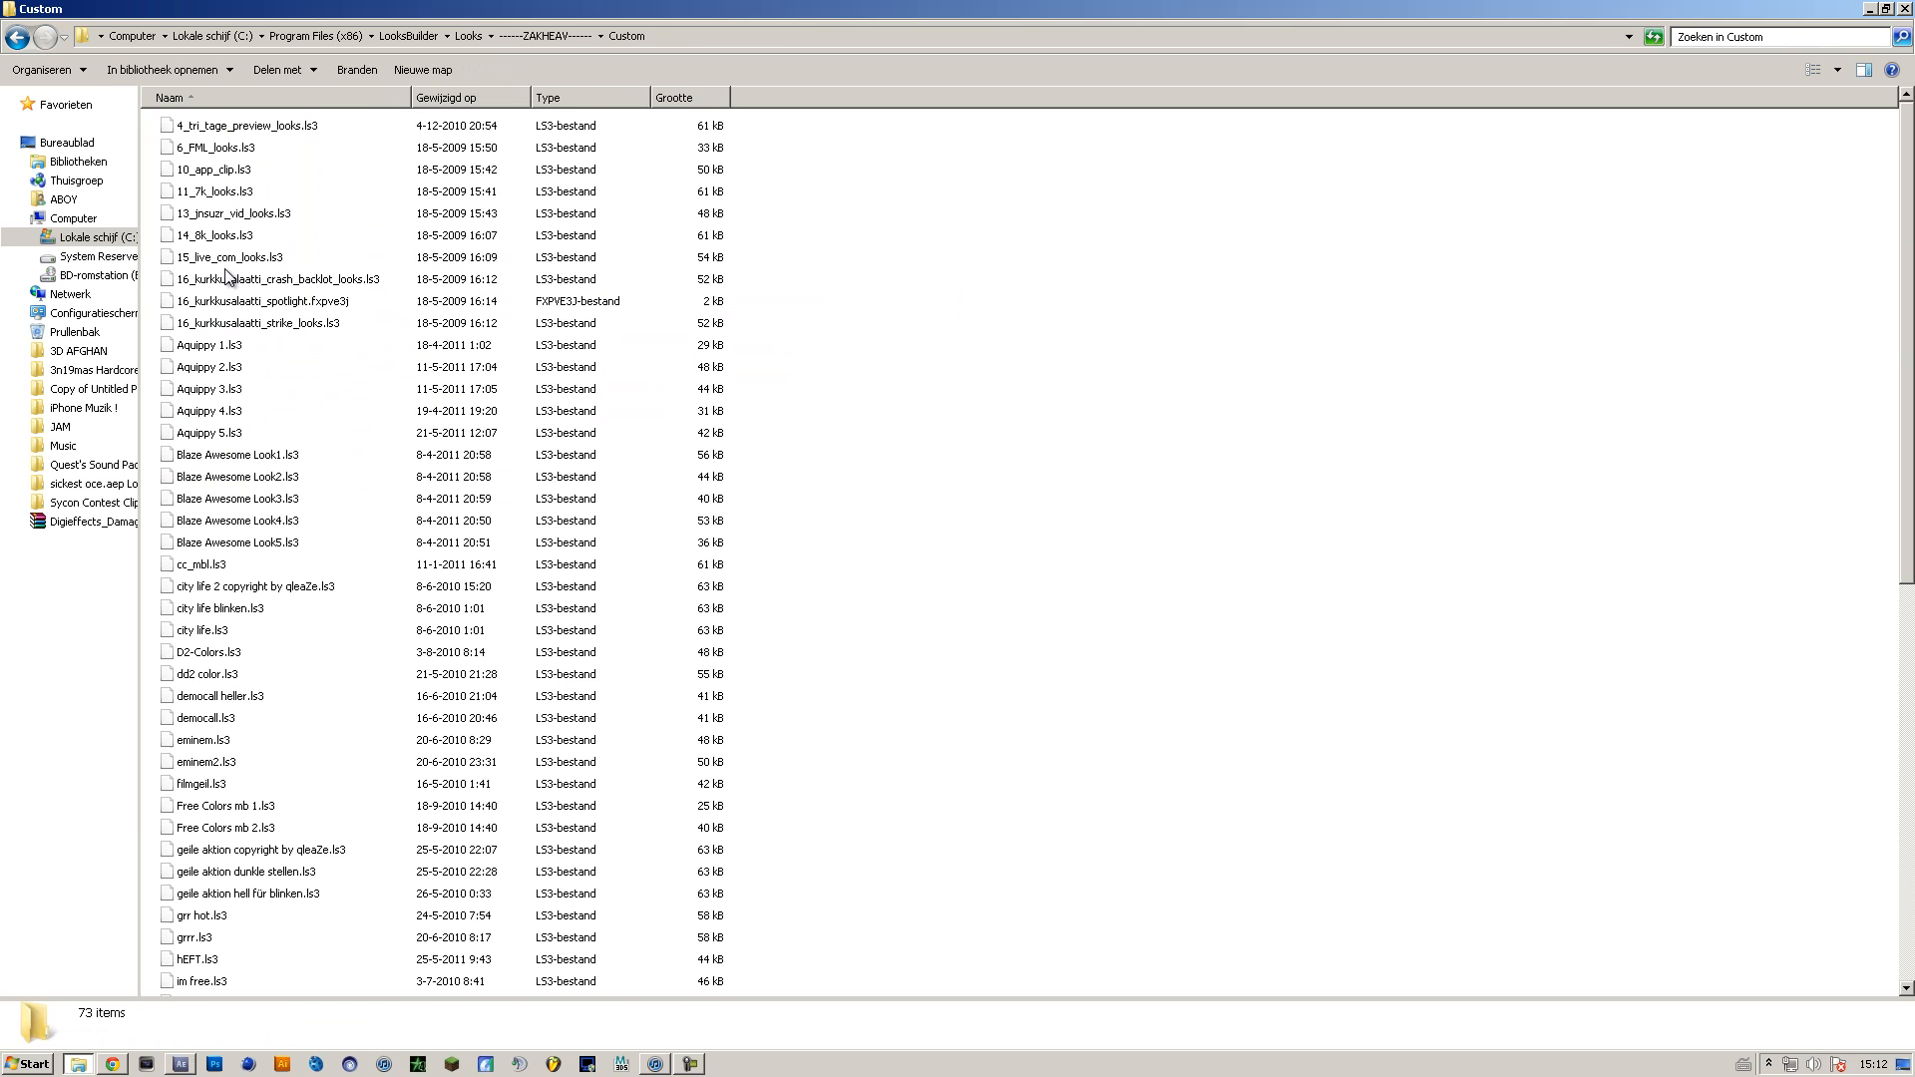
{"action": "scroll", "scroll_direction": "down", "scroll_amount": 3}
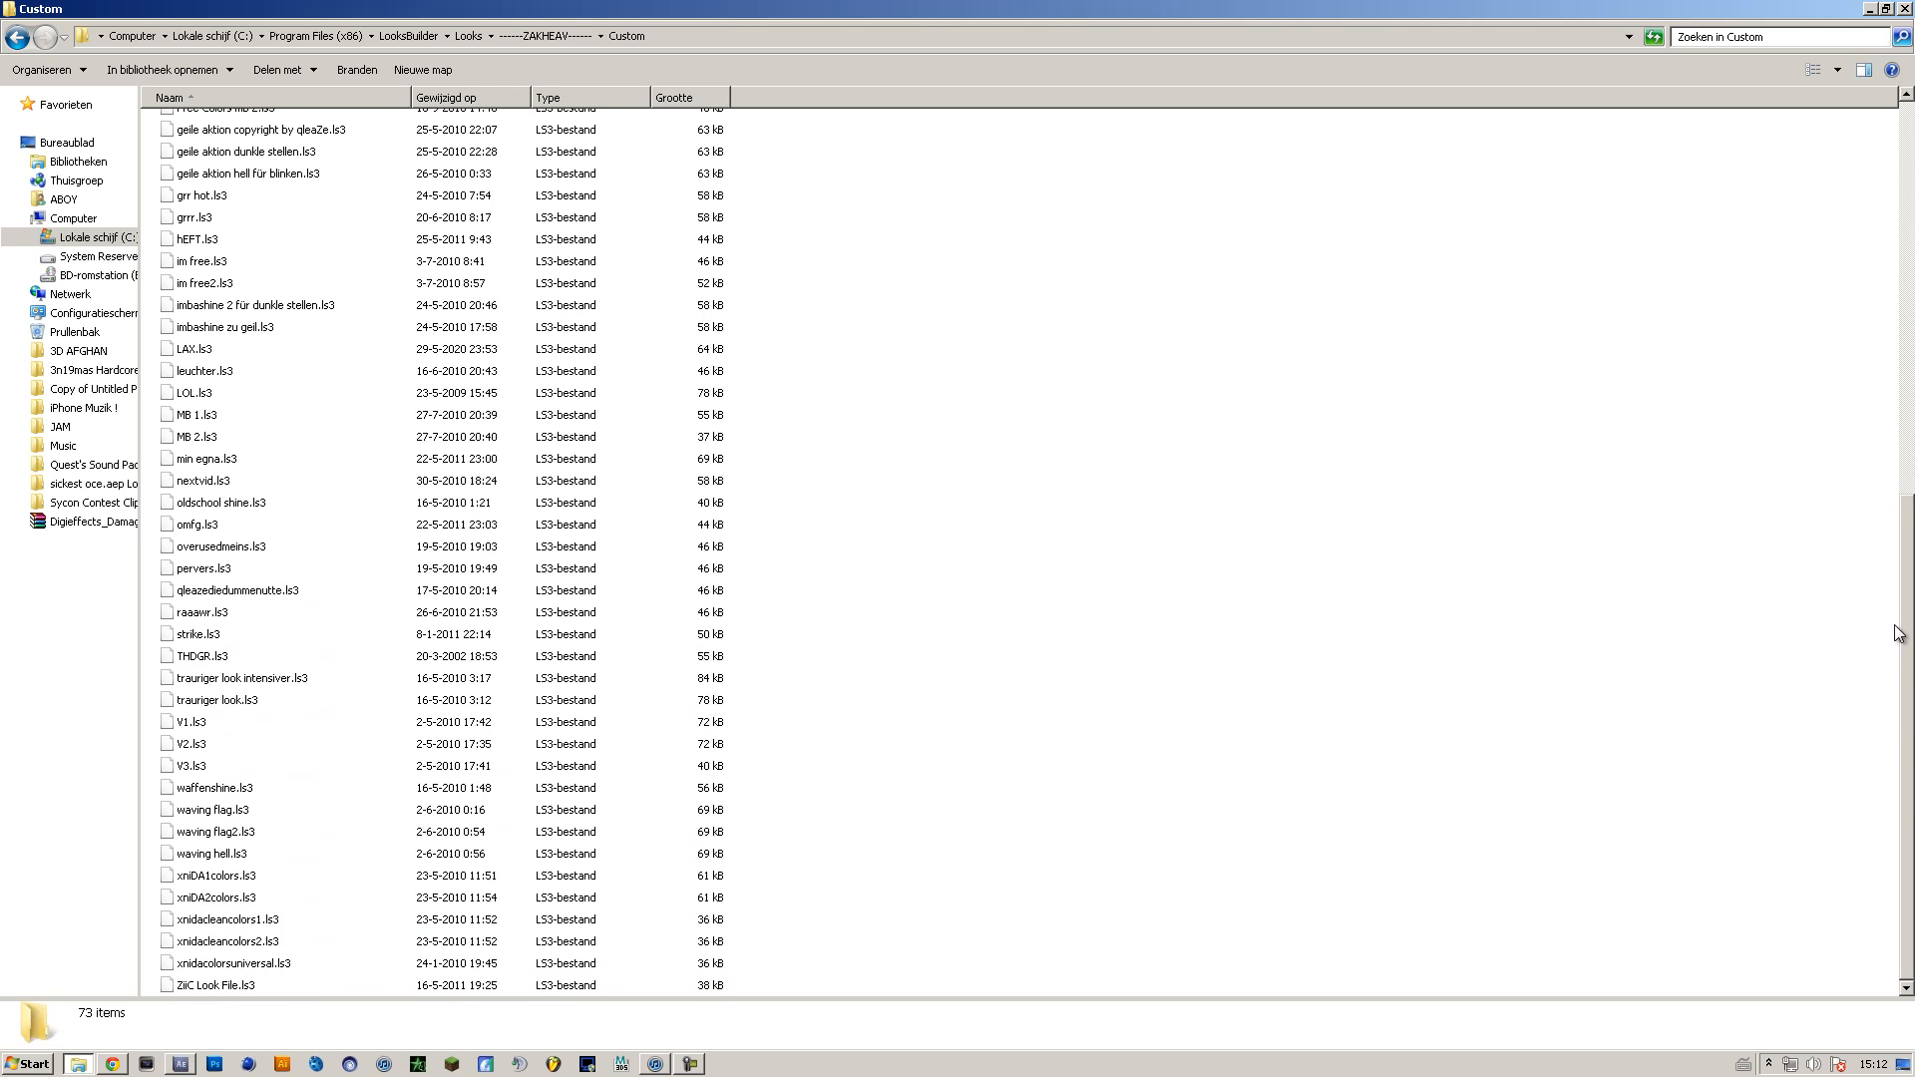
{"action": "scroll", "scroll_direction": "up", "scroll_amount": 3}
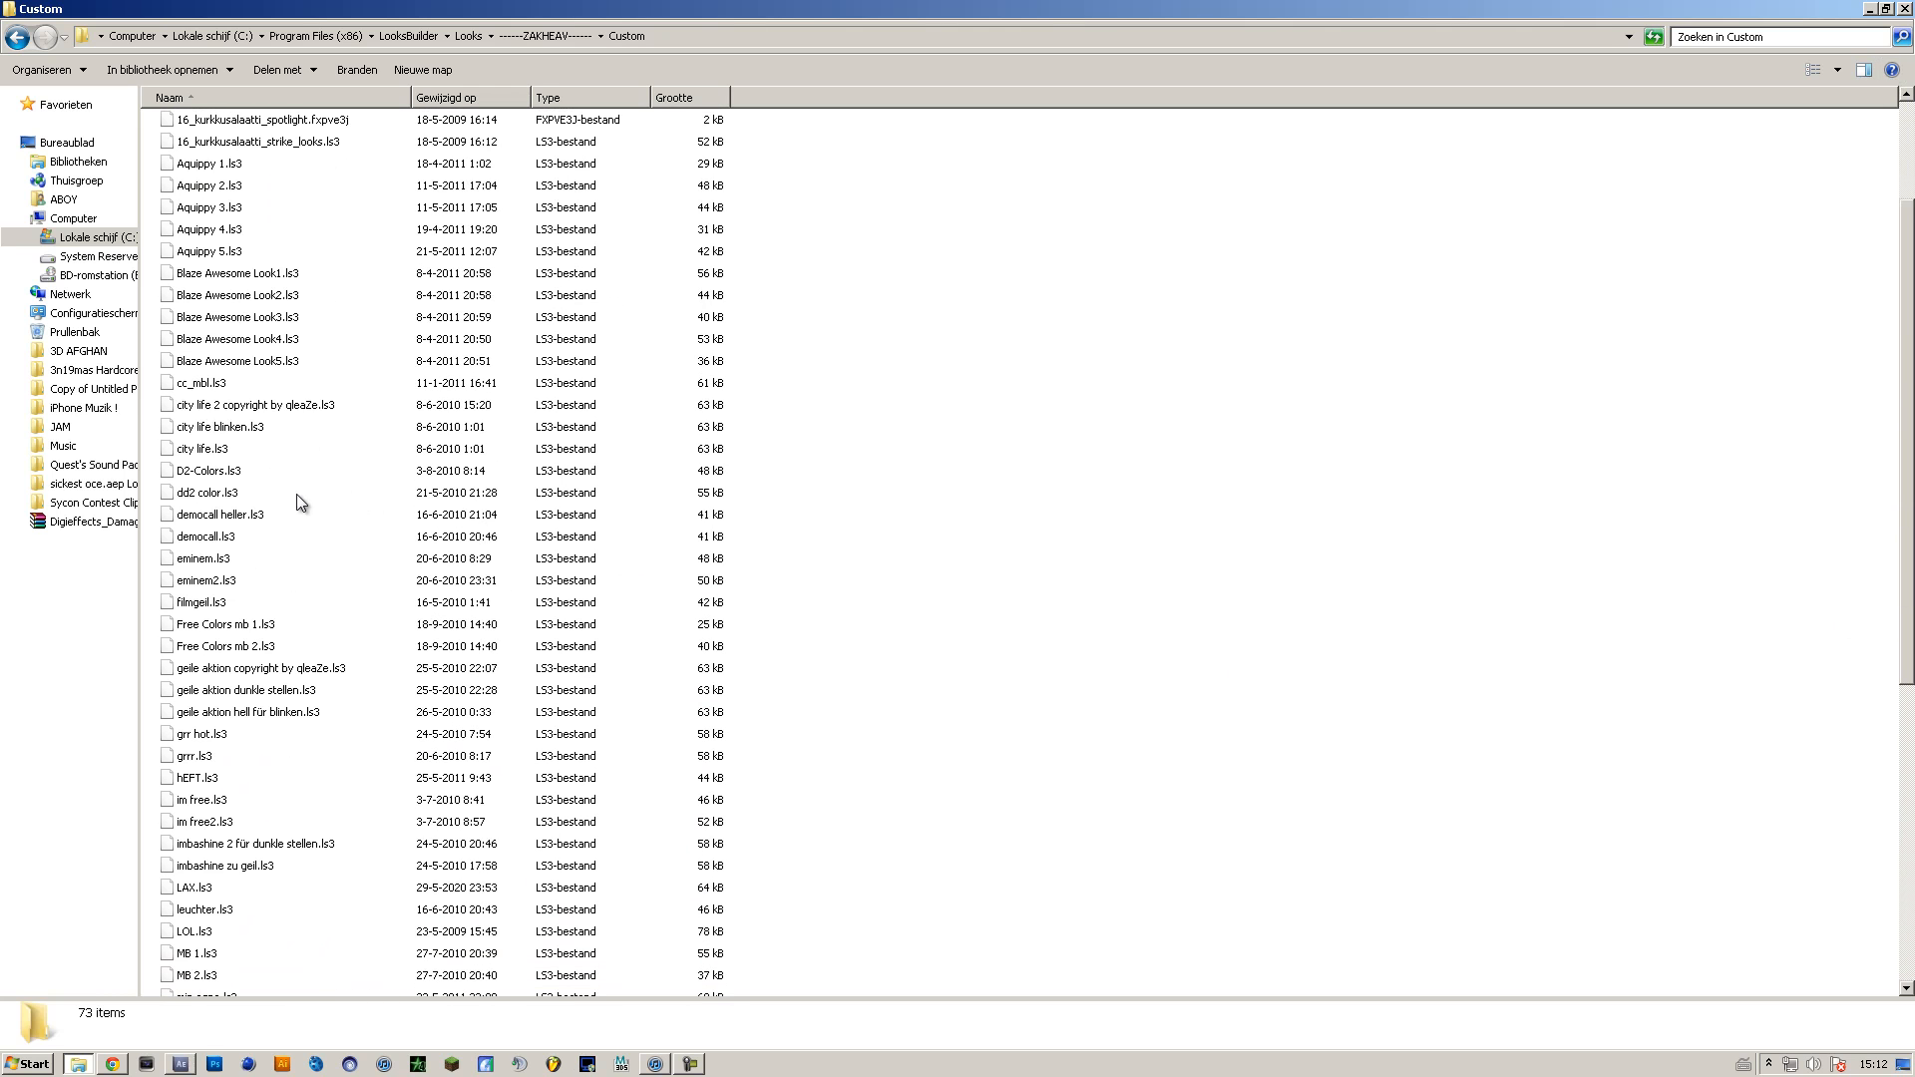
Return to the collection list, open Baker CC Pack, and select yalexer2ndCCpack
{"action": "left_click", "coordinate": [18, 36]}
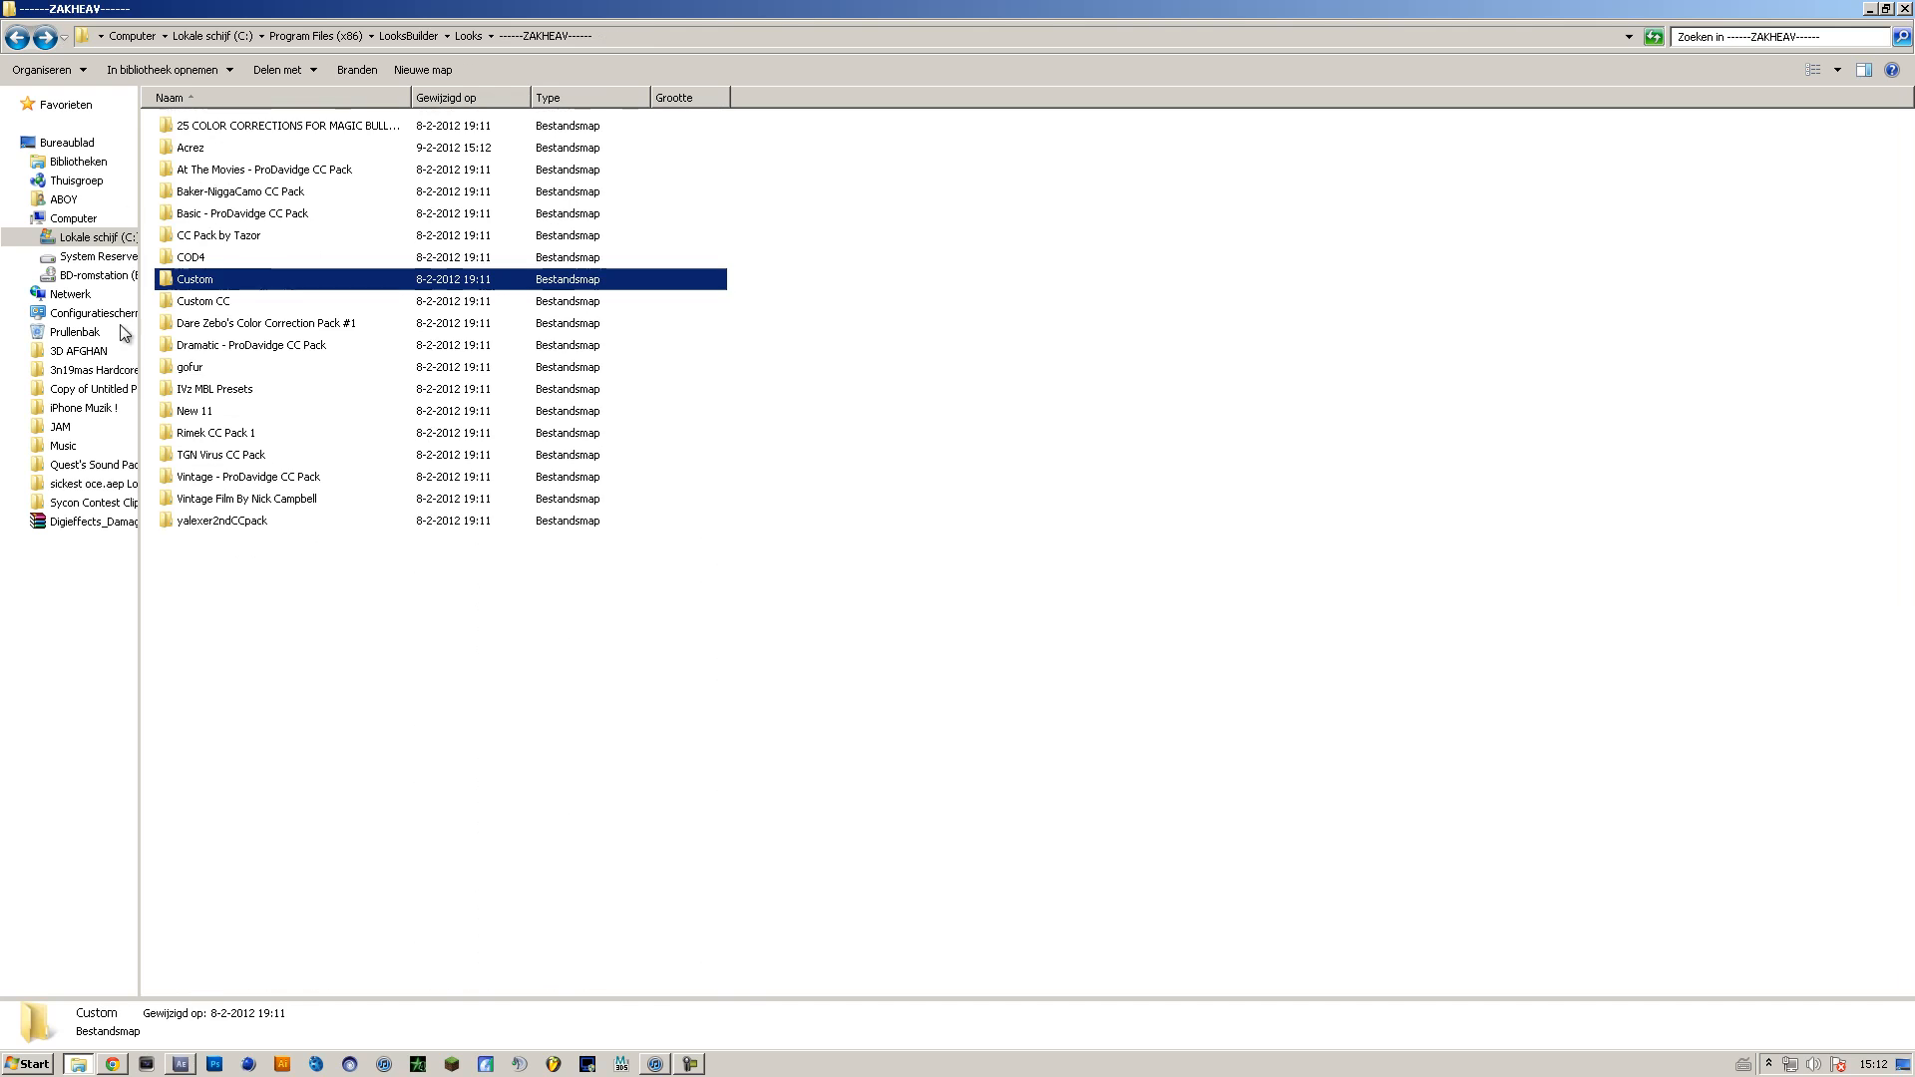
{"action": "double_click", "coordinate": [241, 213]}
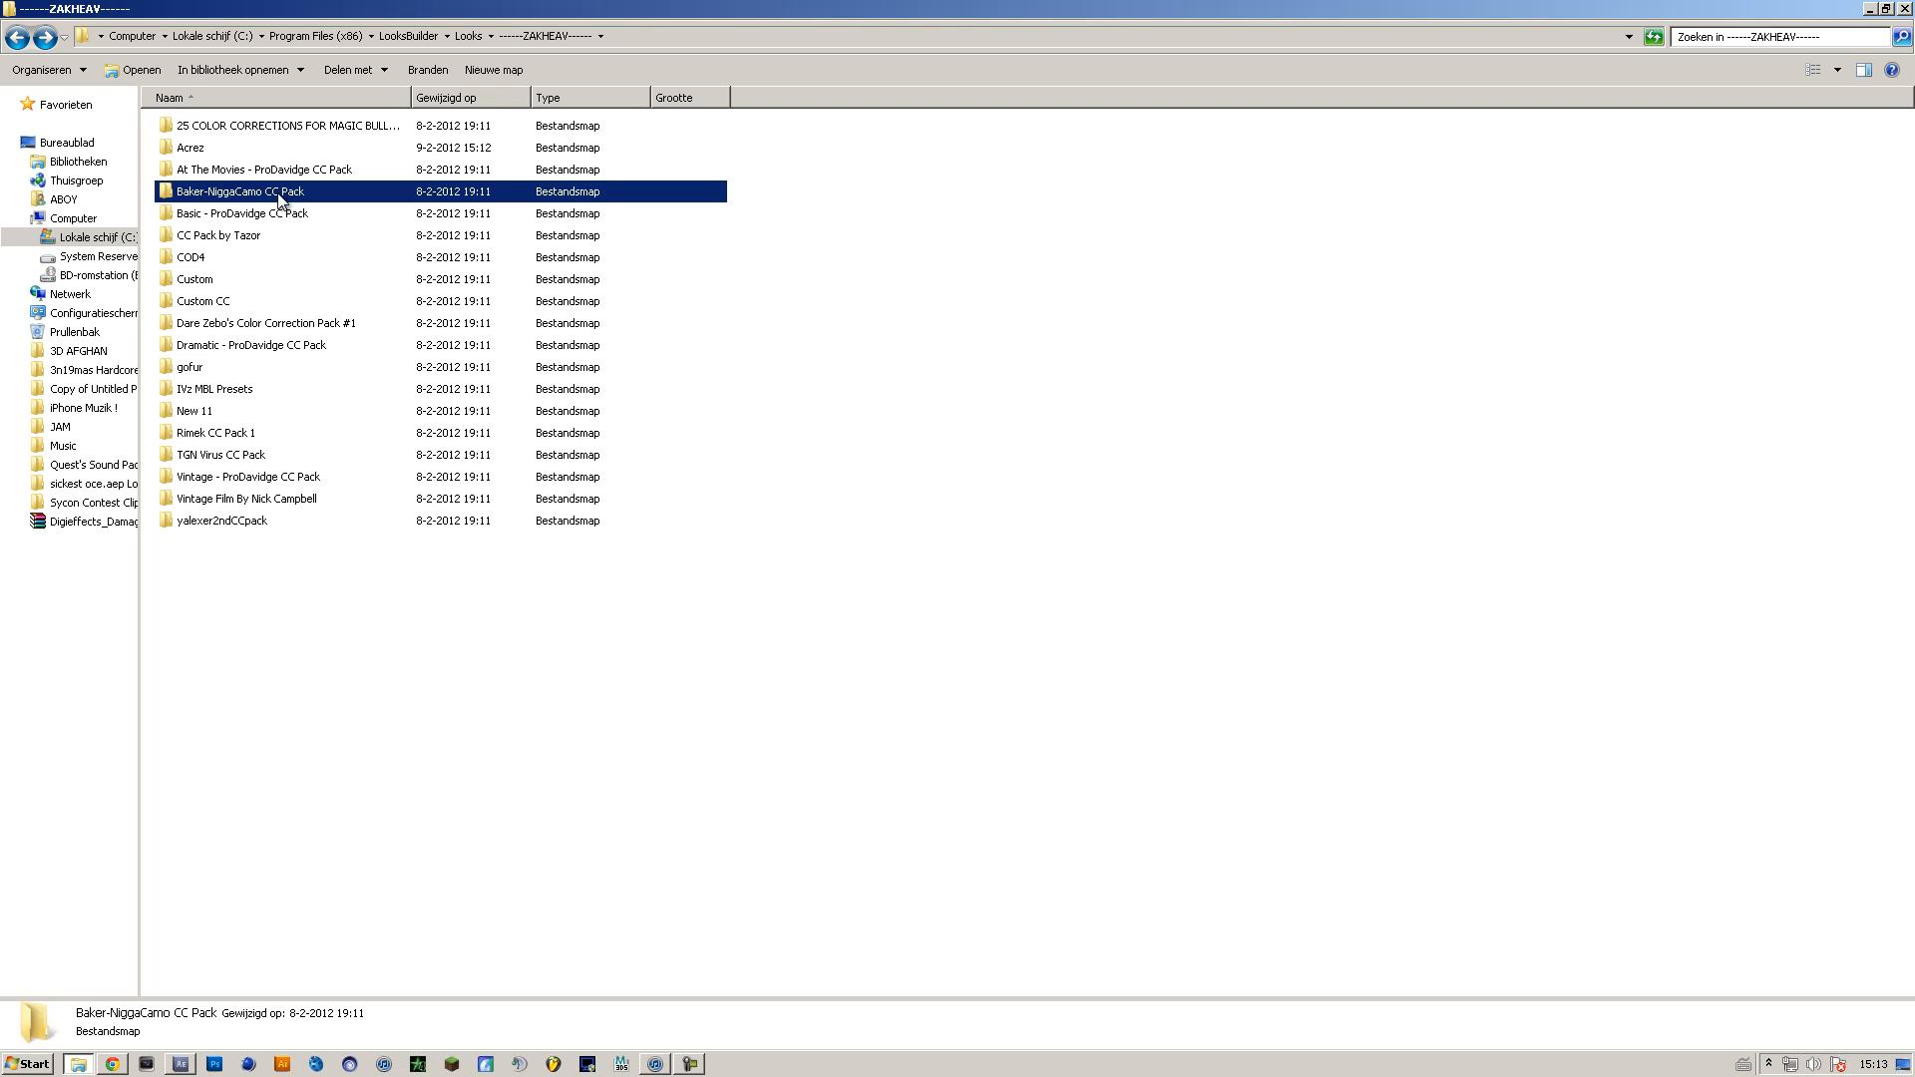
{"action": "double_click", "coordinate": [190, 147]}
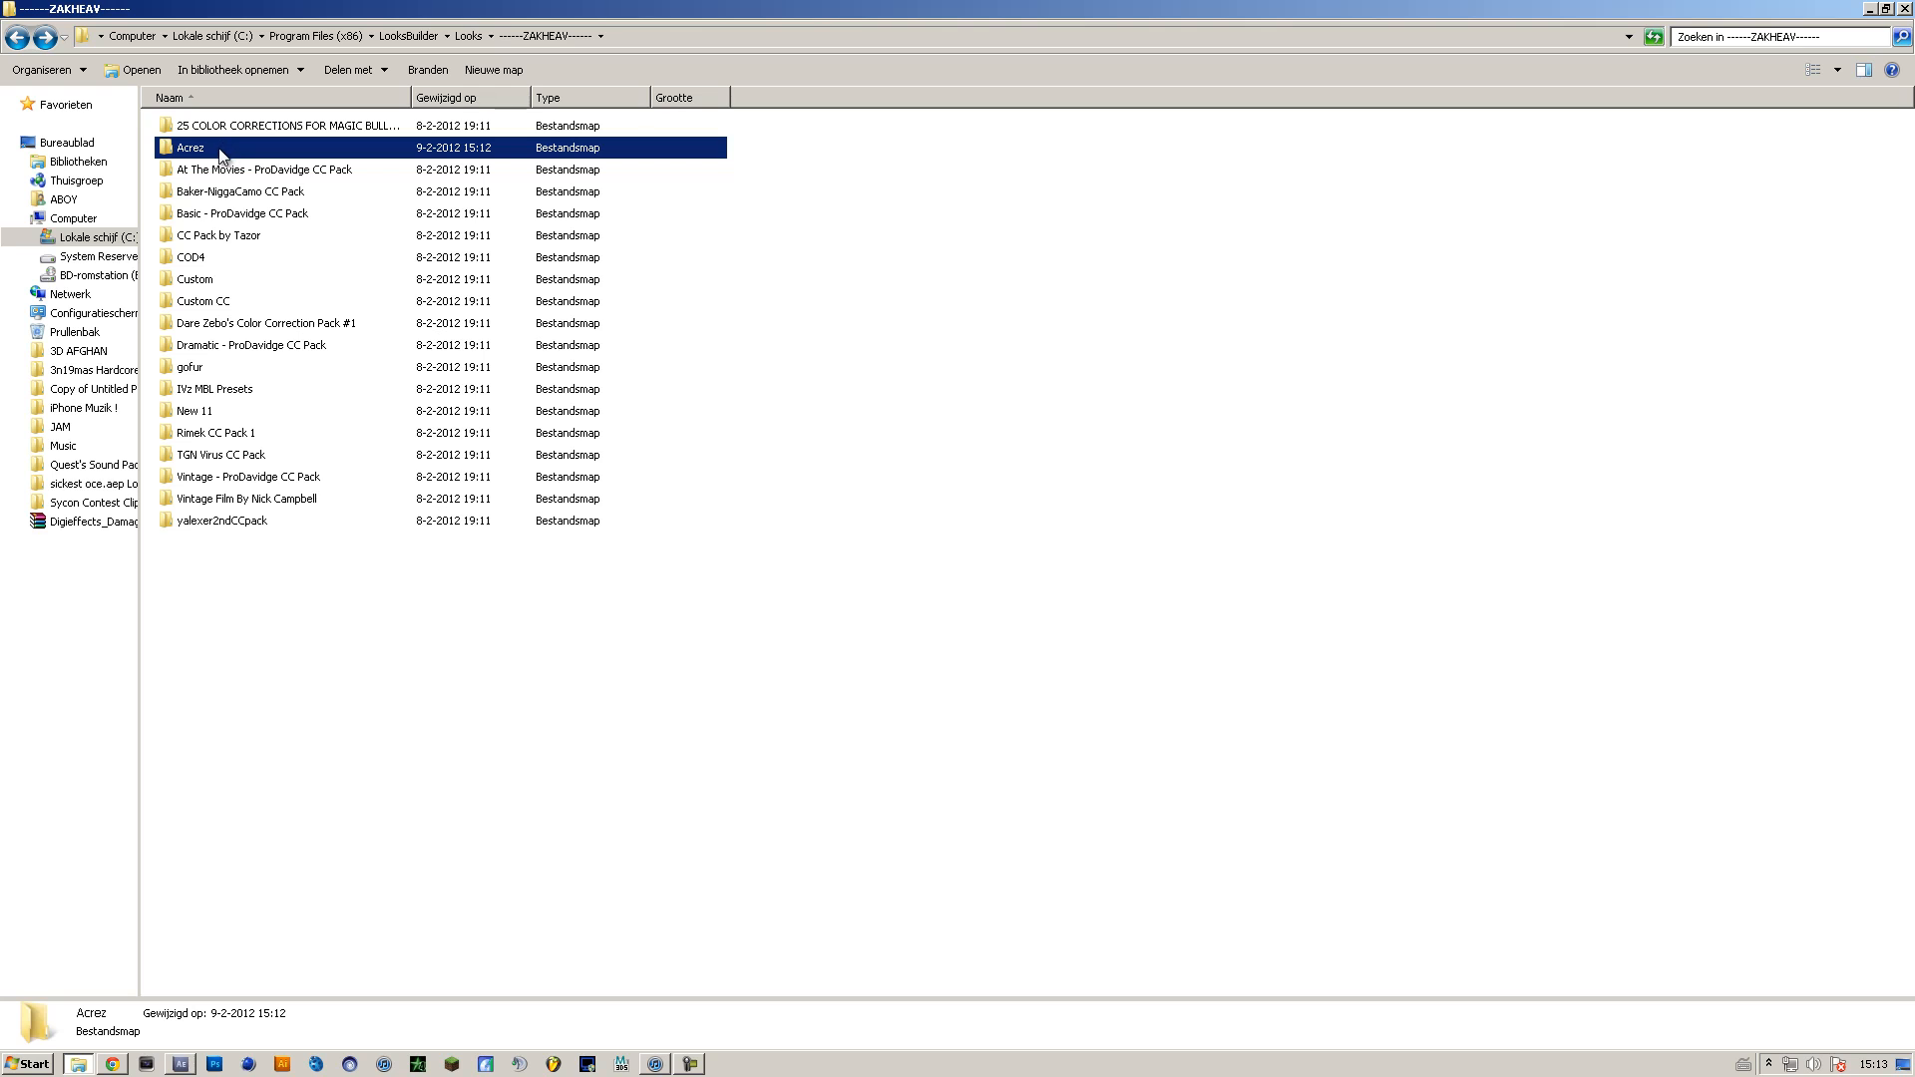
{"action": "mouse_move", "coordinate": [268, 436]}
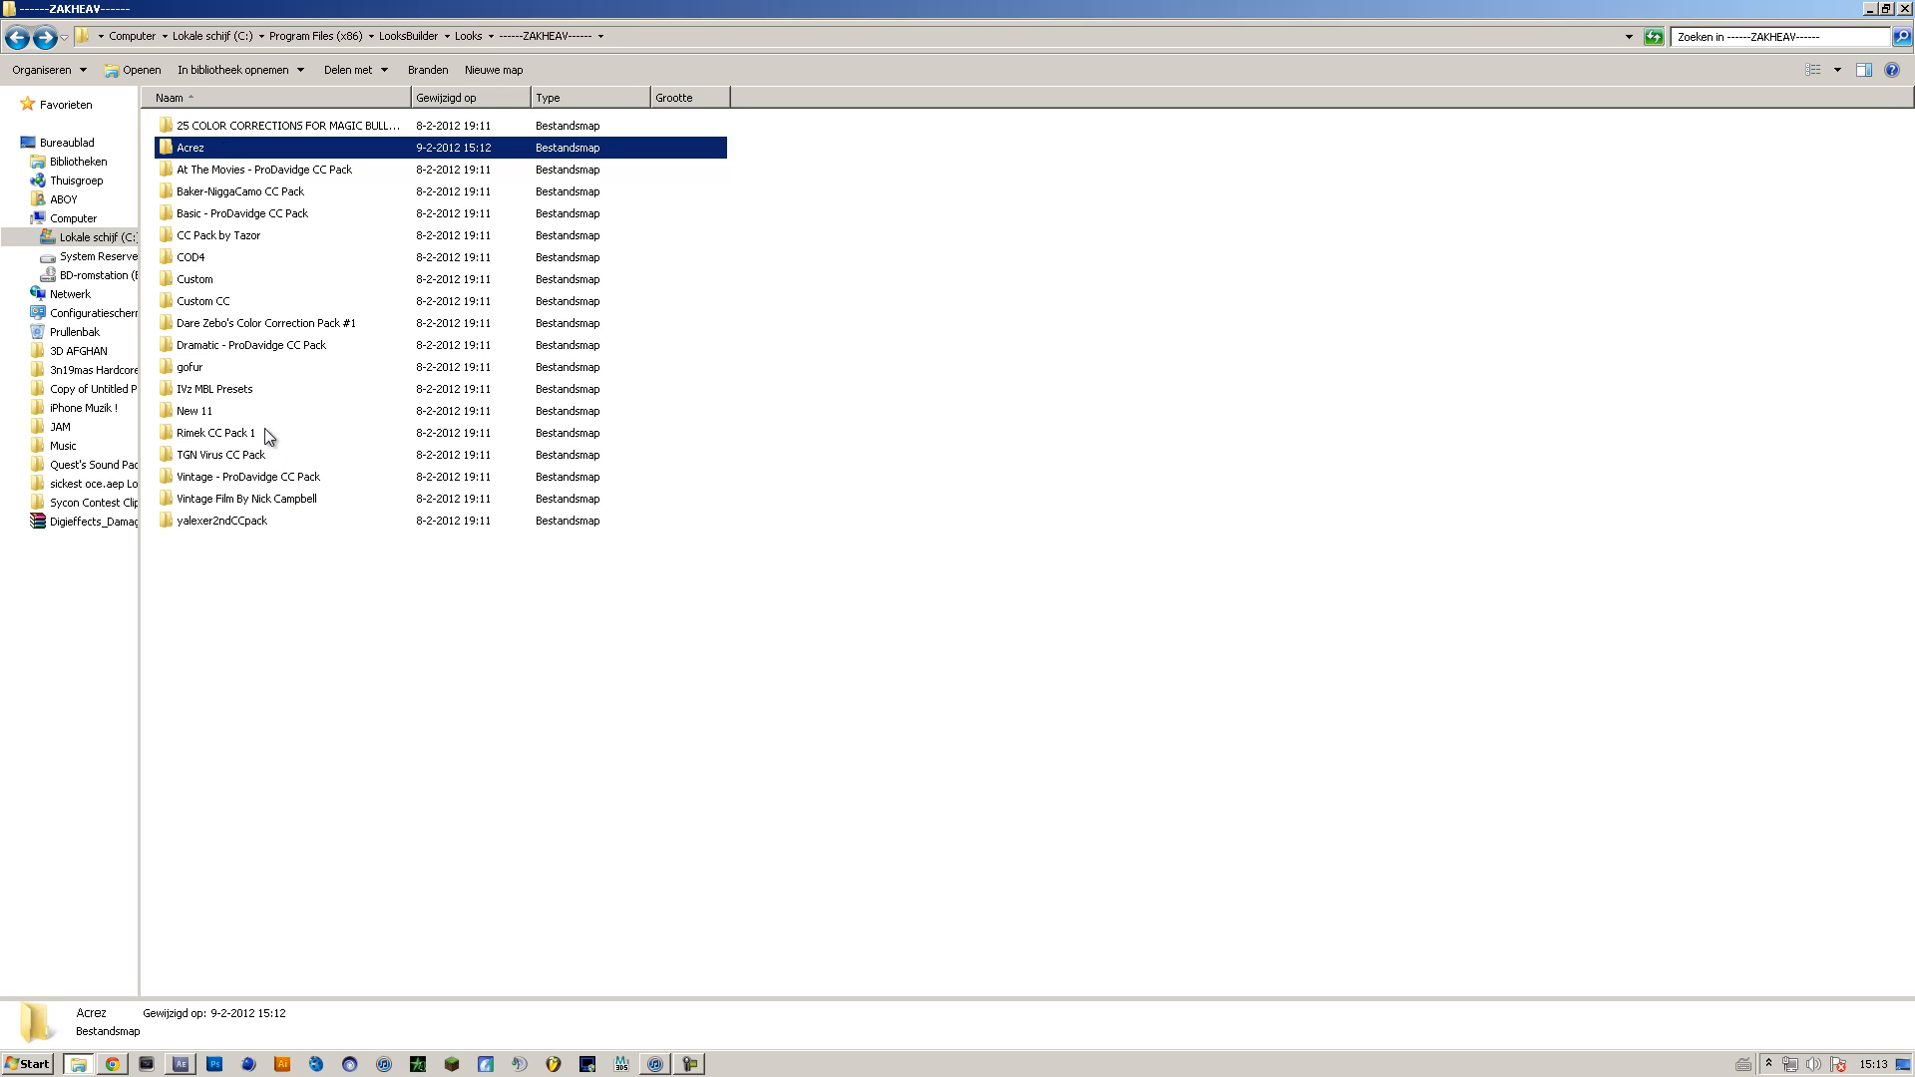
{"action": "left_click", "coordinate": [222, 521]}
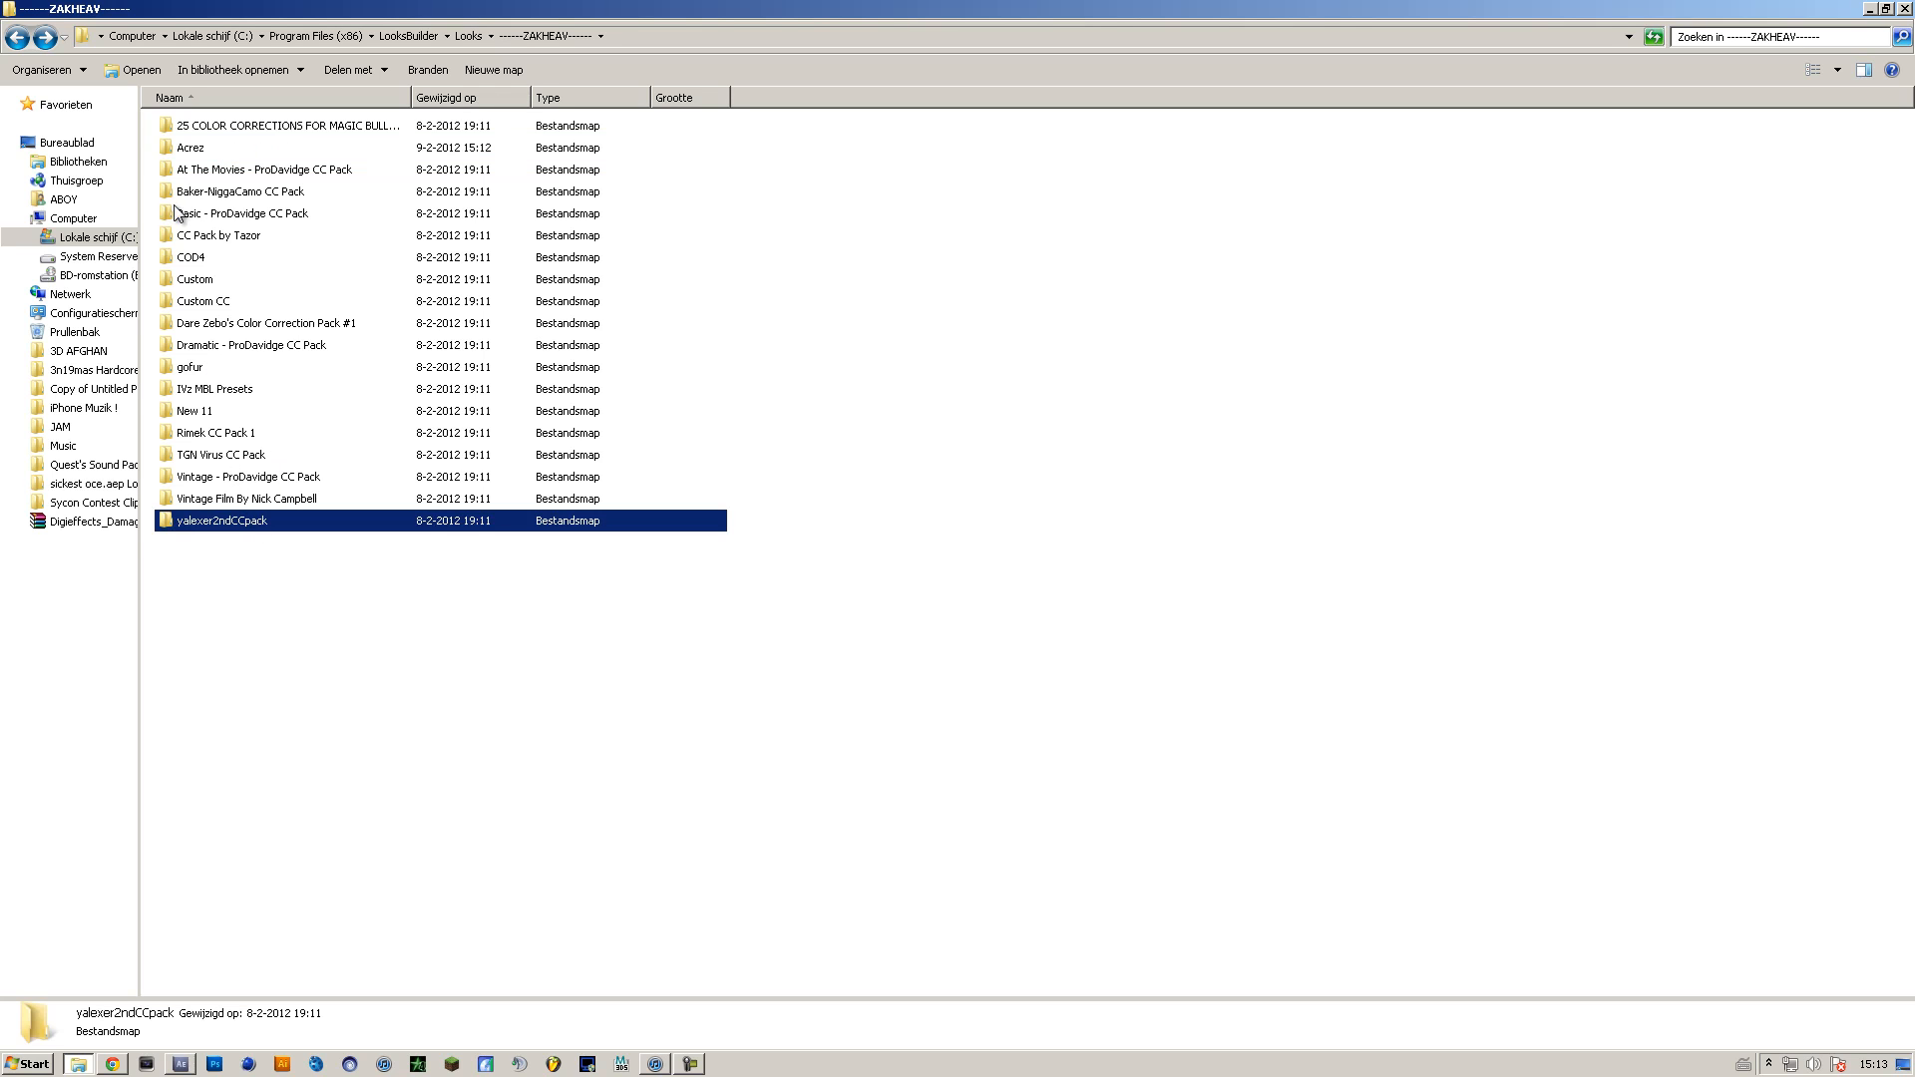
Go back to Looks, select COD4, then go up to Program Files (x86)
{"action": "left_click", "coordinate": [468, 36]}
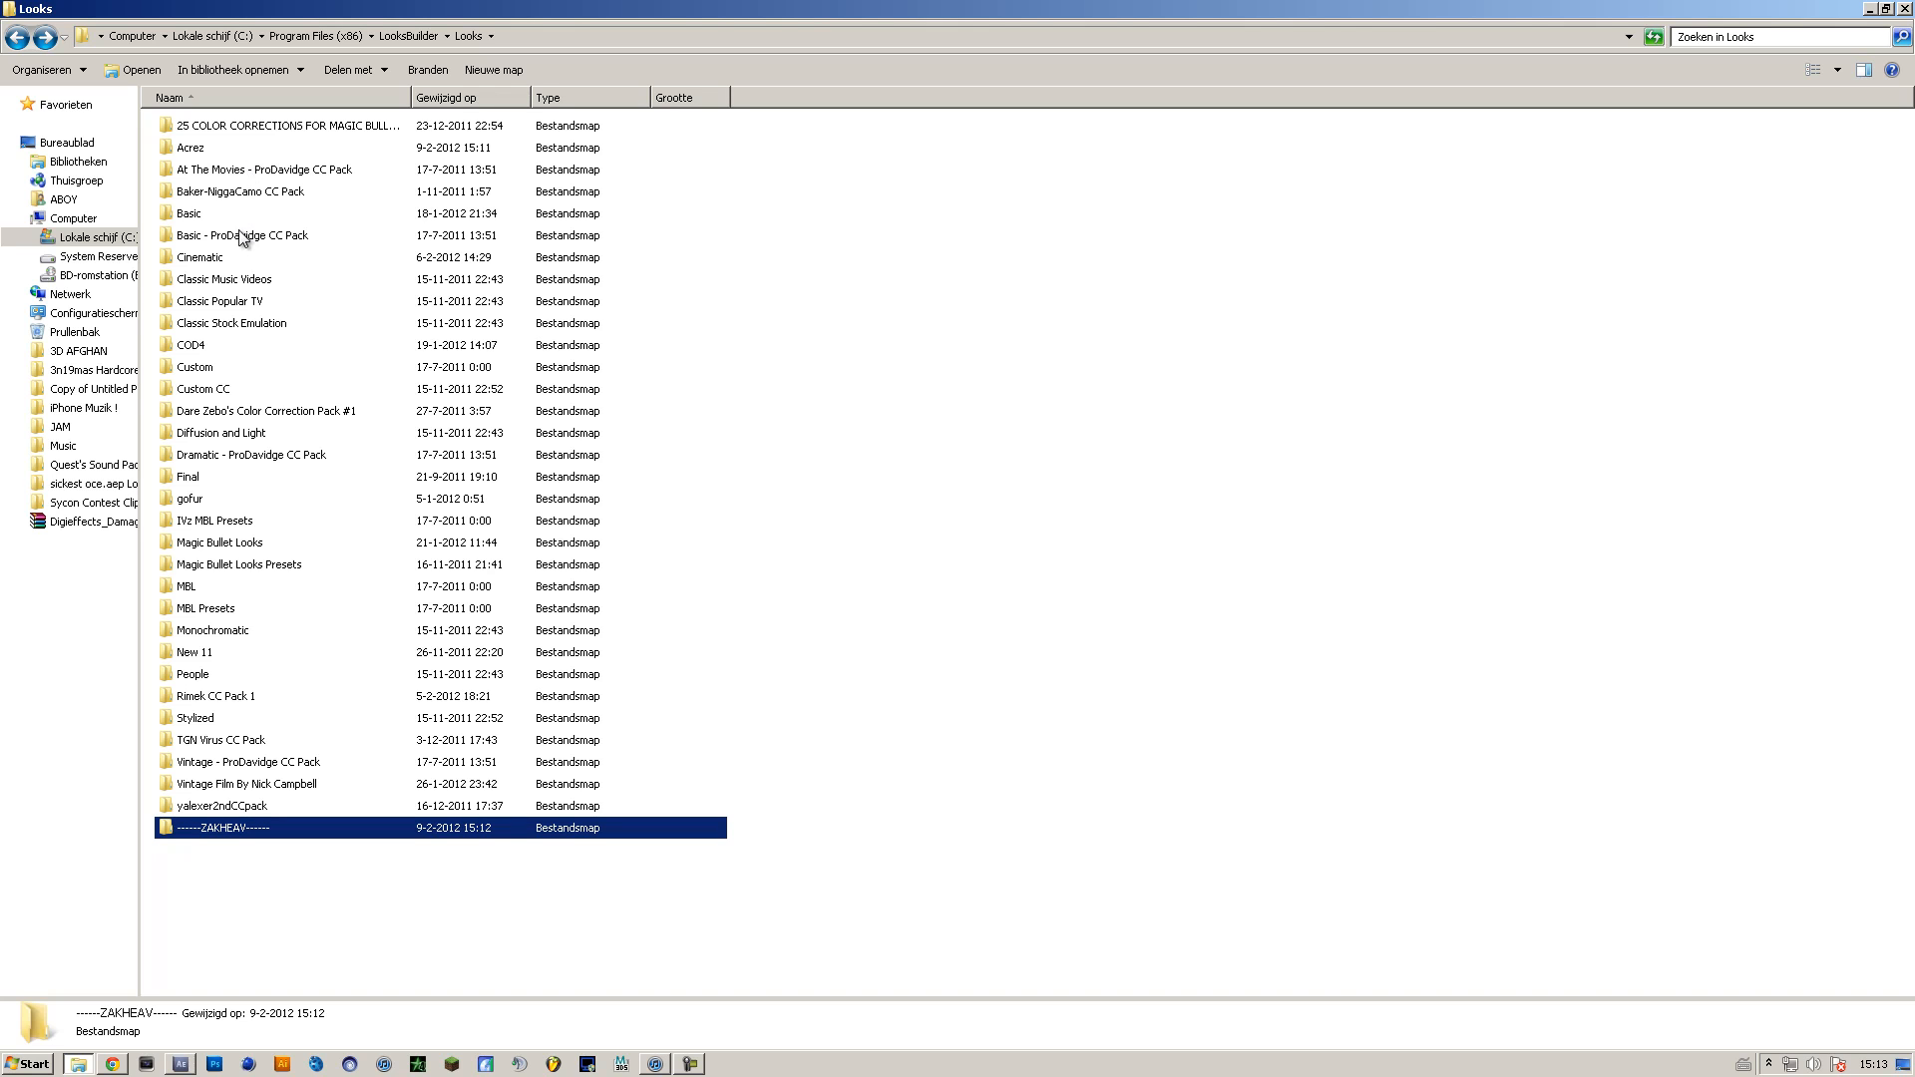
{"action": "mouse_move", "coordinate": [200, 350]}
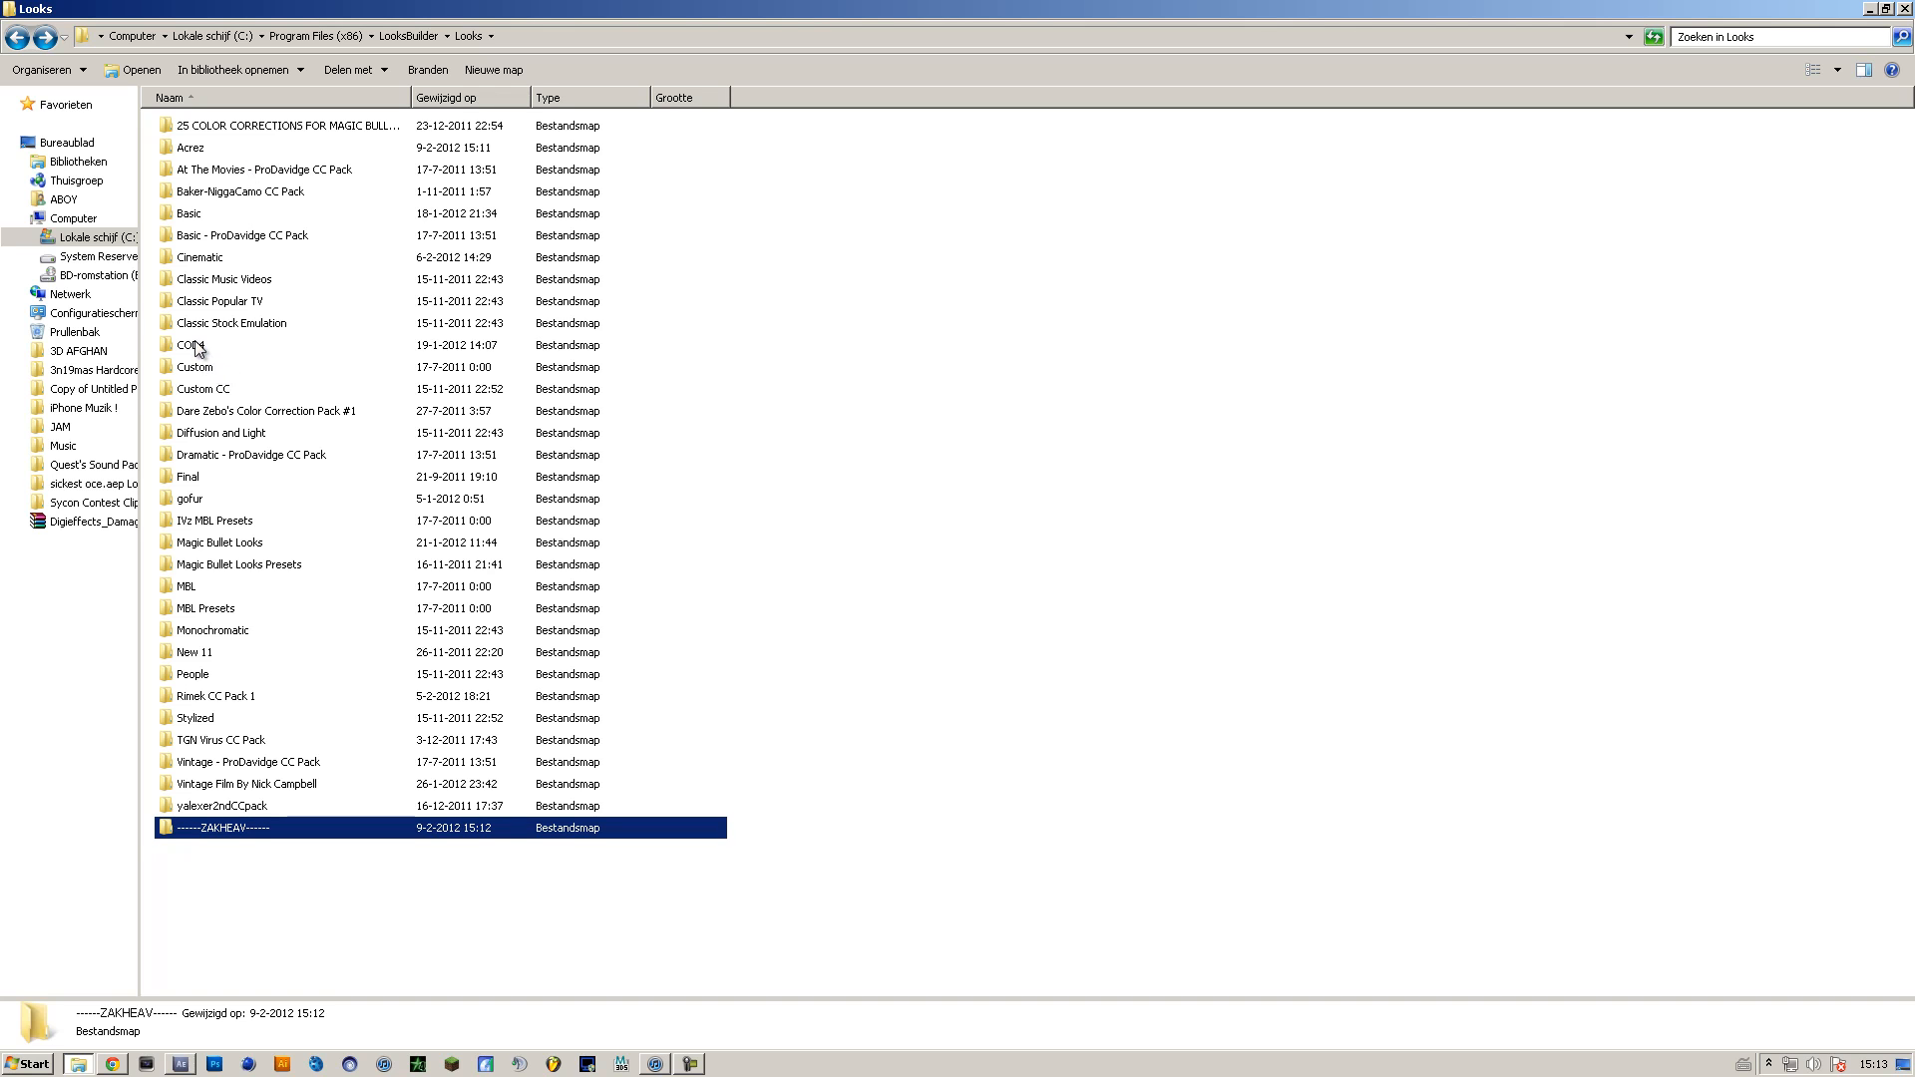
{"action": "left_click", "coordinate": [190, 344]}
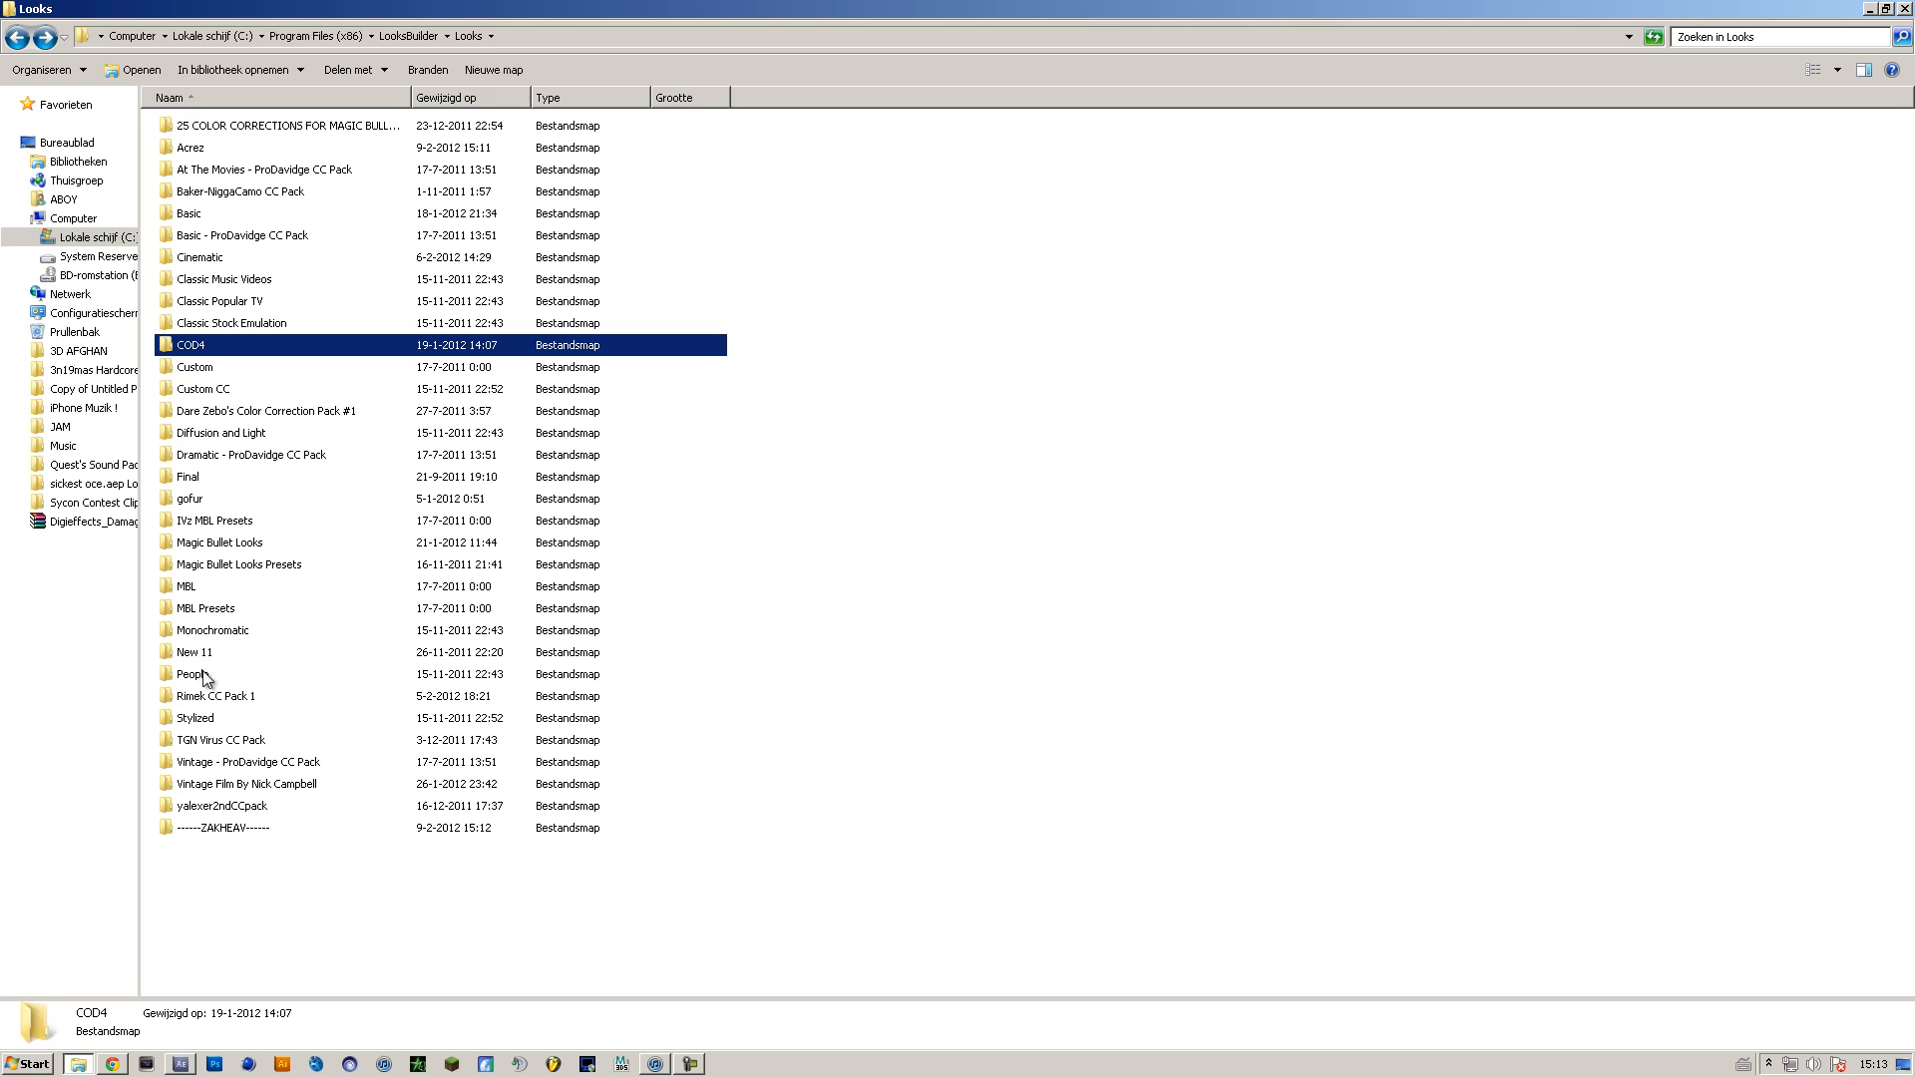
{"action": "mouse_move", "coordinate": [207, 516]}
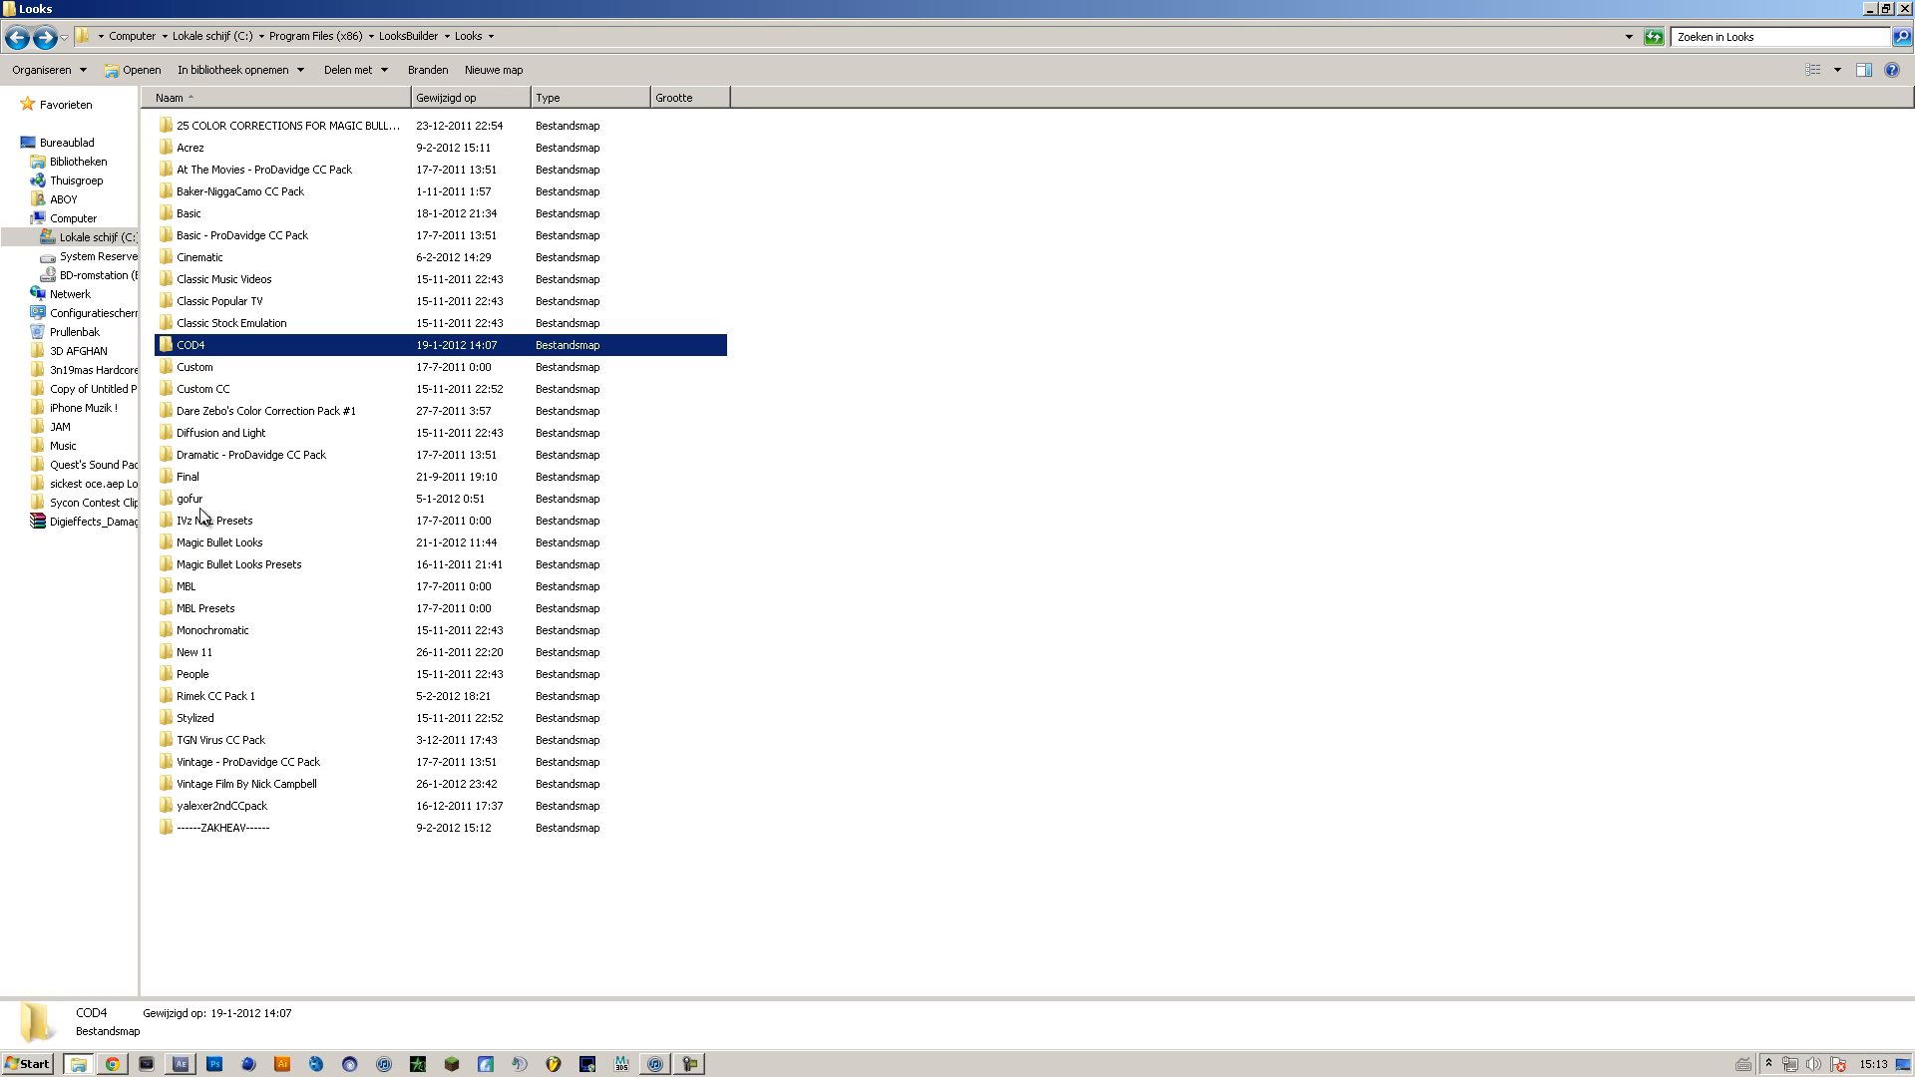
{"action": "double_click", "coordinate": [221, 827]}
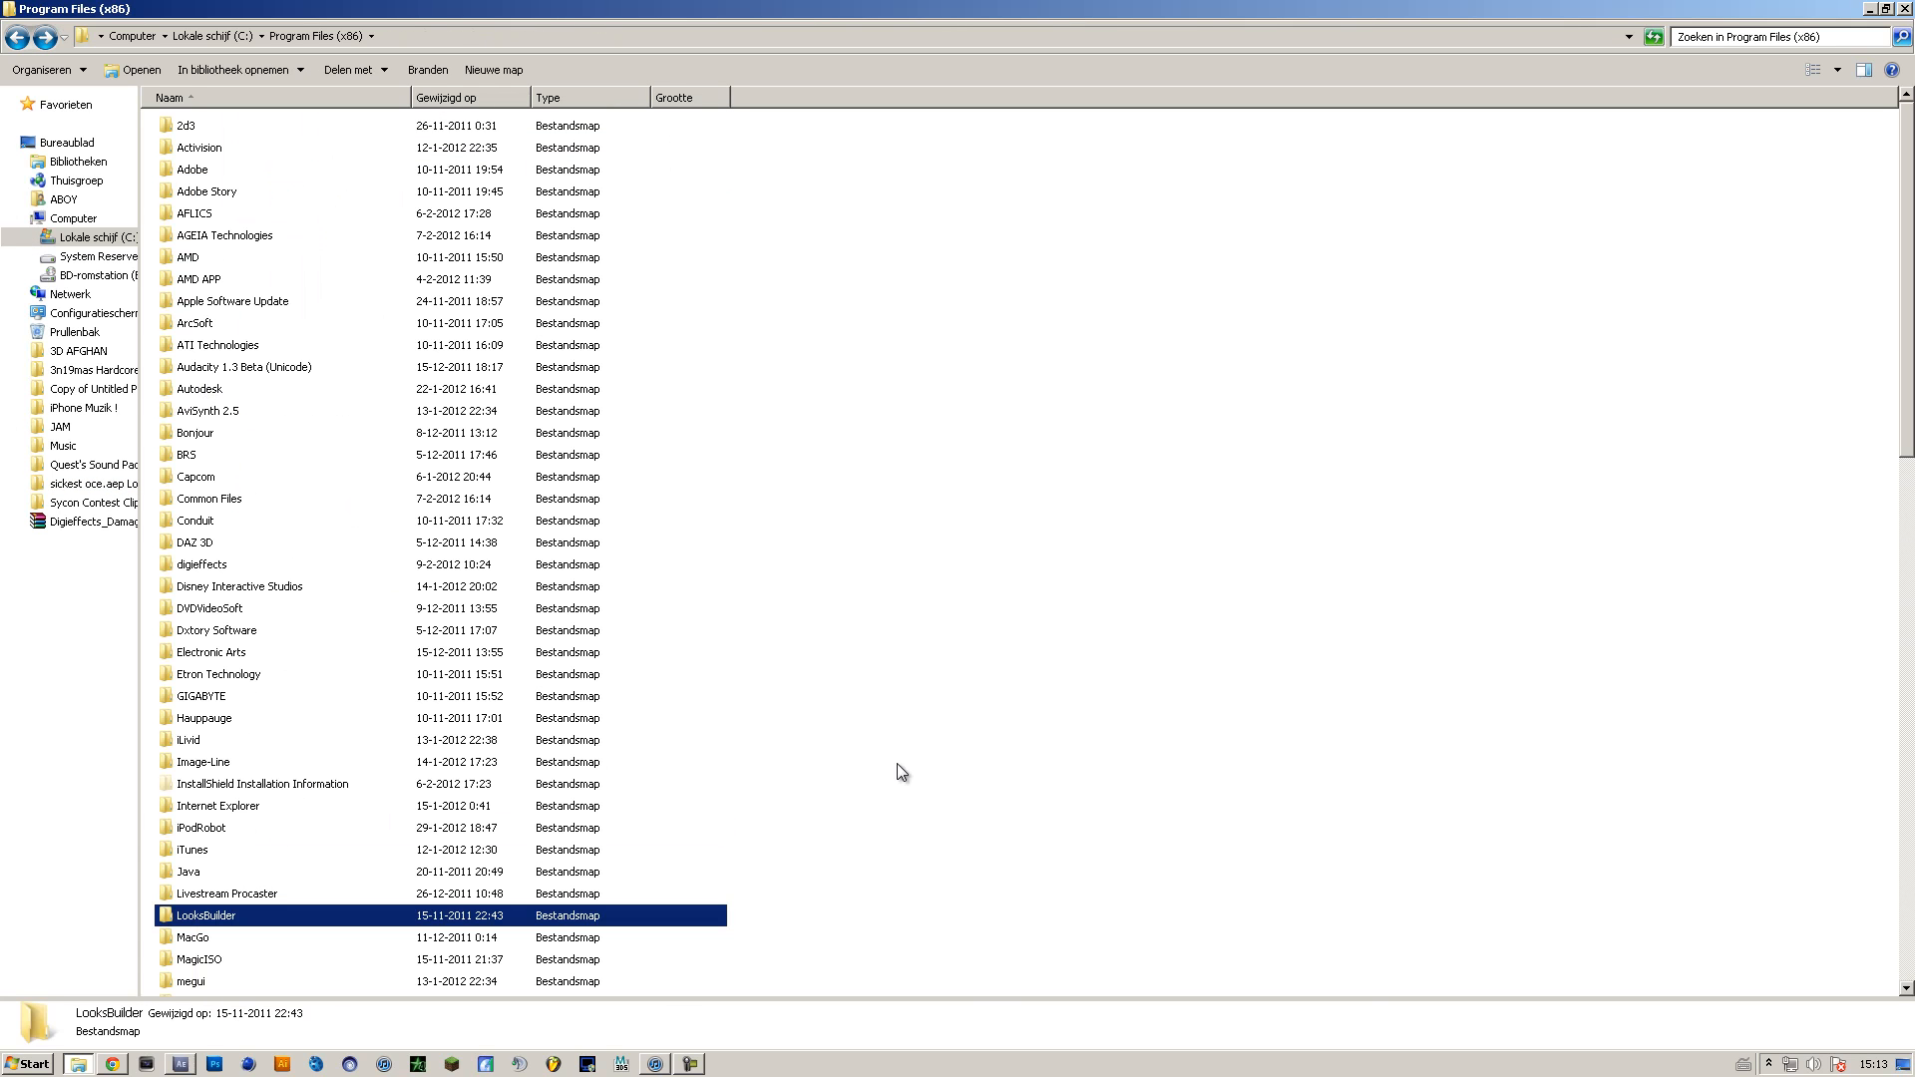
Reopen LooksBuilder\Looks with its 33 preset folders and open the ZAKHEAV collection
{"action": "double_click", "coordinate": [205, 914]}
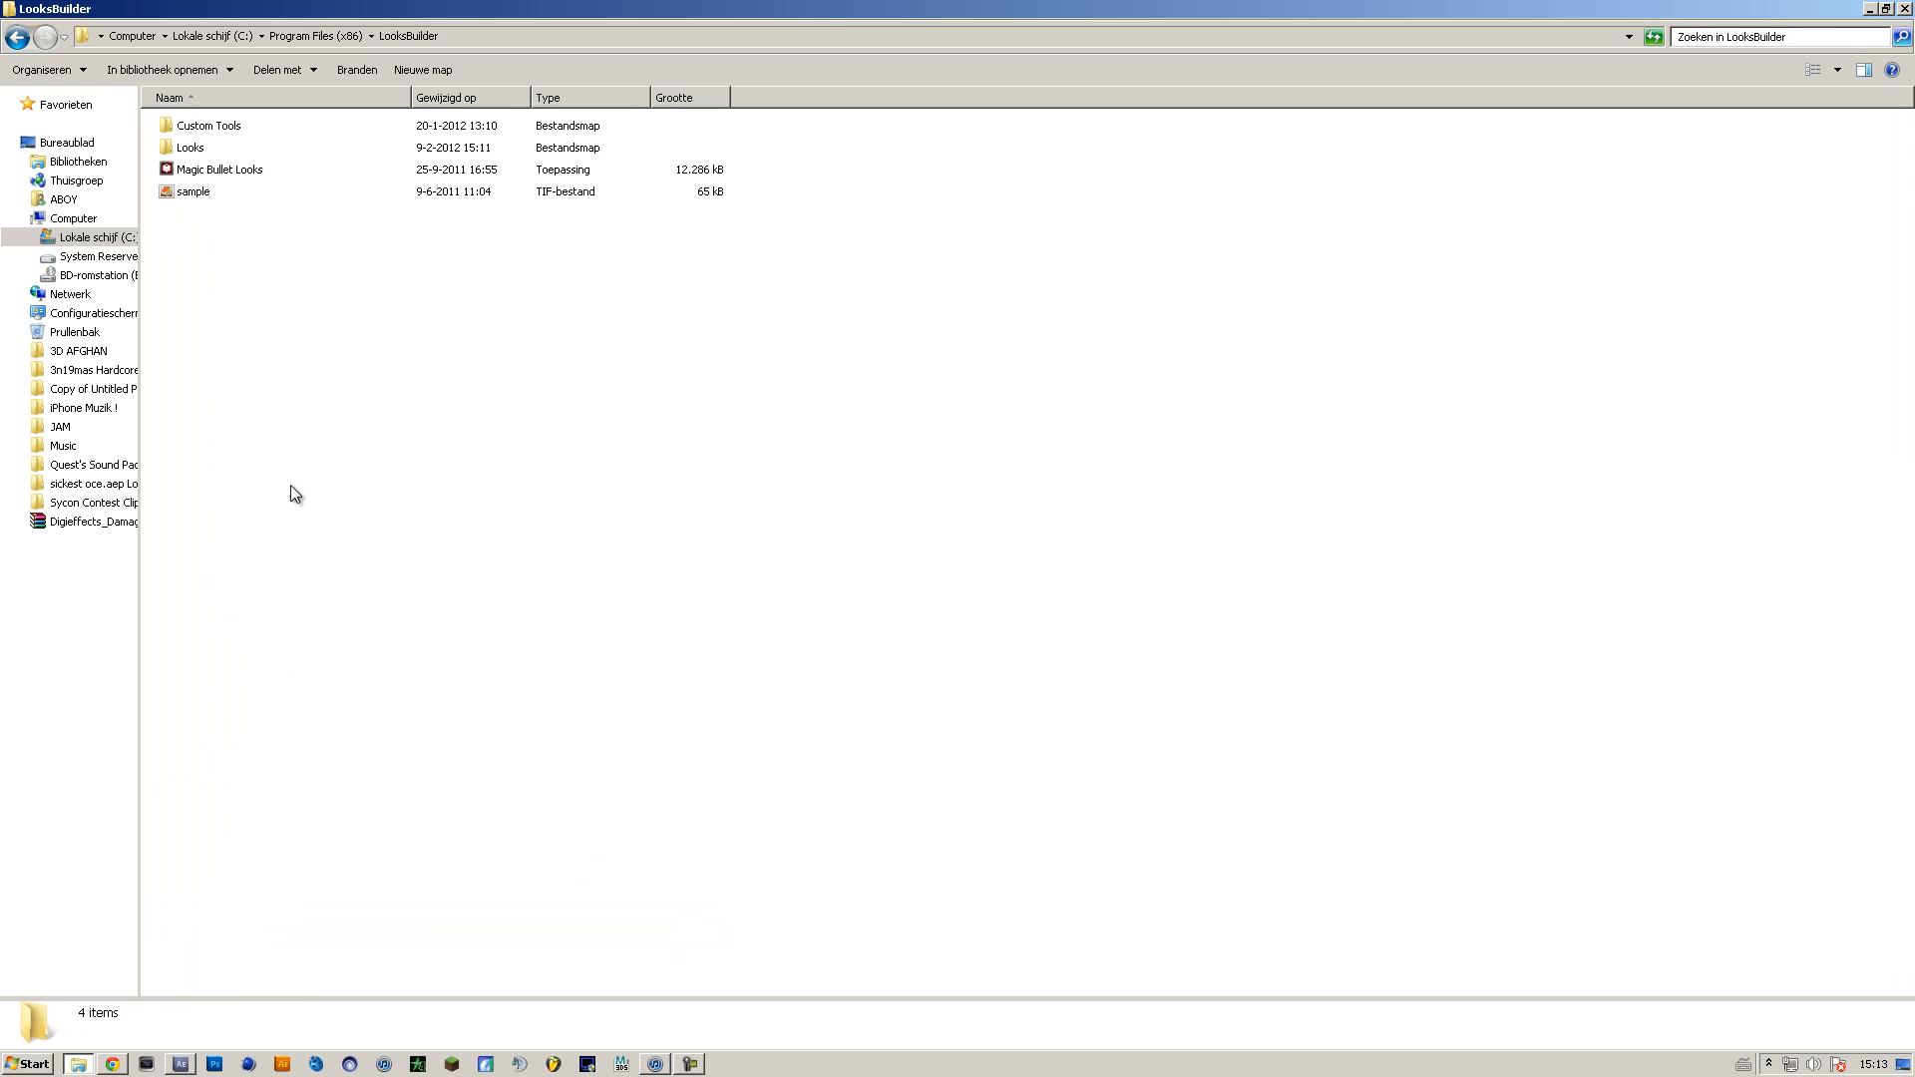
{"action": "double_click", "coordinate": [189, 147]}
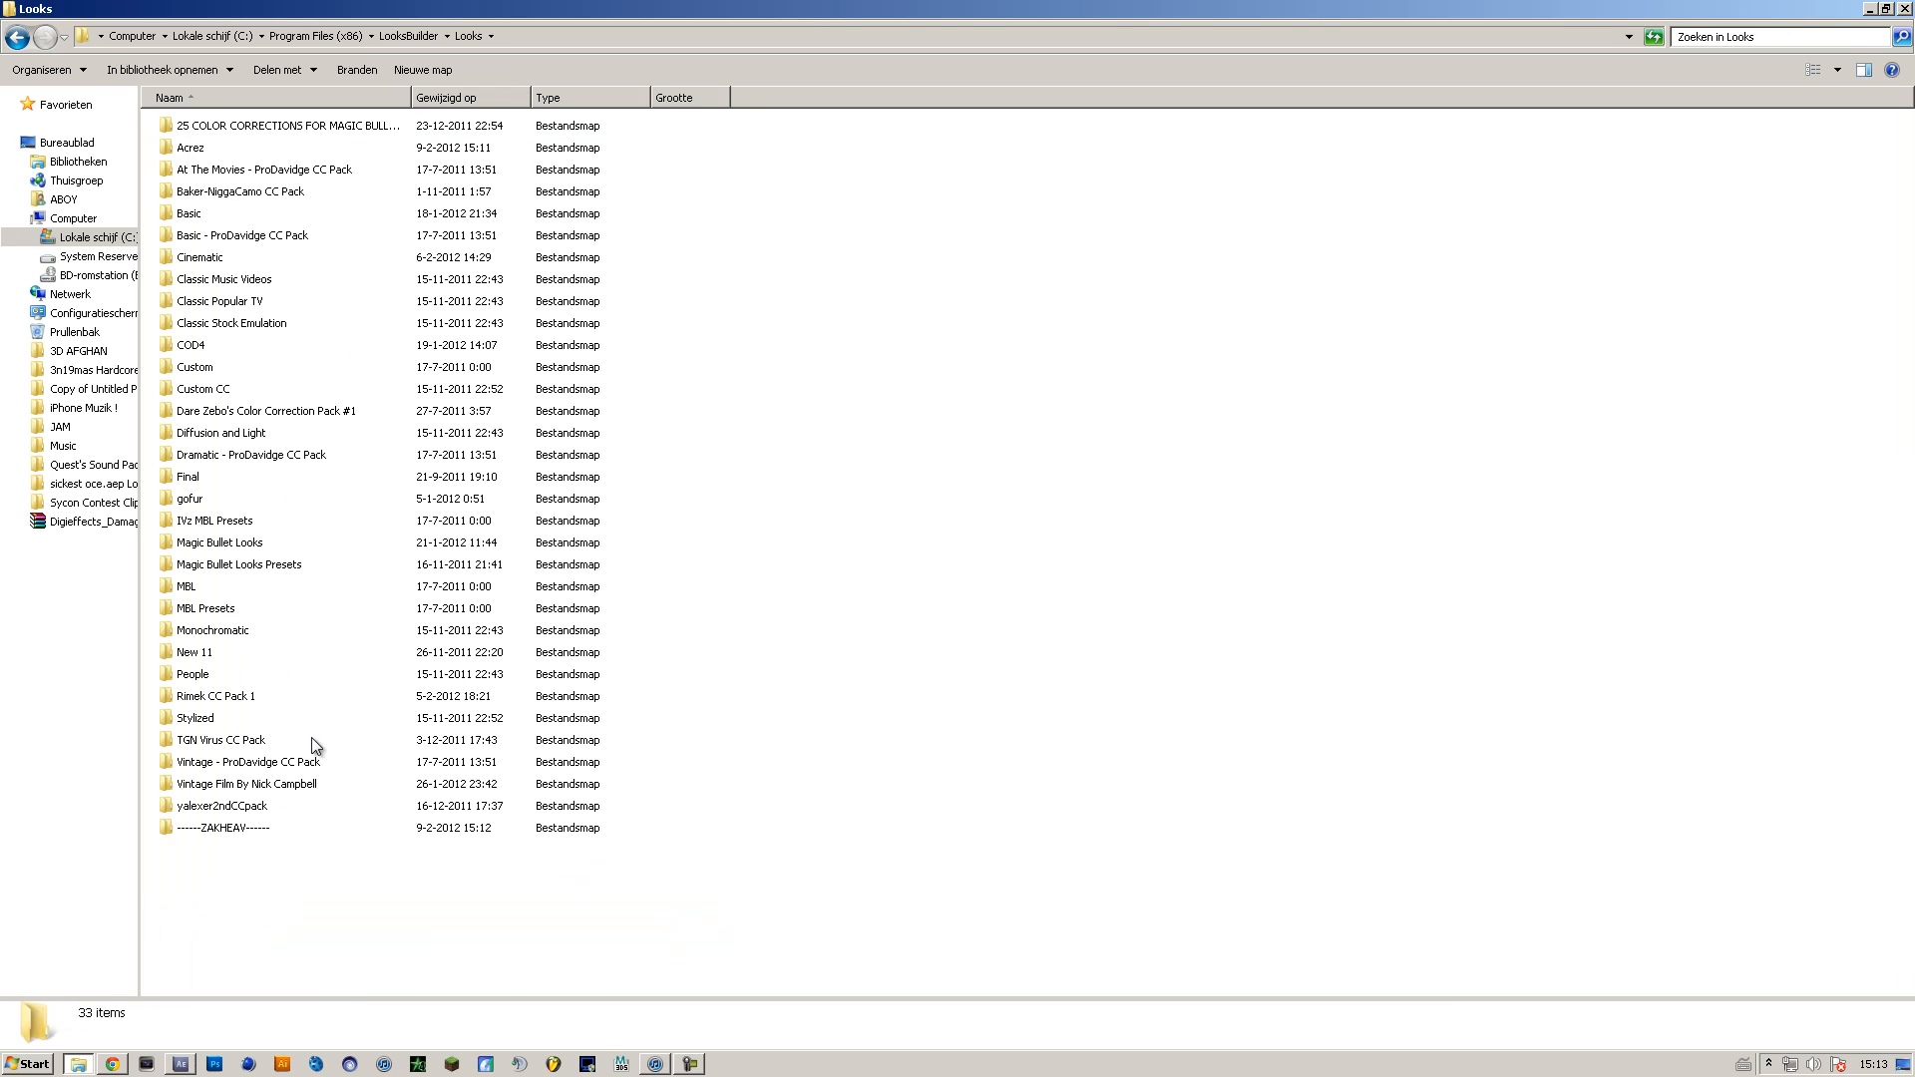
{"action": "left_click", "coordinate": [223, 827]}
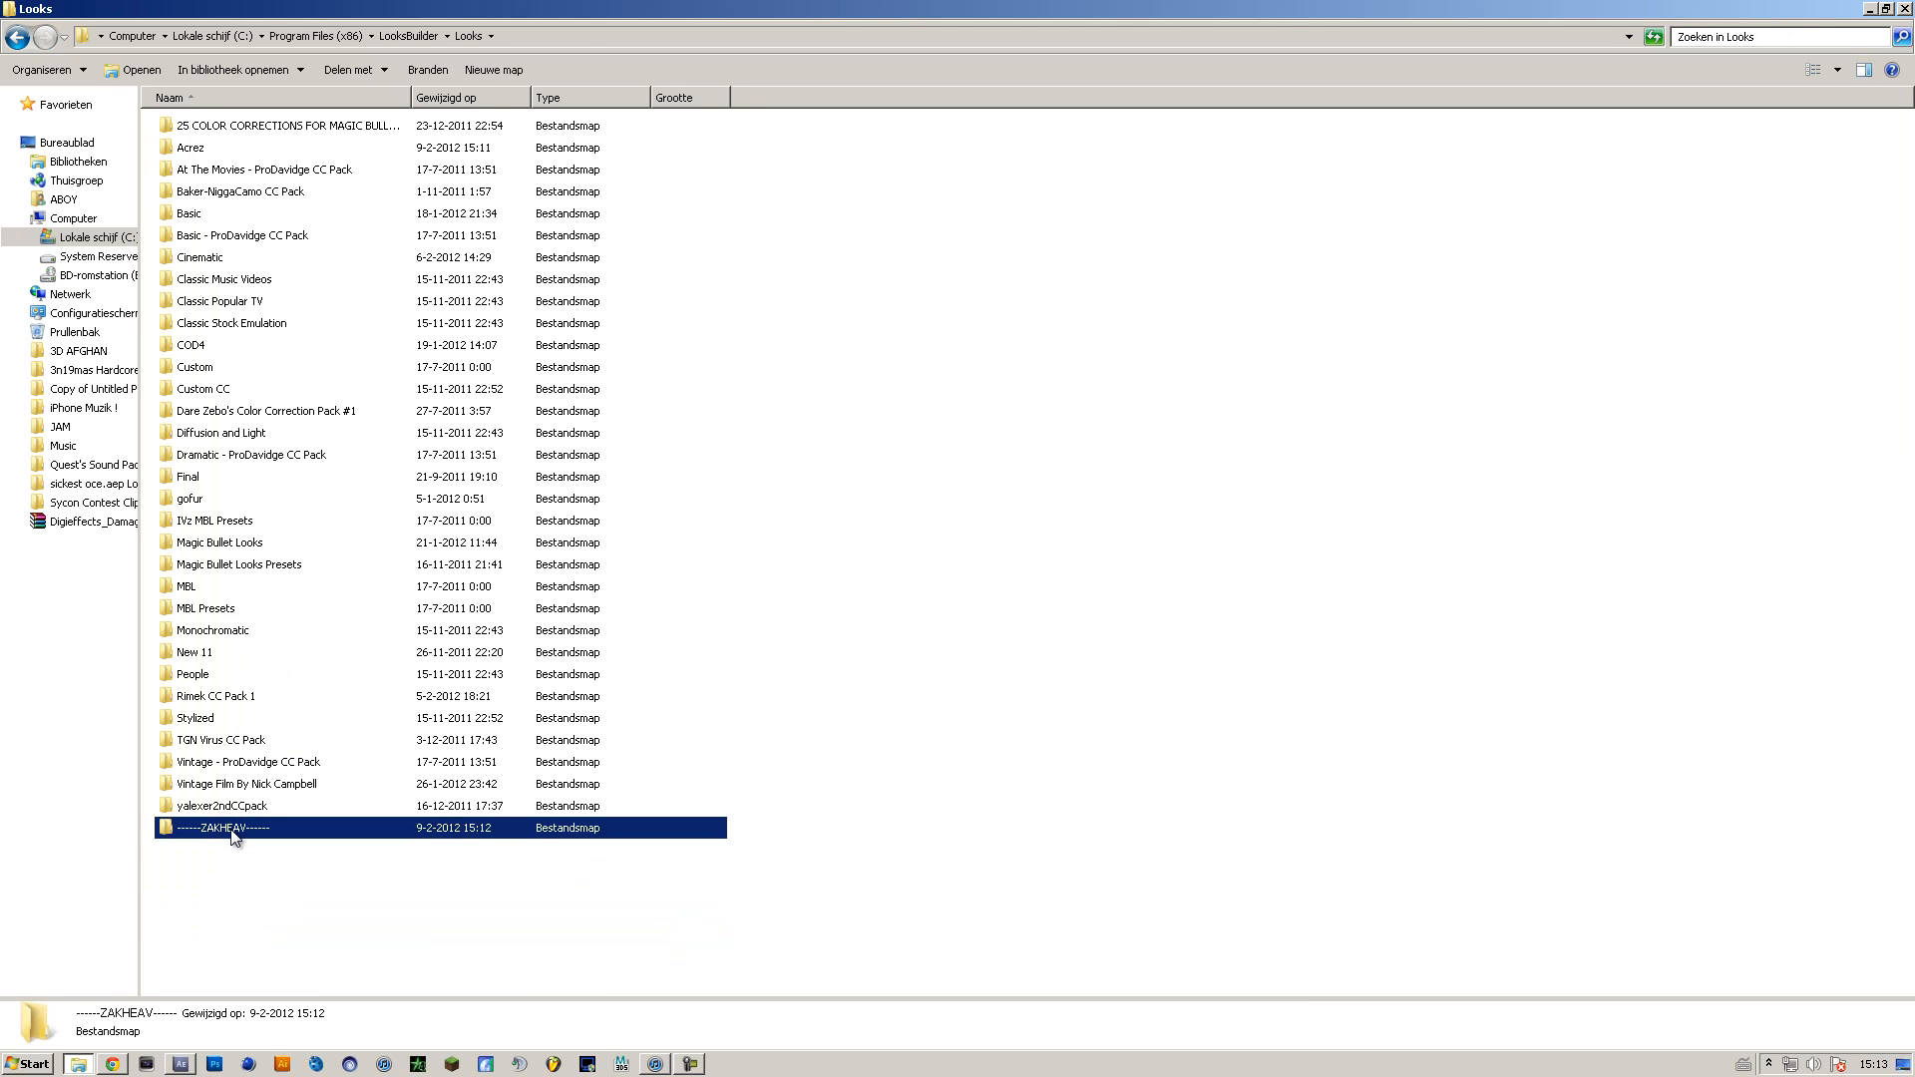
{"action": "mouse_move", "coordinate": [270, 772]}
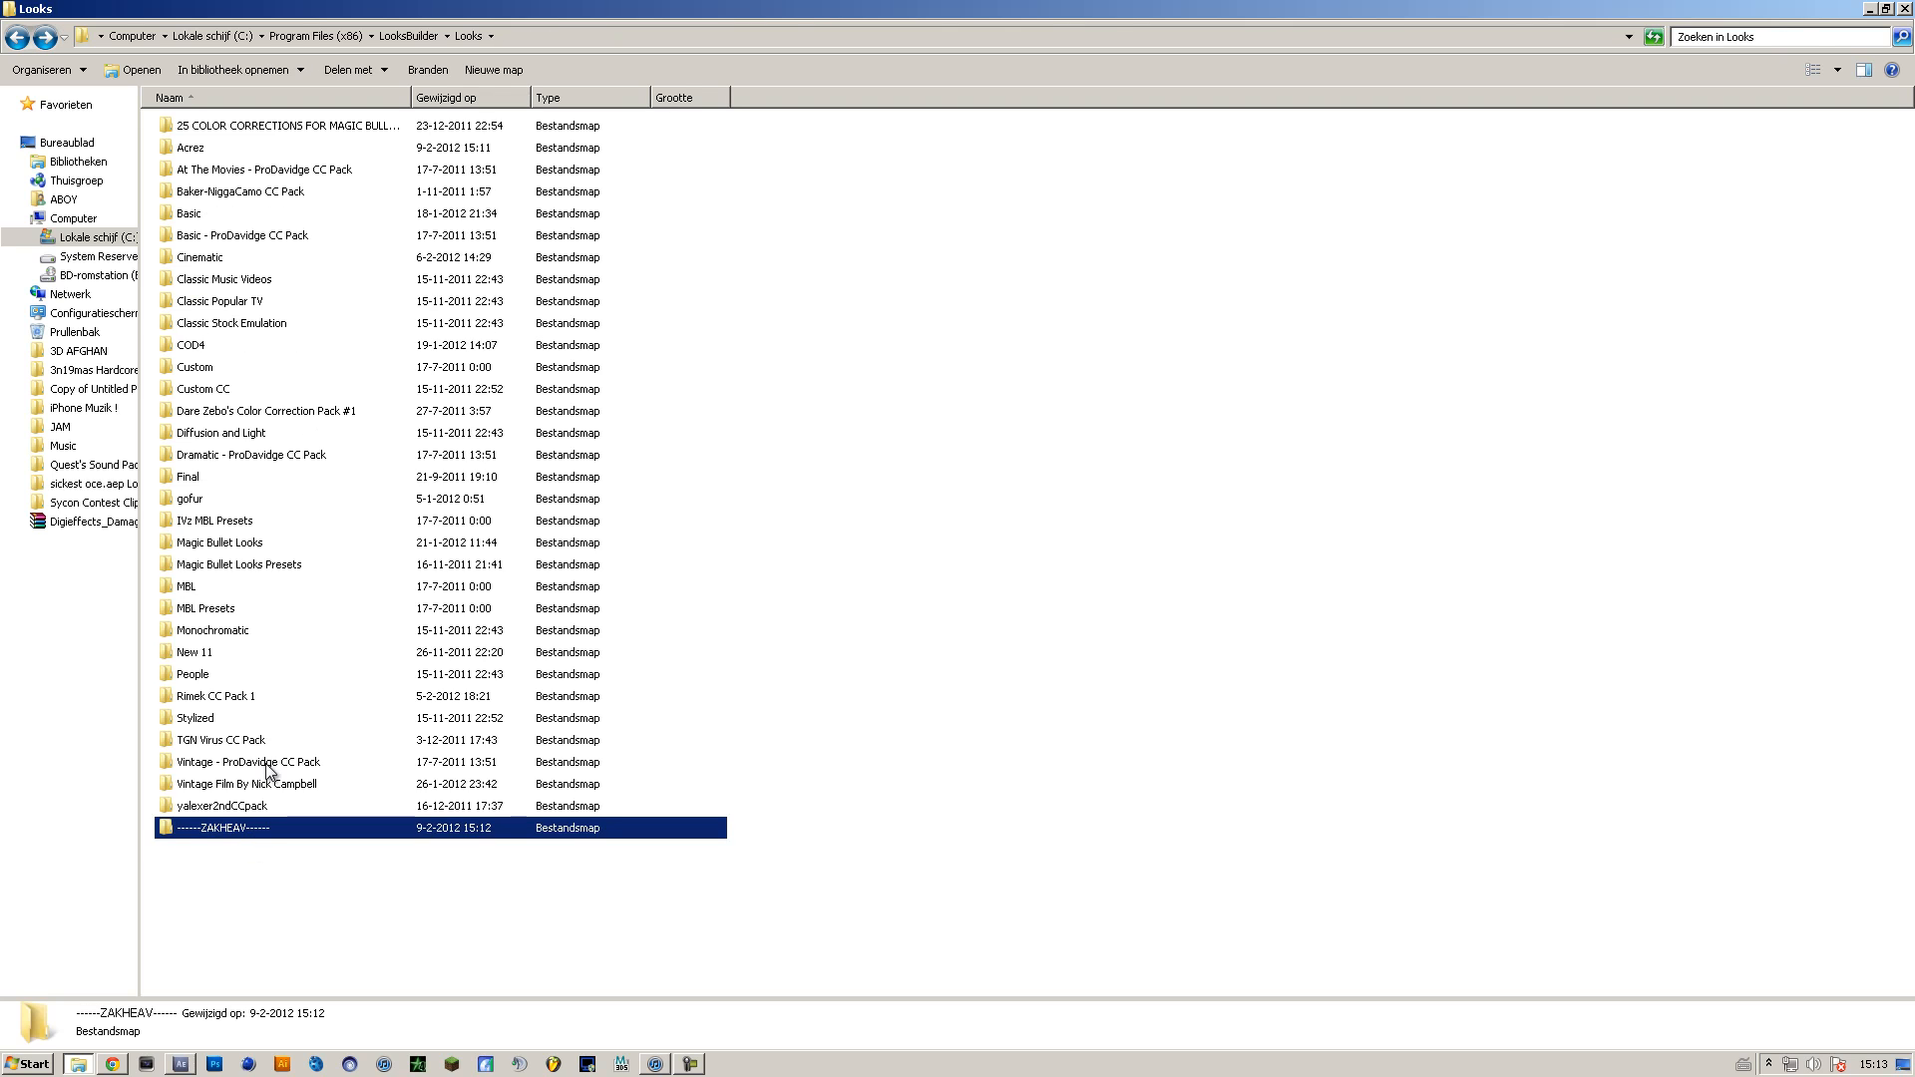
{"action": "double_click", "coordinate": [224, 827]}
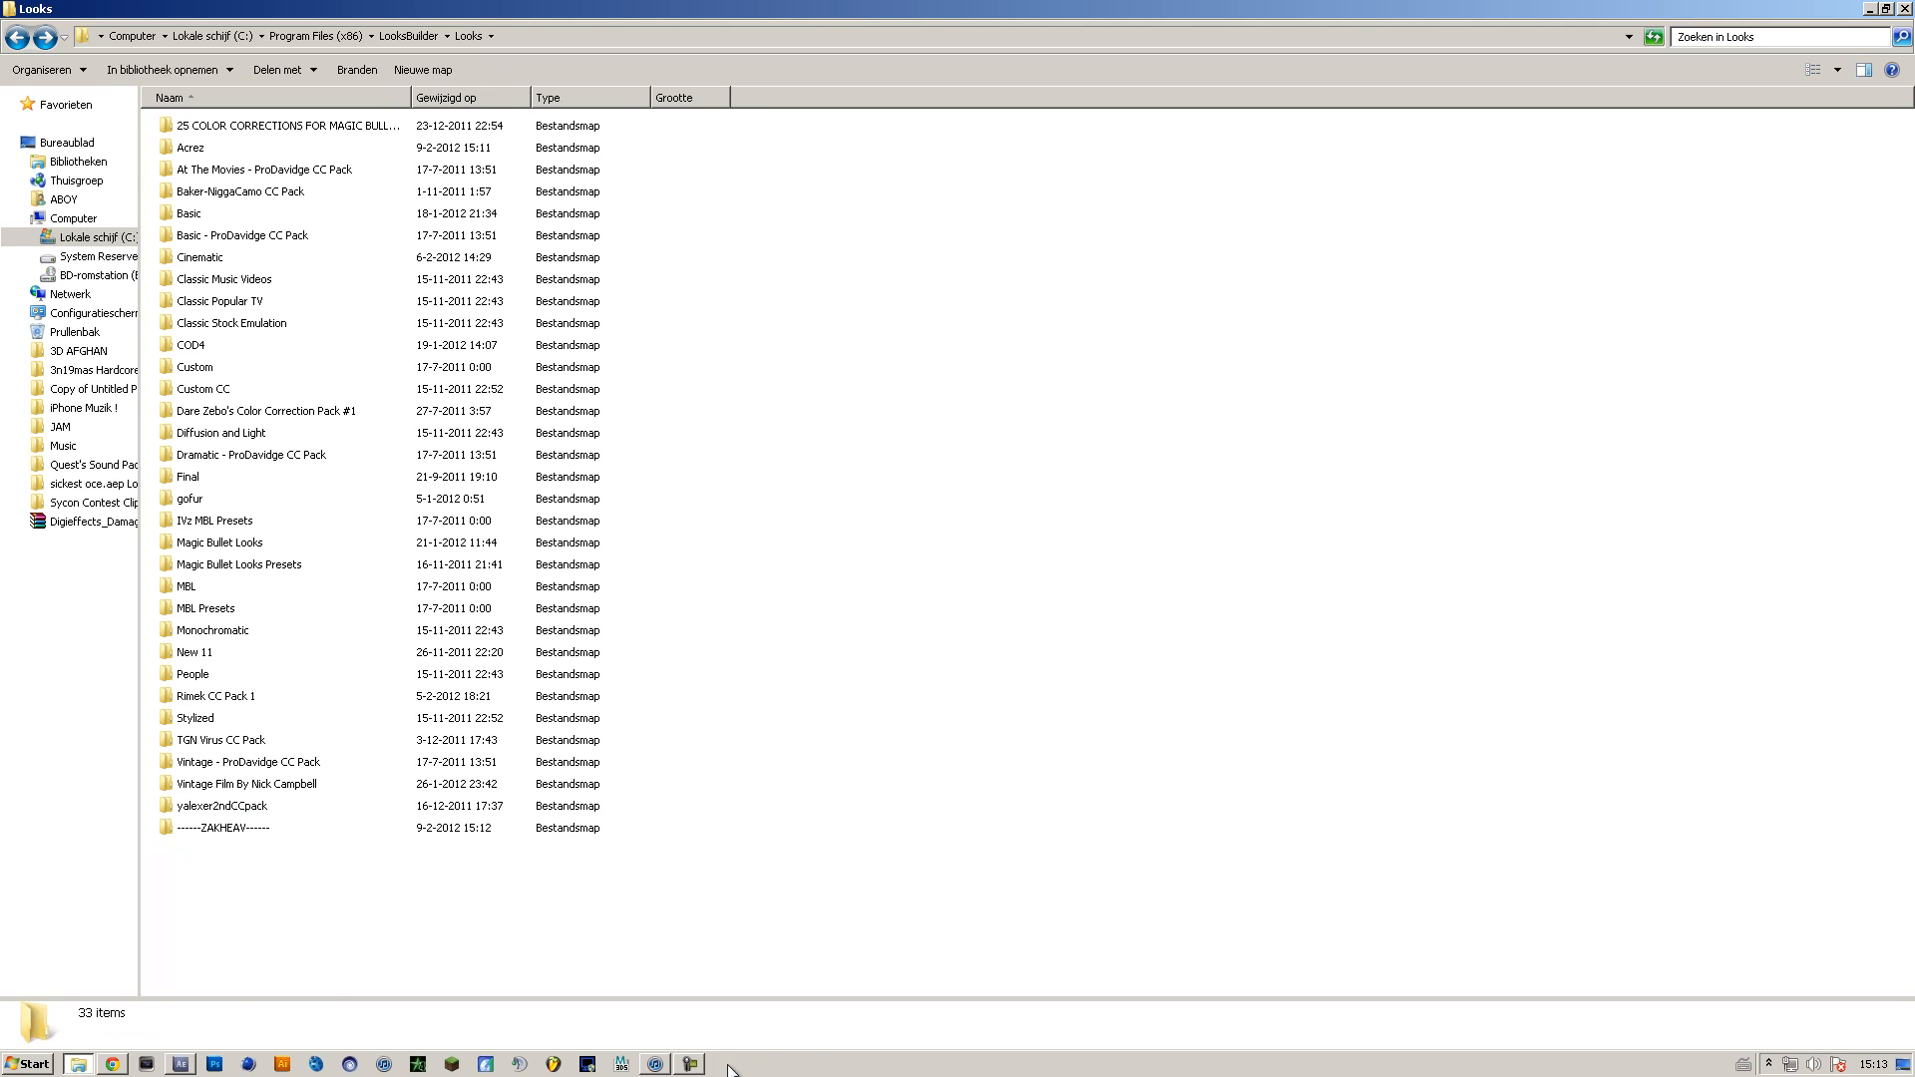
{"action": "mouse_move", "coordinate": [1843, 1034]}
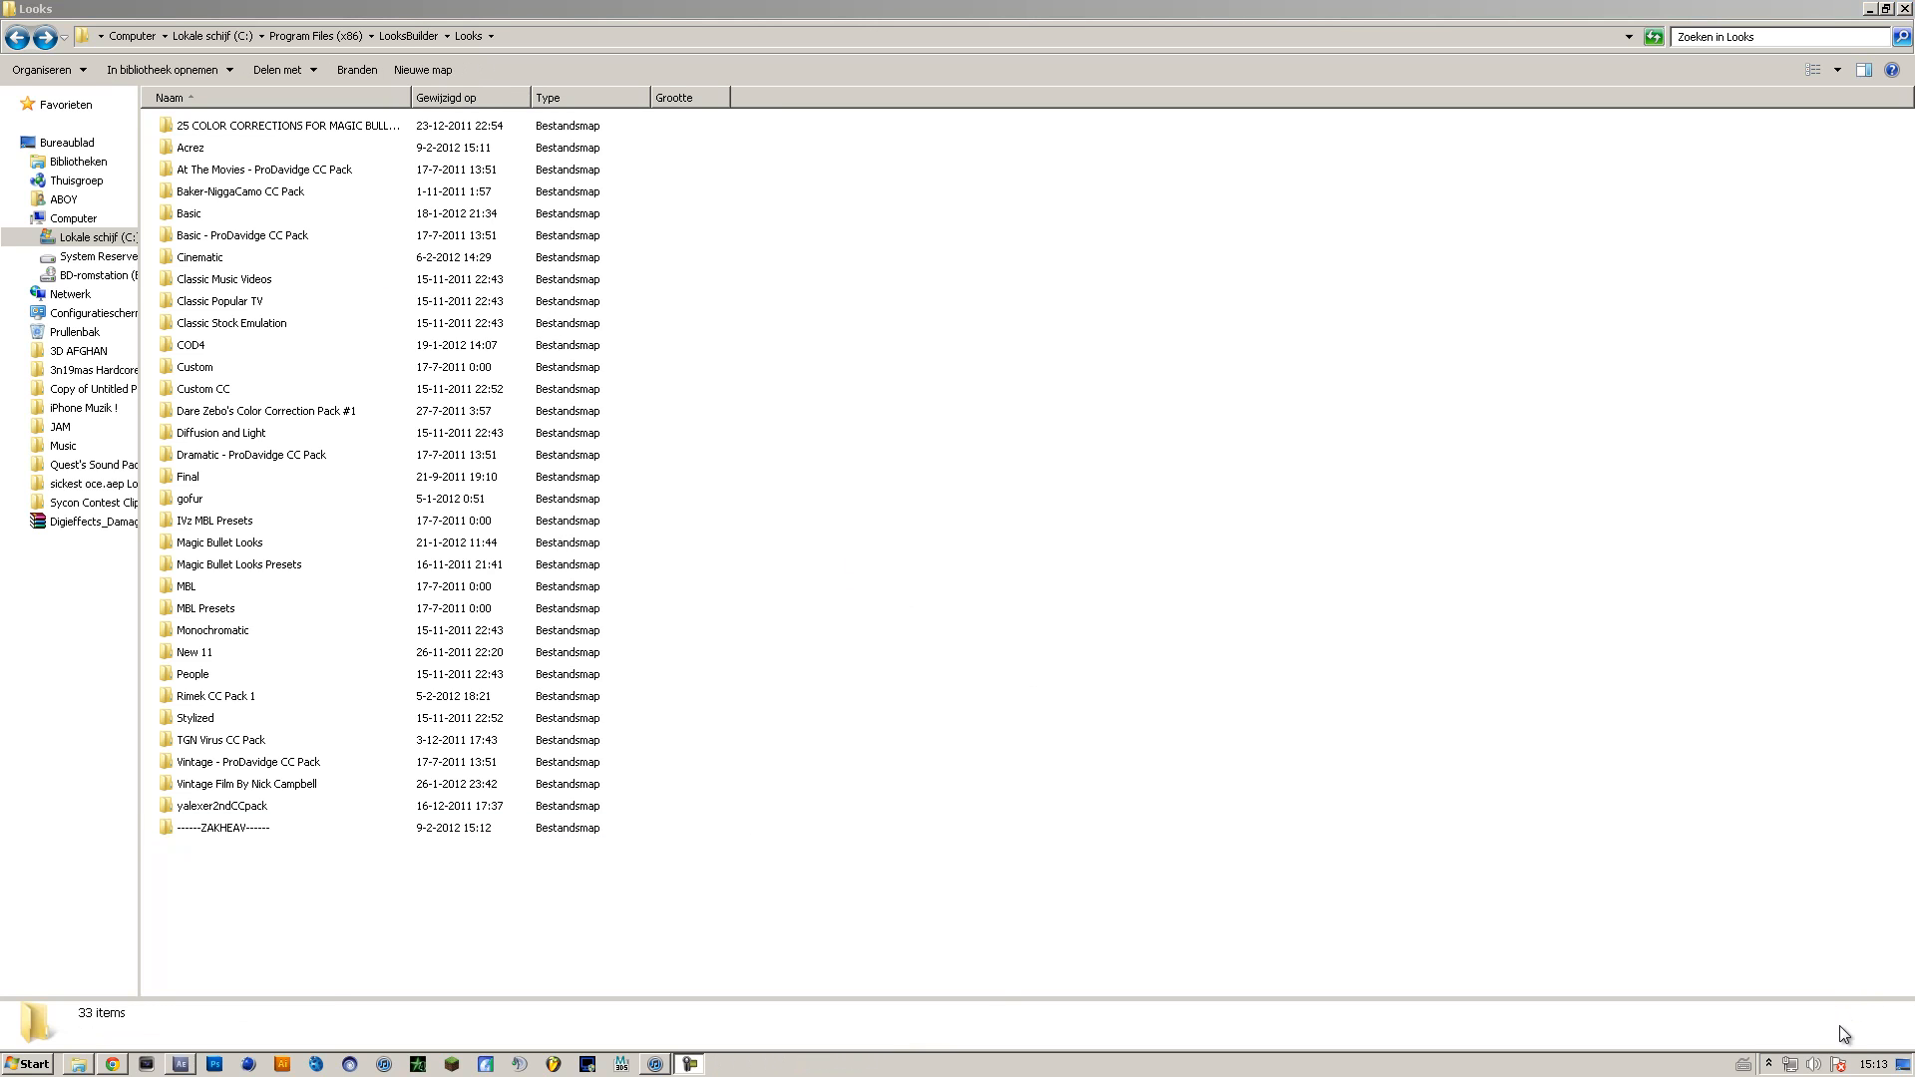
{"action": "mouse_move", "coordinate": [1869, 995]}
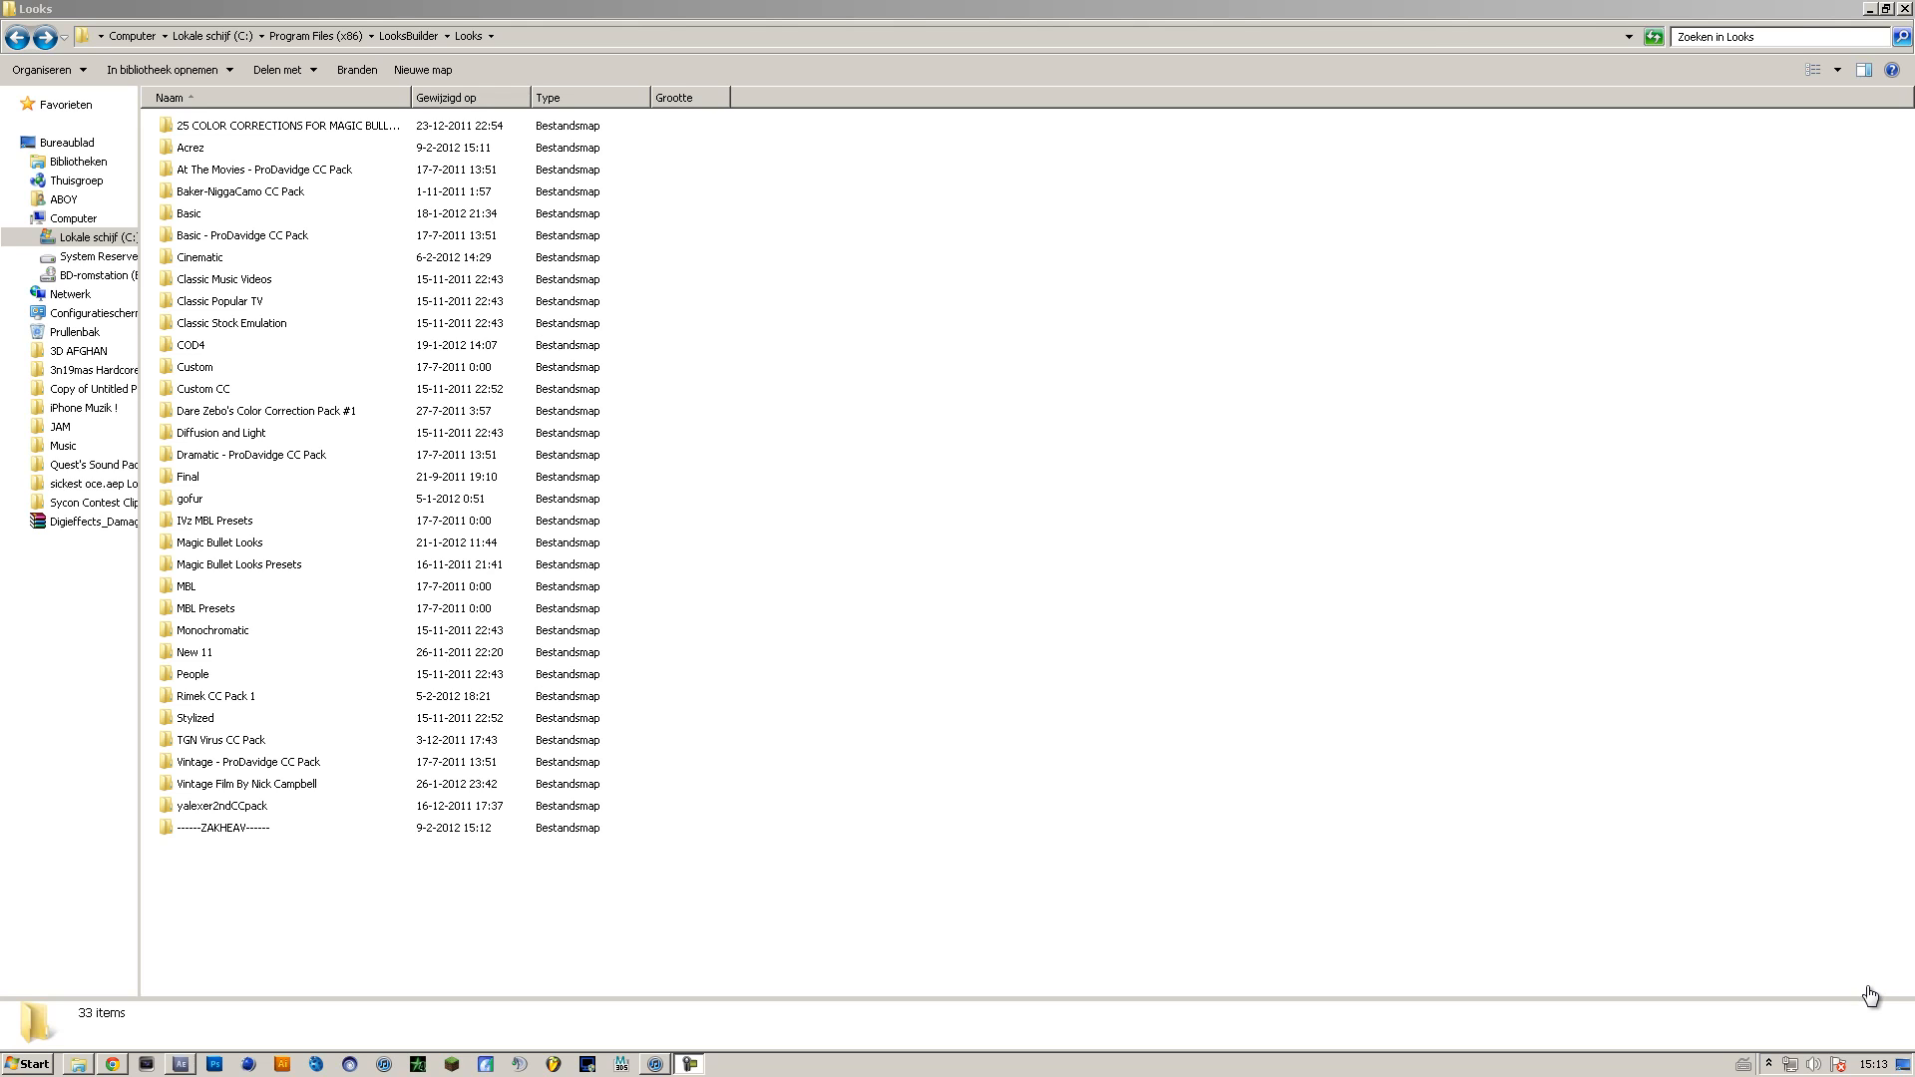
{"action": "mouse_move", "coordinate": [1891, 994]}
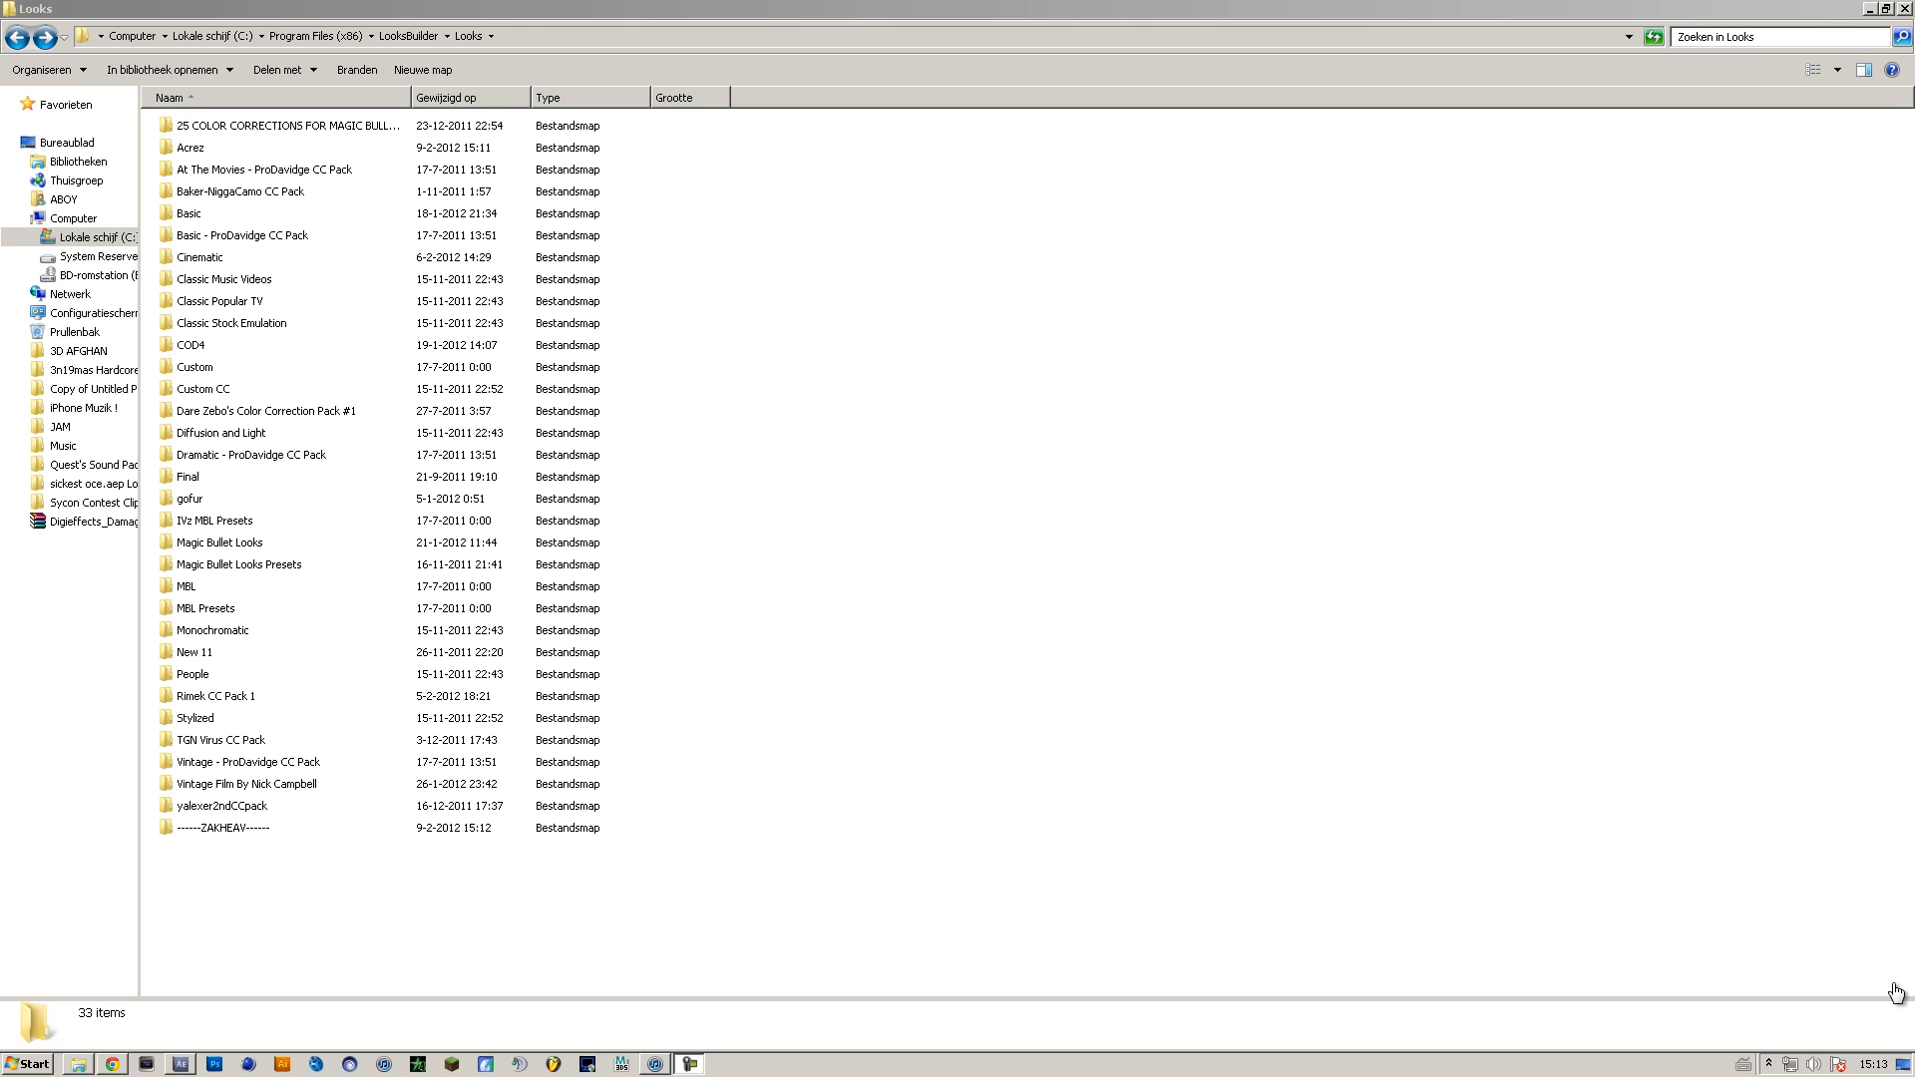
{"action": "mouse_move", "coordinate": [1871, 1008]}
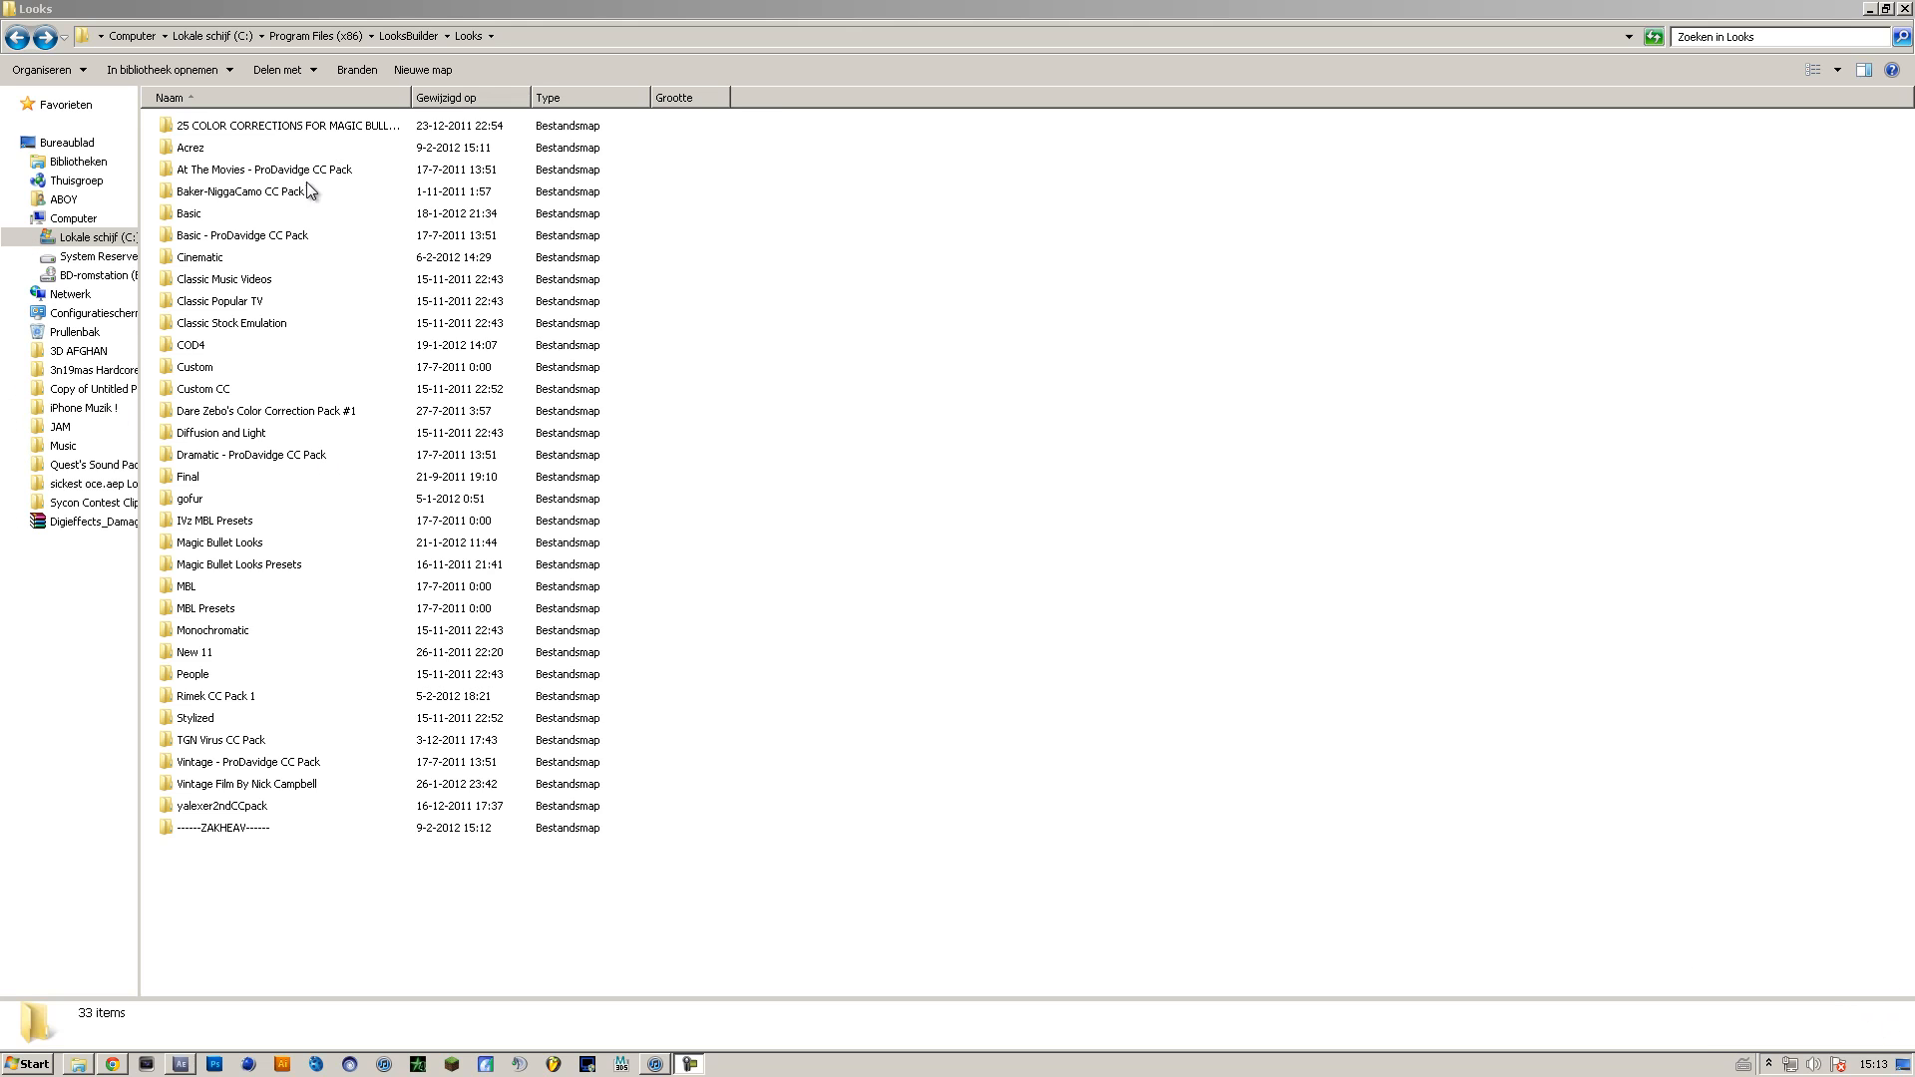
{"action": "mouse_move", "coordinate": [201, 167]}
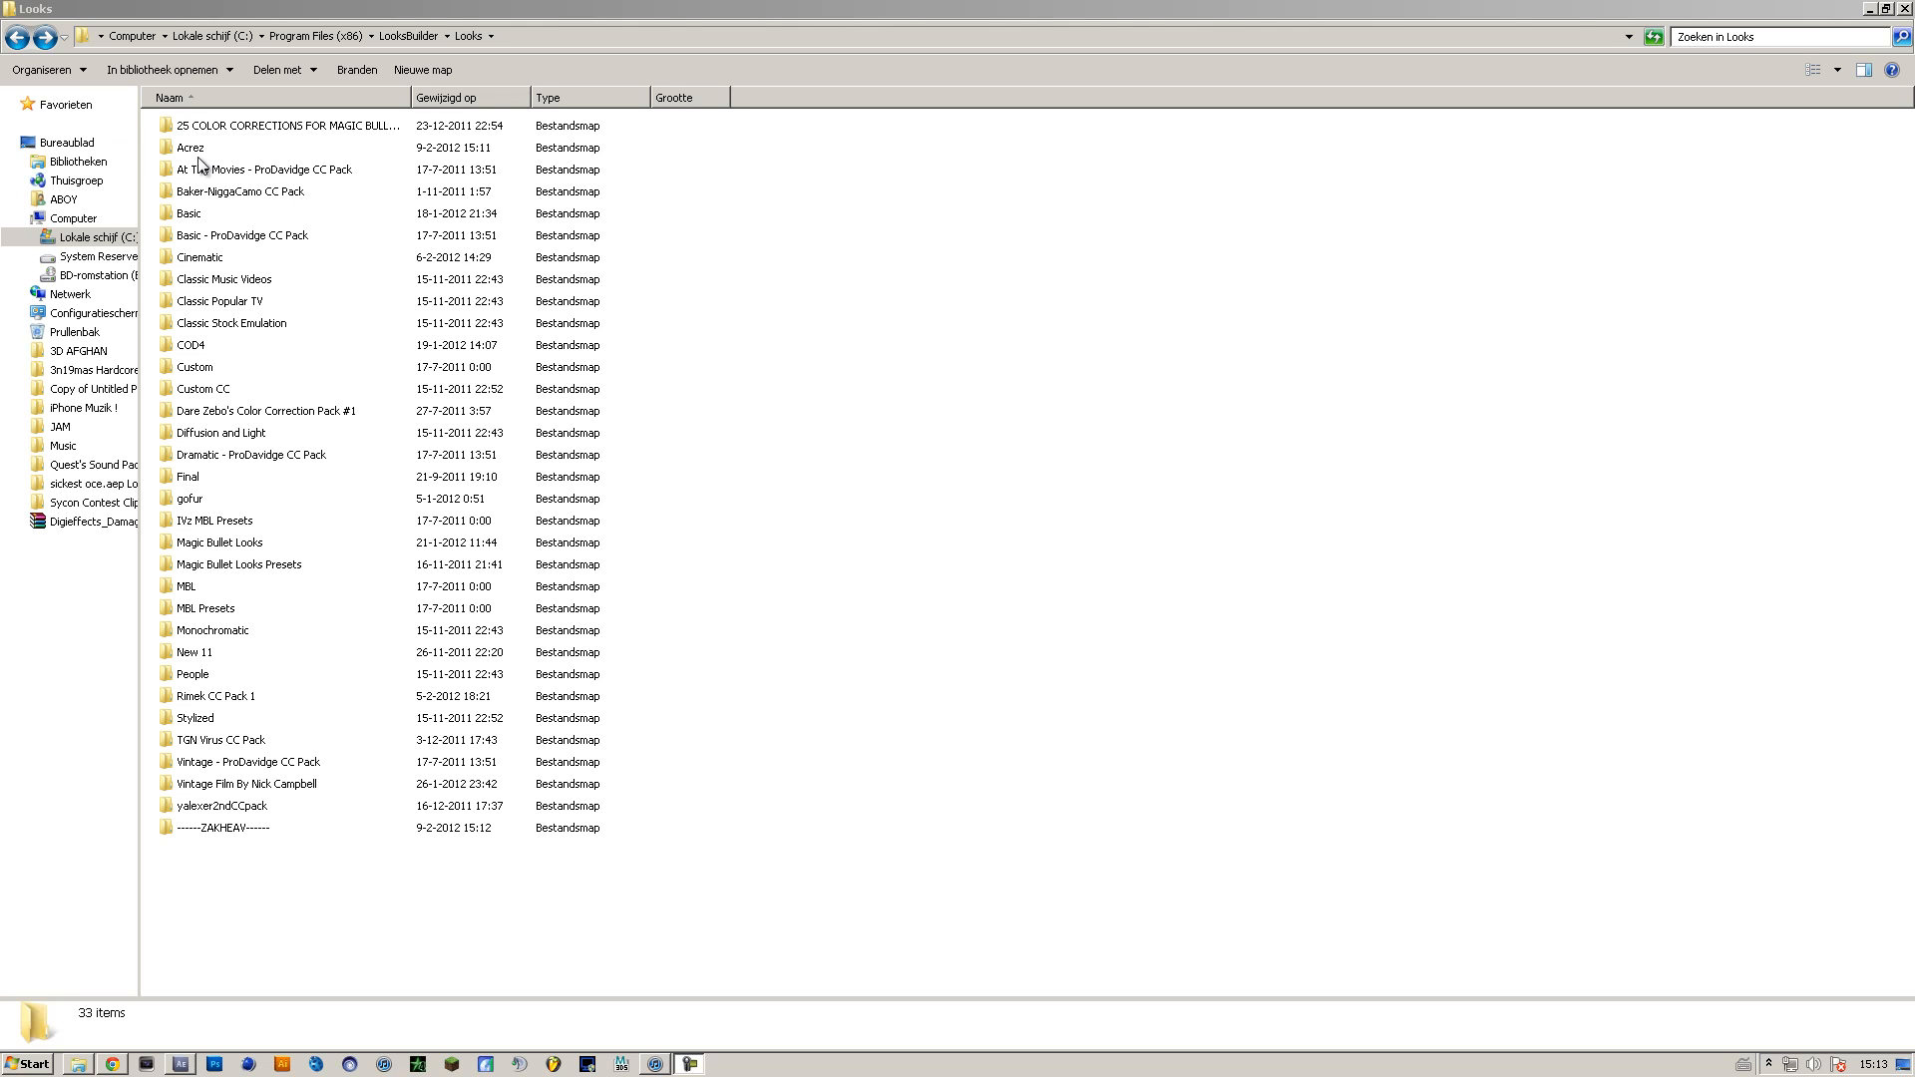
{"action": "mouse_move", "coordinate": [352, 477]}
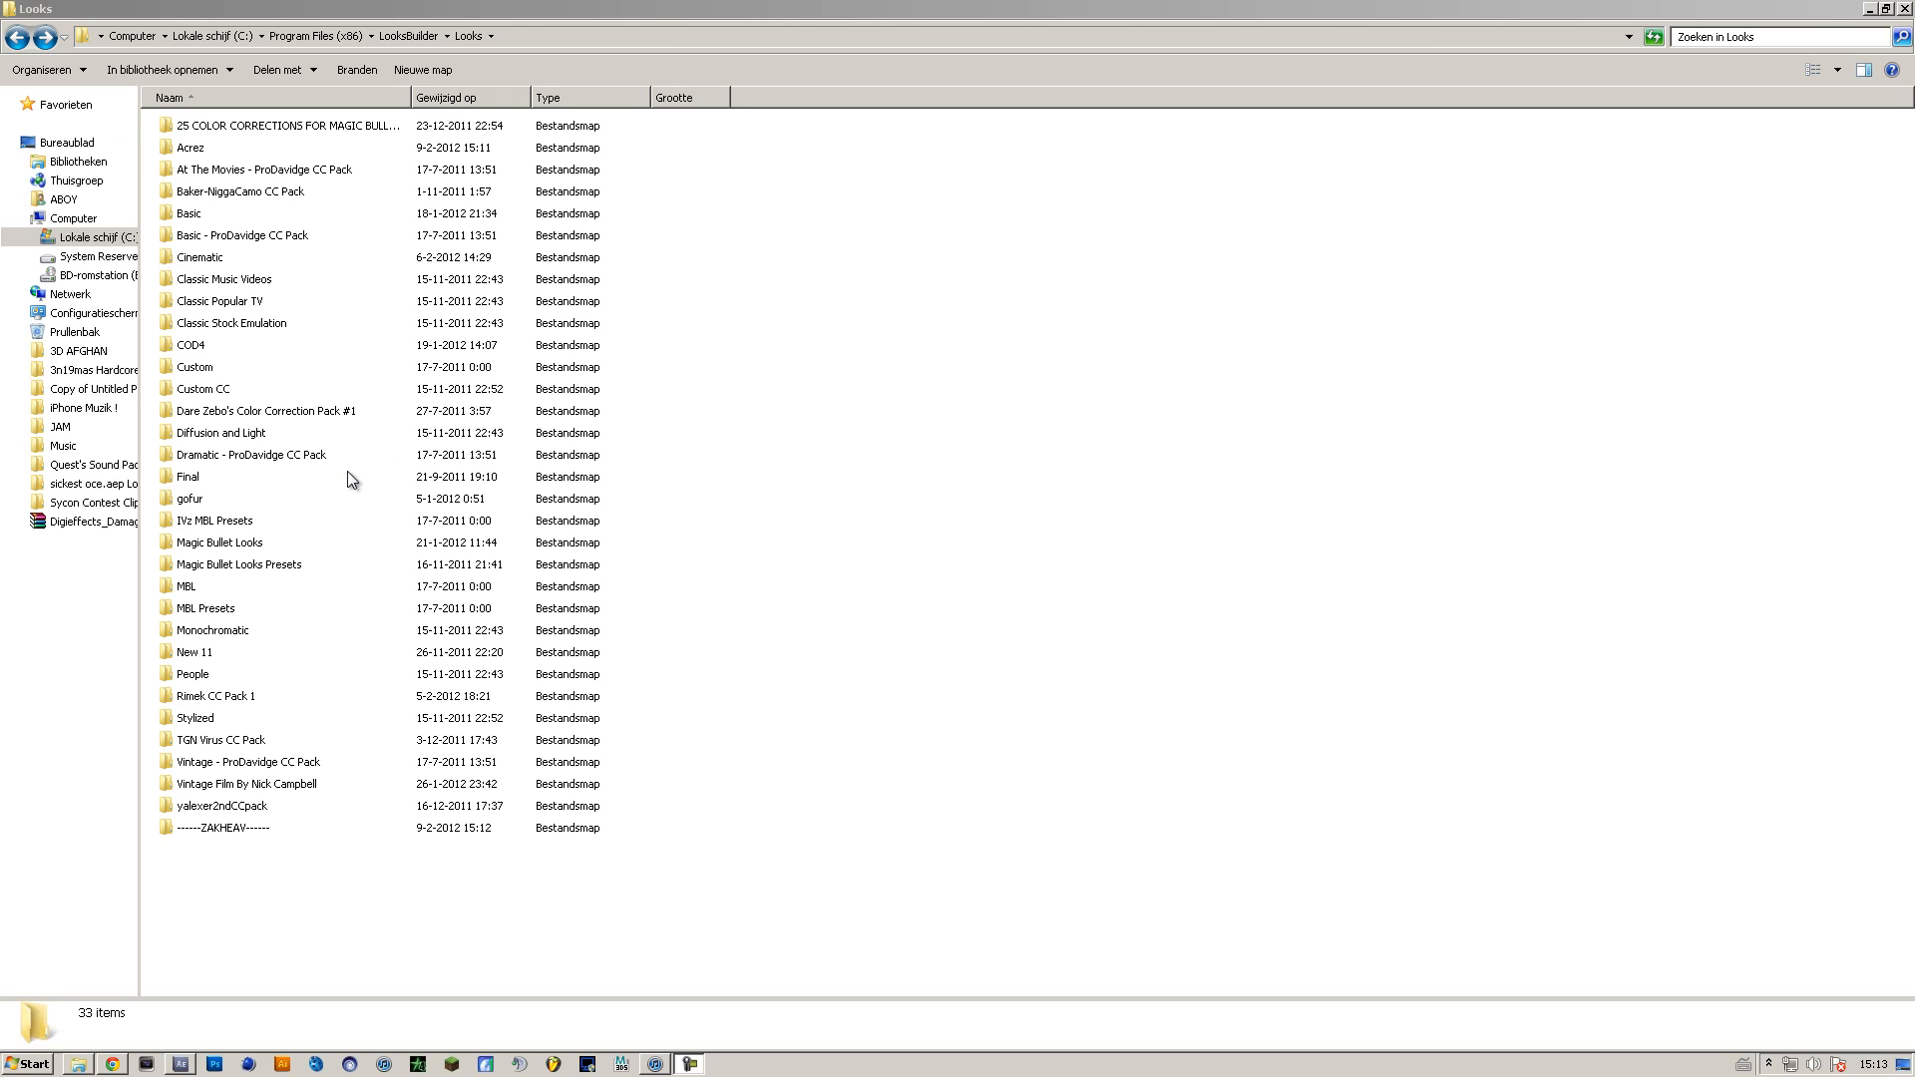
{"action": "mouse_move", "coordinate": [322, 506]}
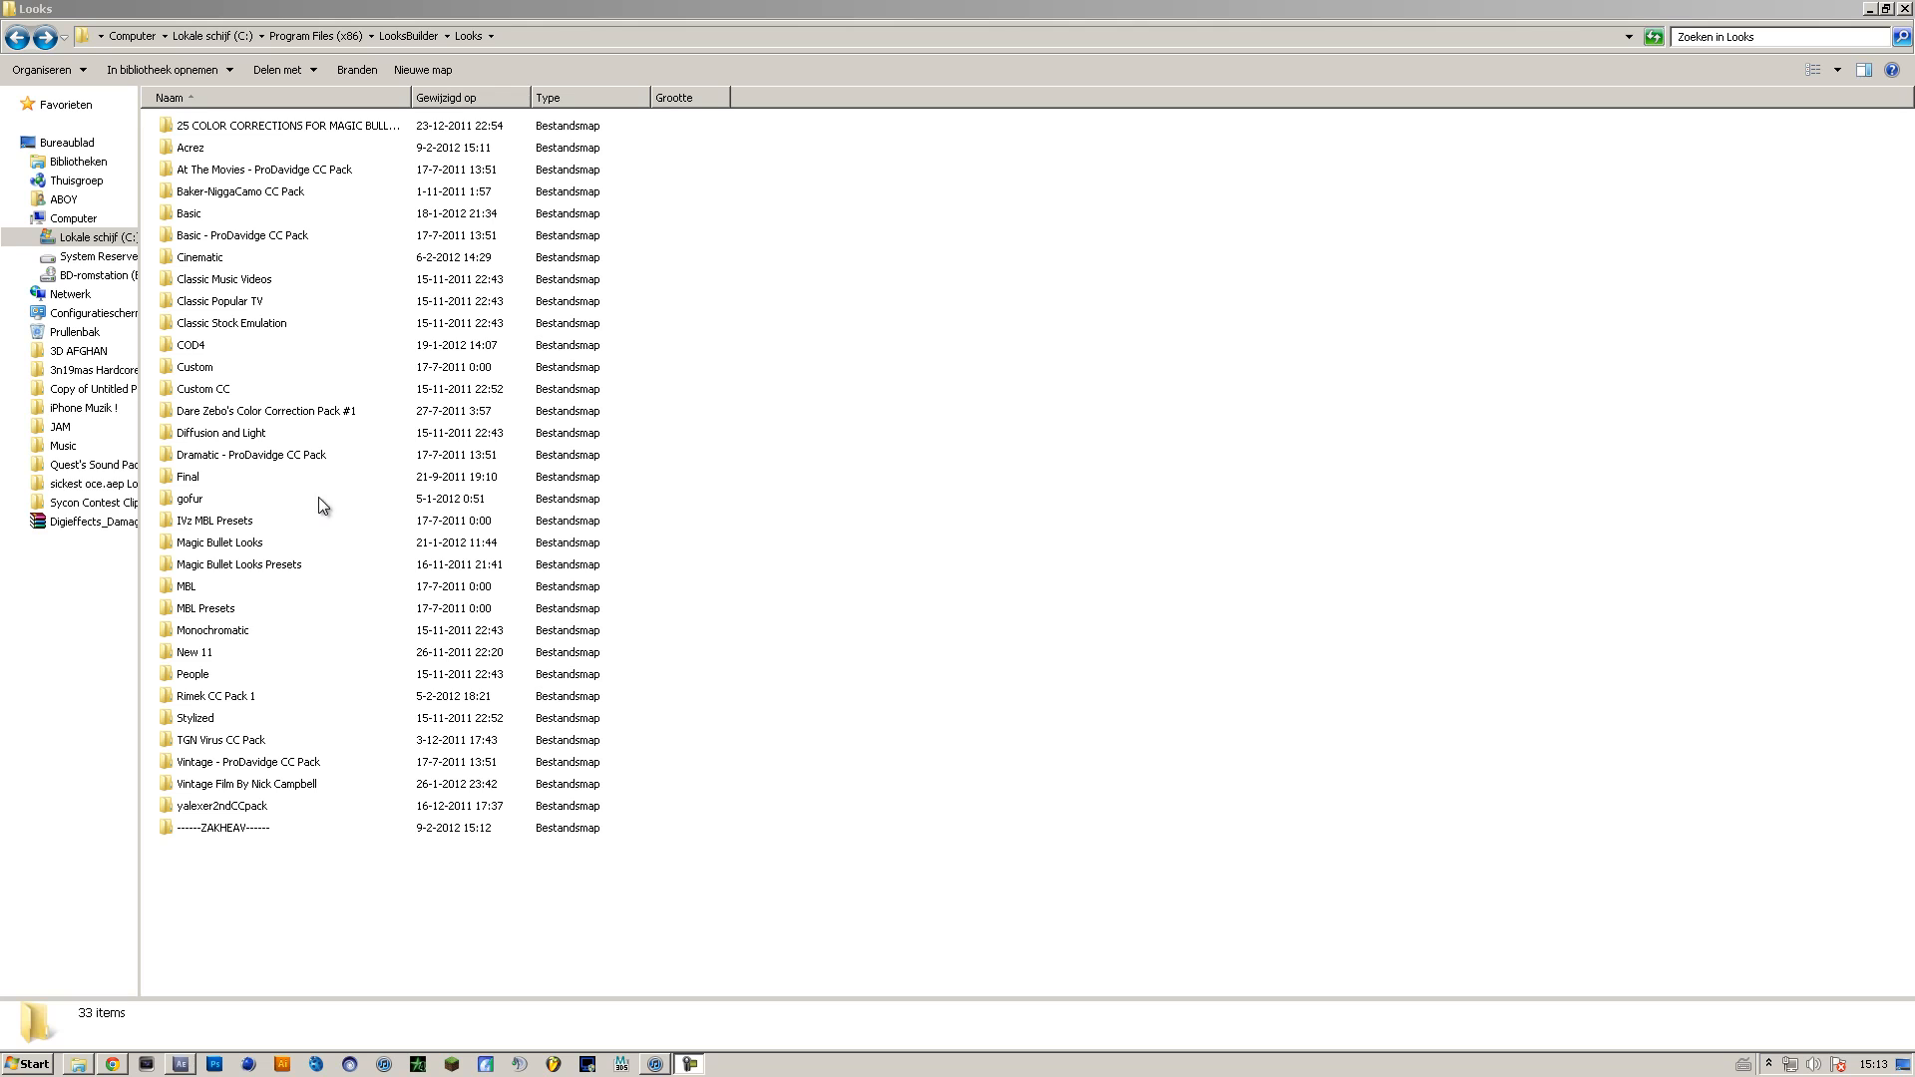
{"action": "mouse_move", "coordinate": [230, 505]}
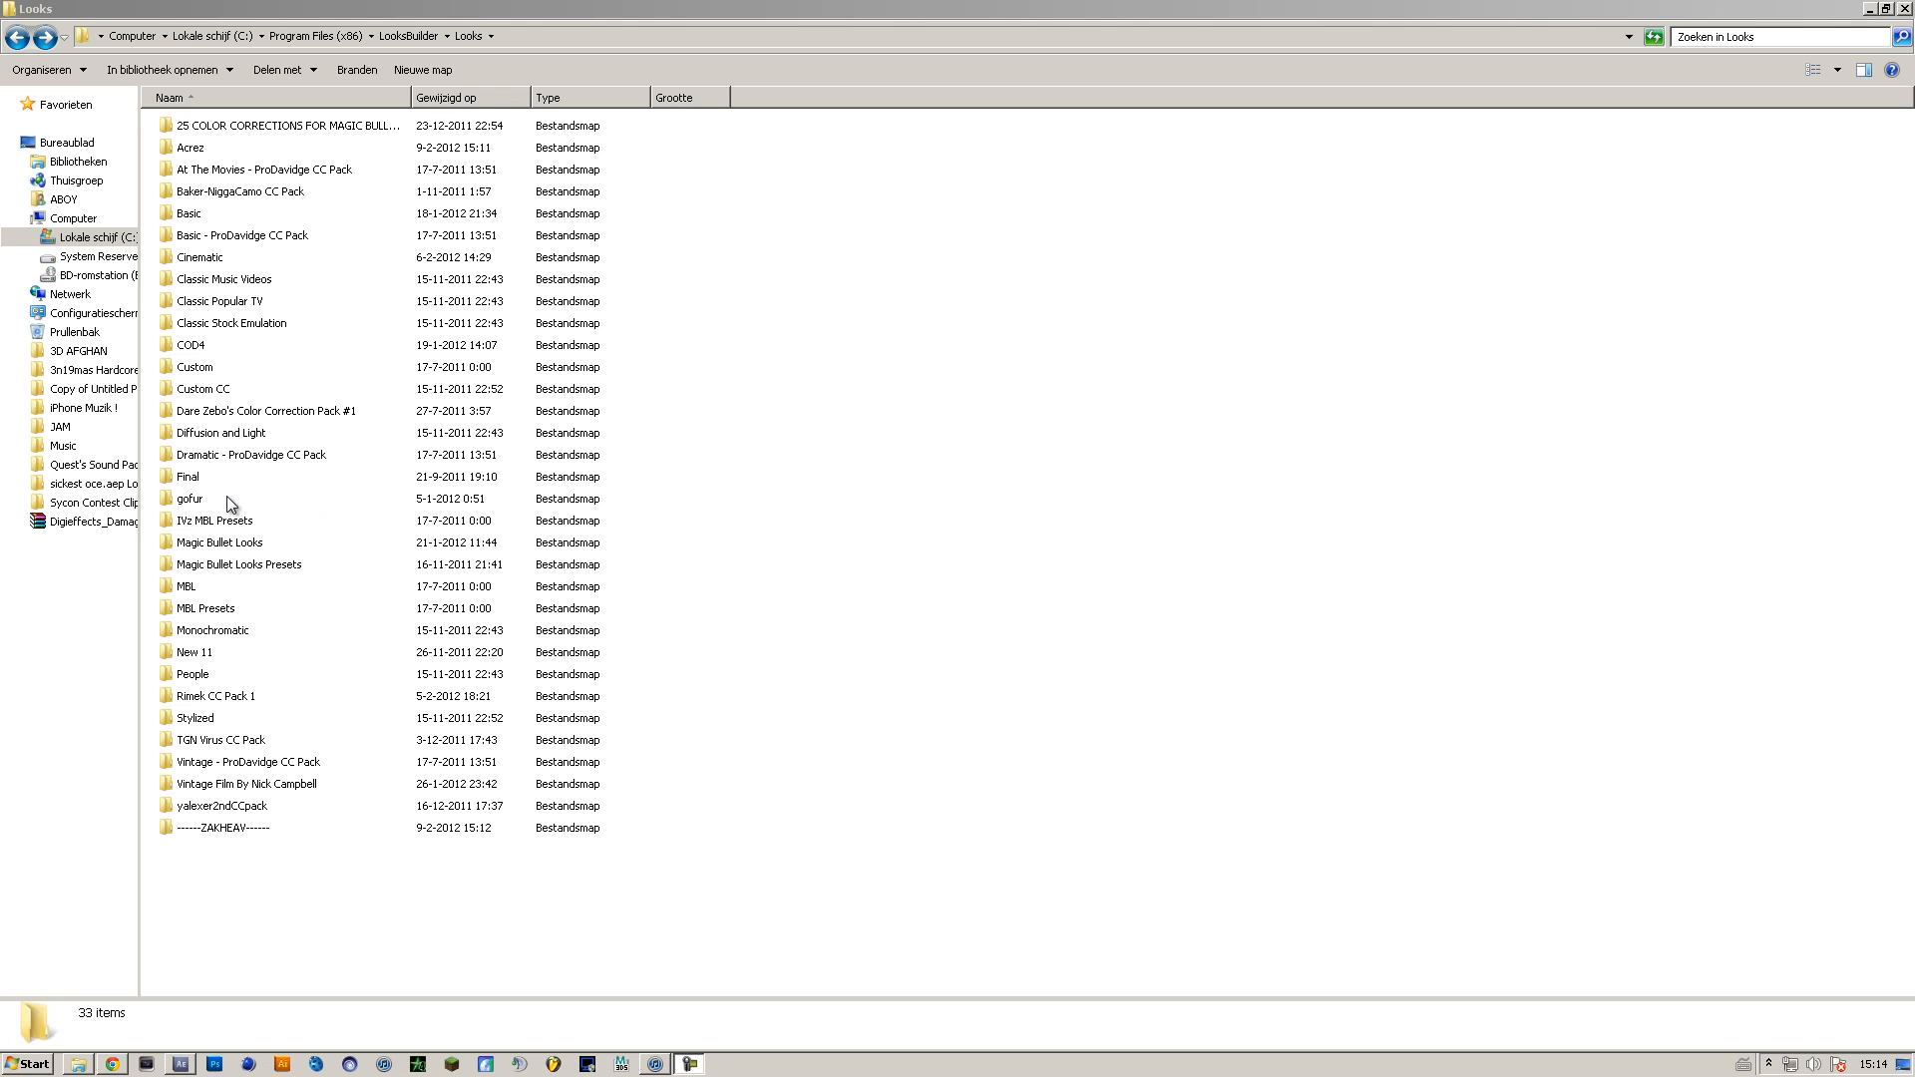
{"action": "mouse_move", "coordinate": [217, 420]}
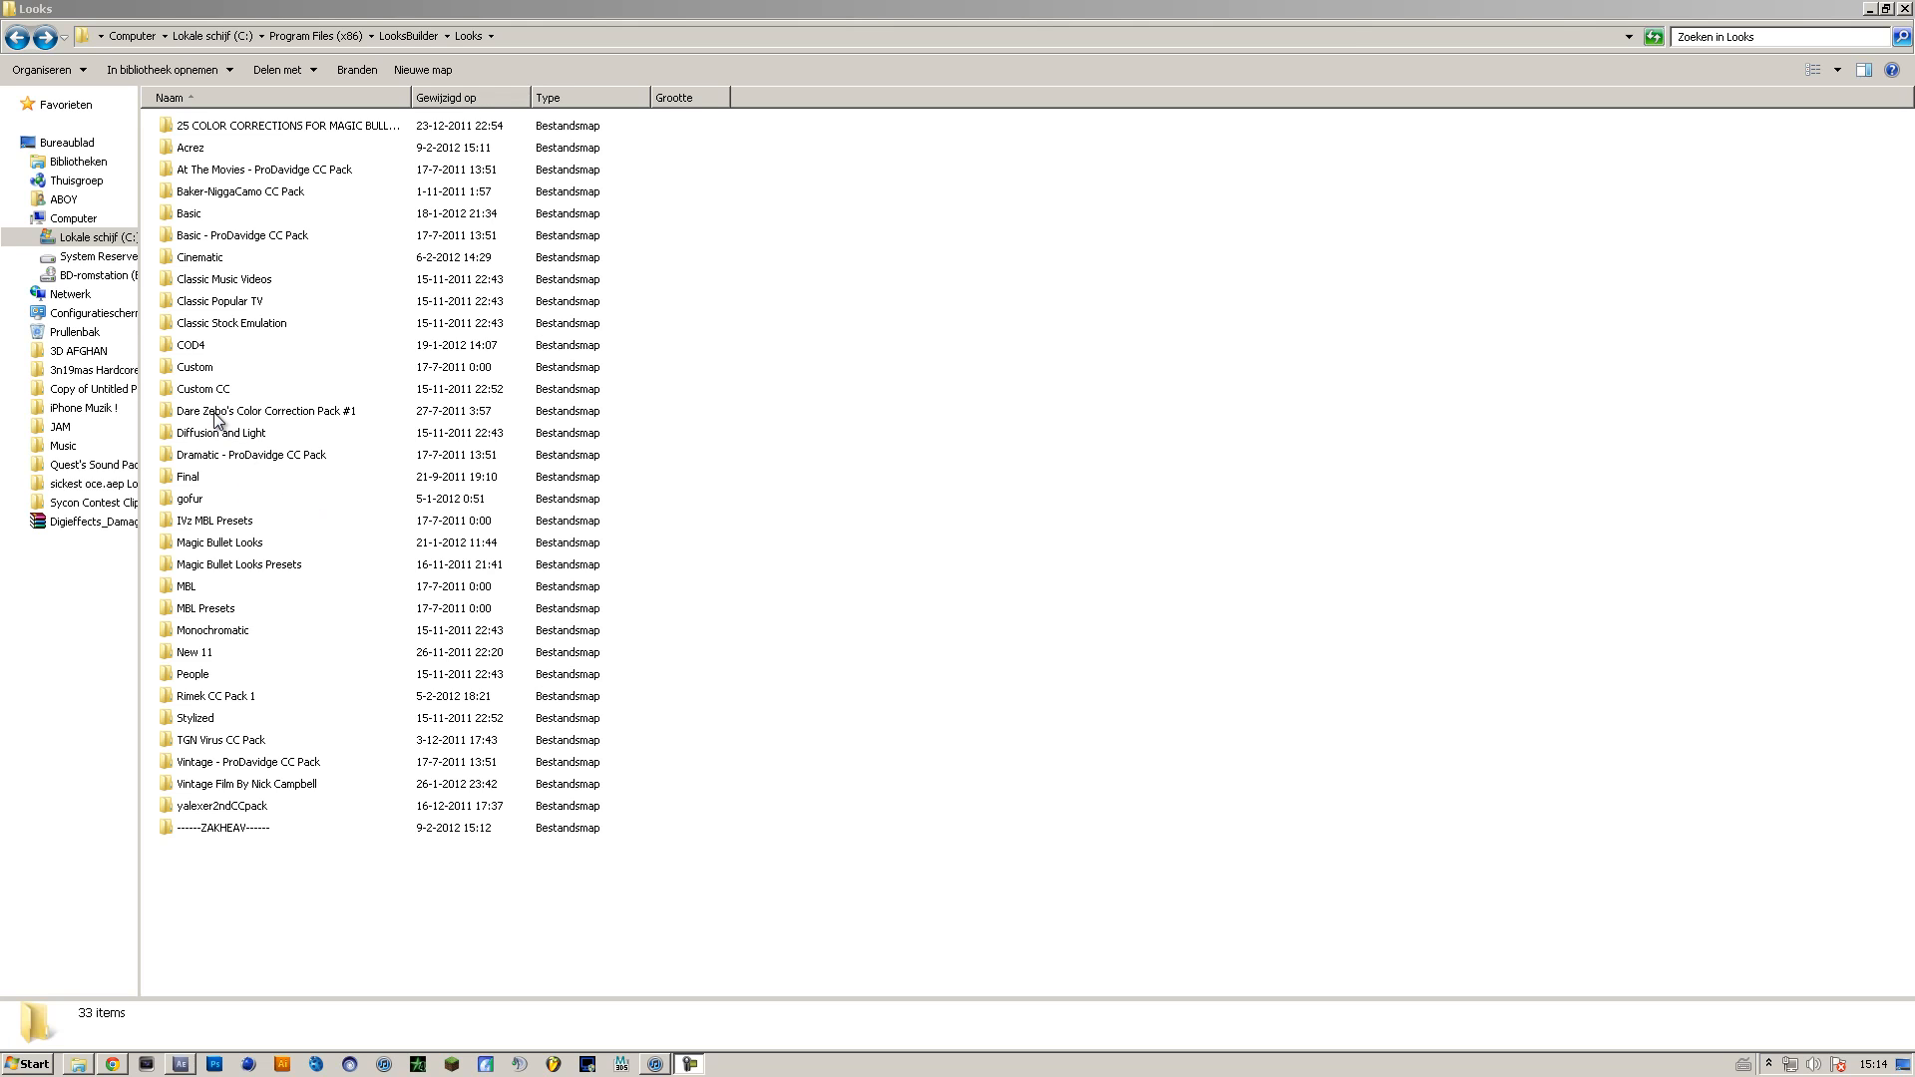
{"action": "mouse_move", "coordinate": [242, 874]}
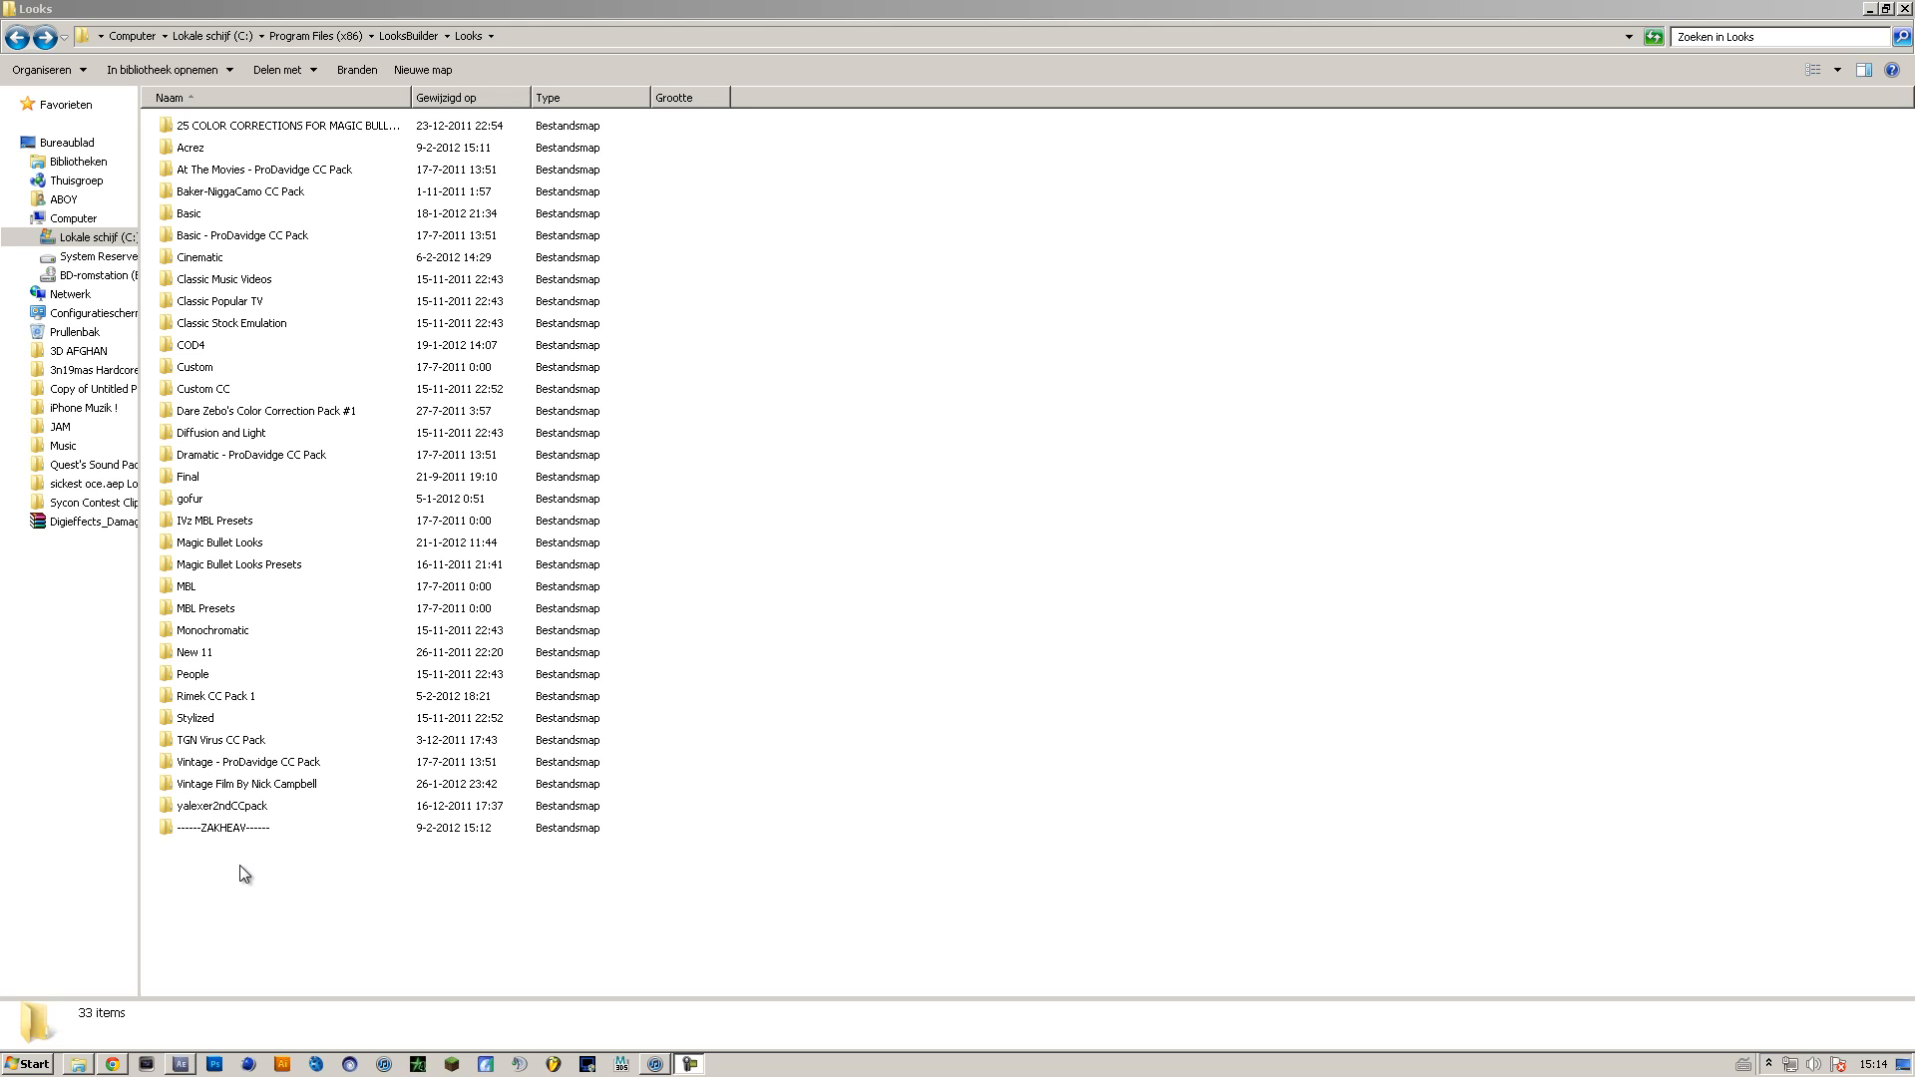
{"action": "mouse_move", "coordinate": [293, 698]}
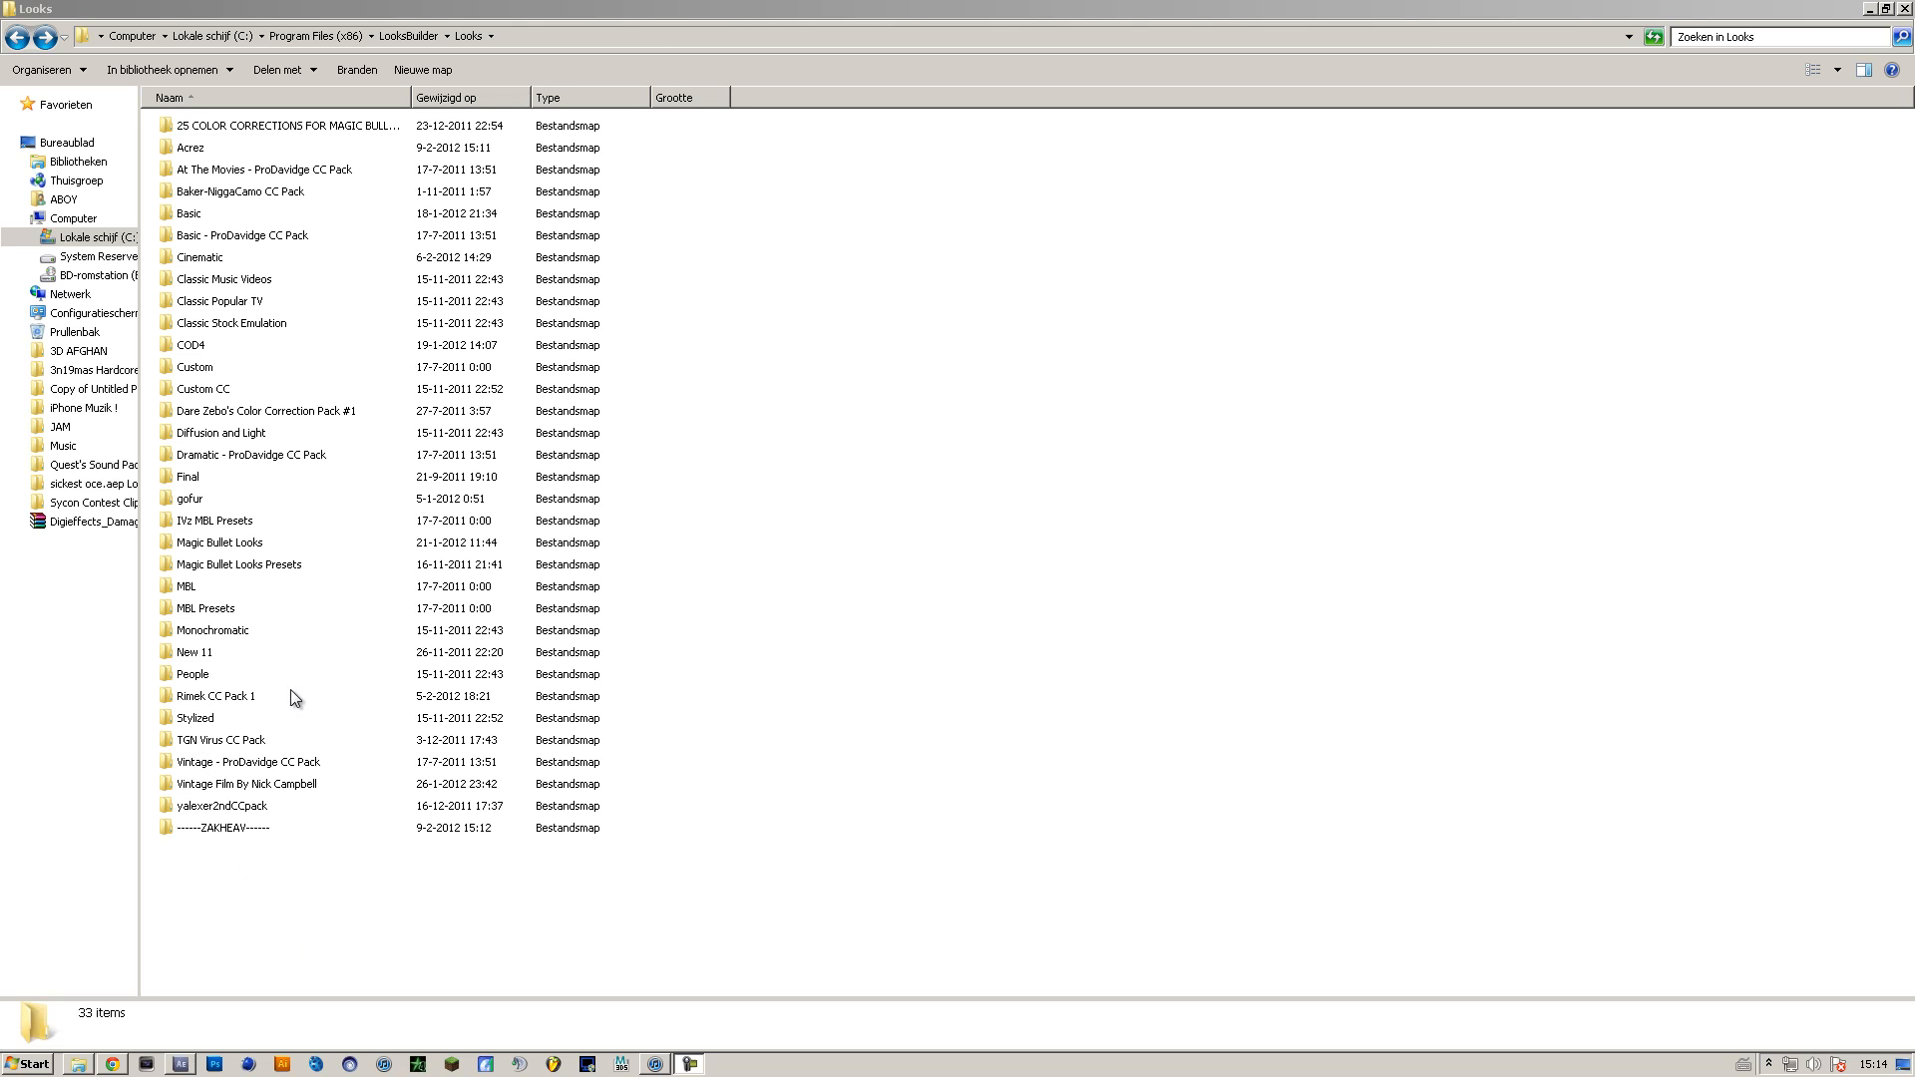
{"action": "mouse_move", "coordinate": [198, 539]}
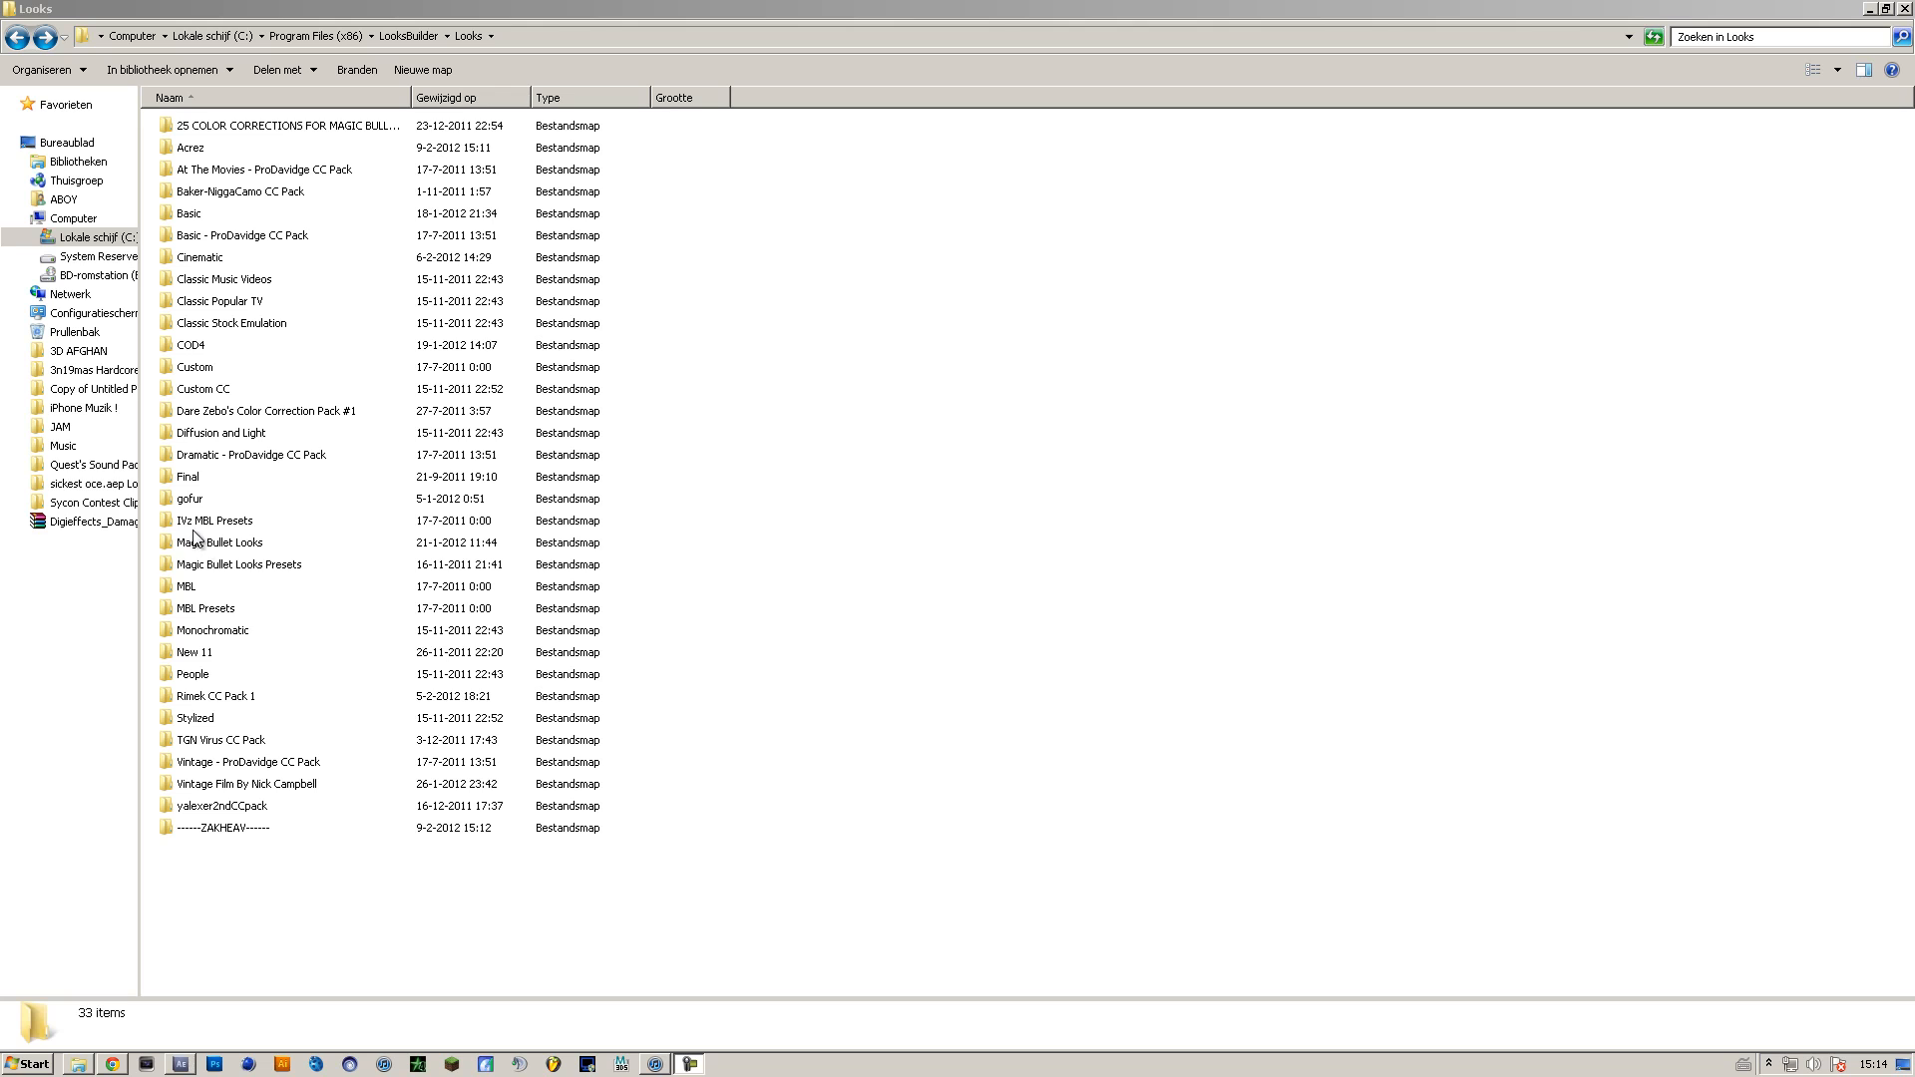